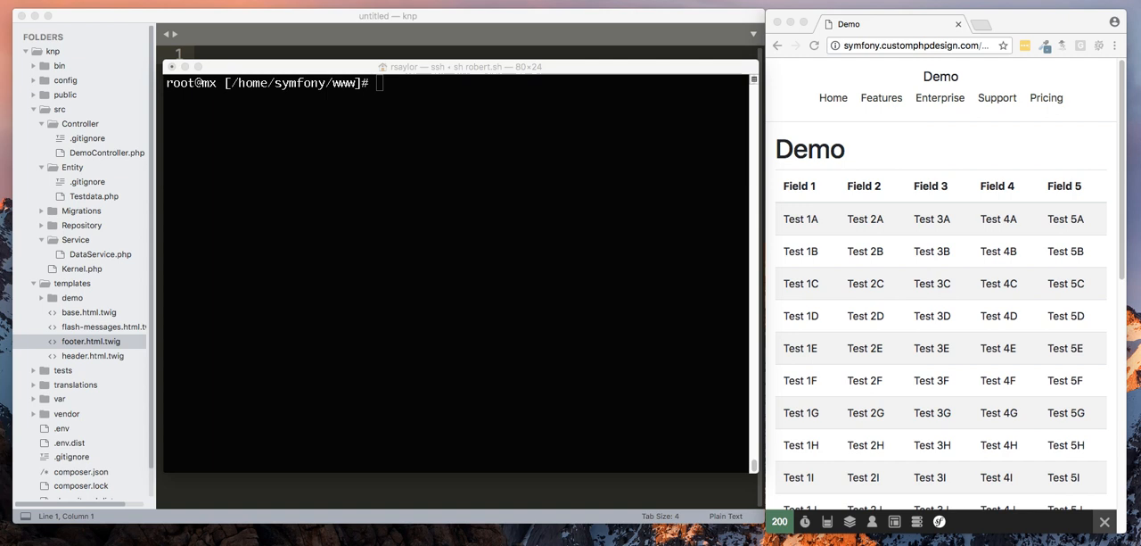
mouse_move(910, 286)
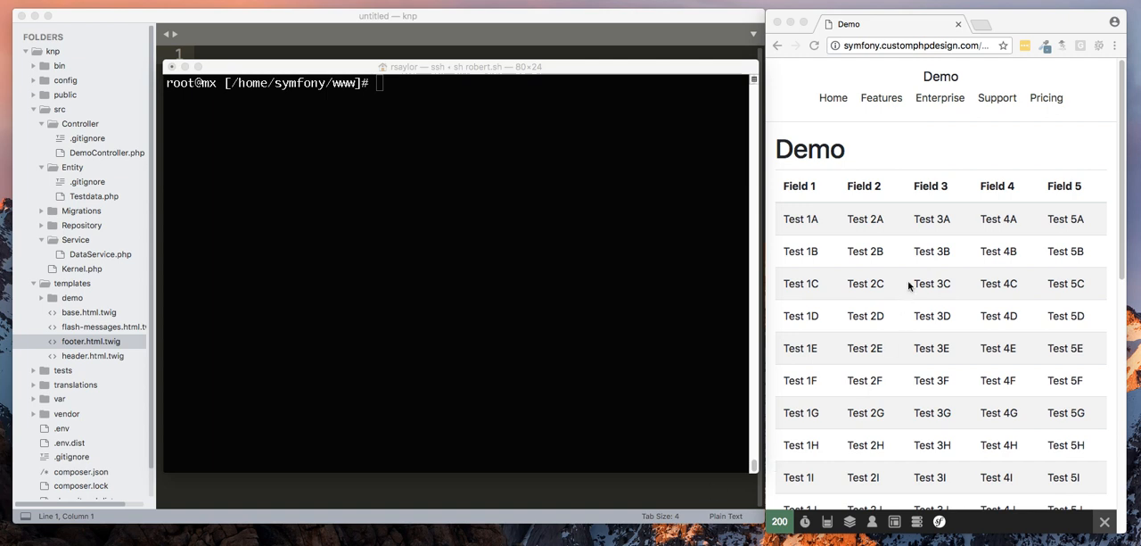
Step: Look through DemoController.php and highlight the listdataAction method that renders demo/list.html.twig
scroll(down, 3)
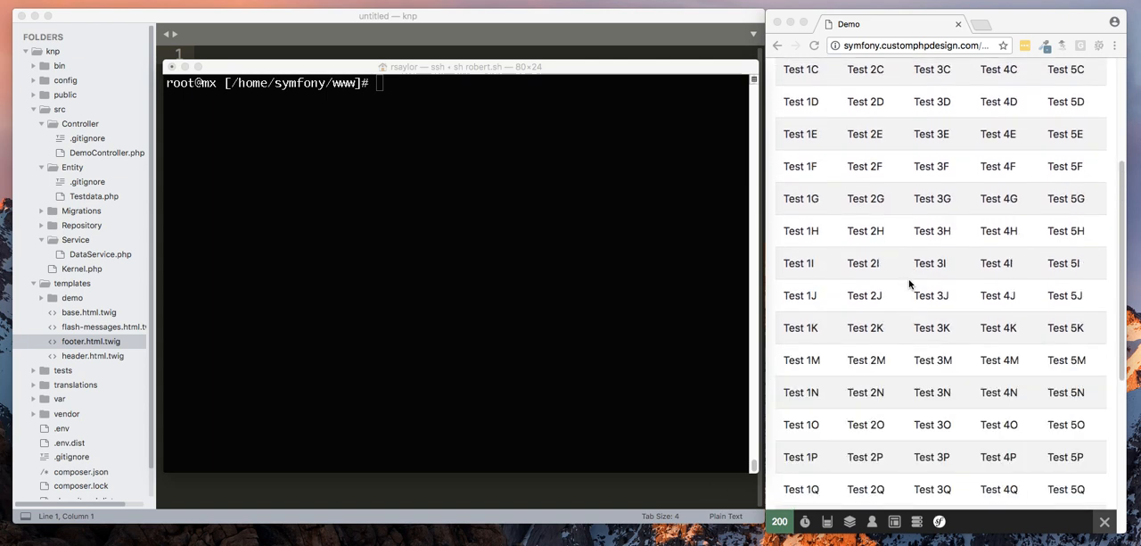
scroll(down, 3)
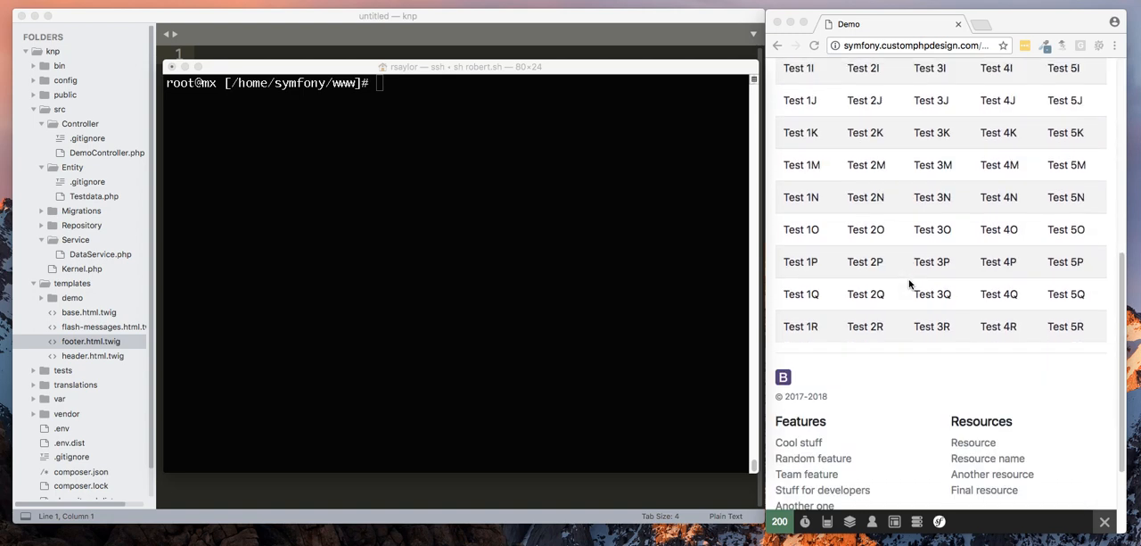
scroll(down, 3)
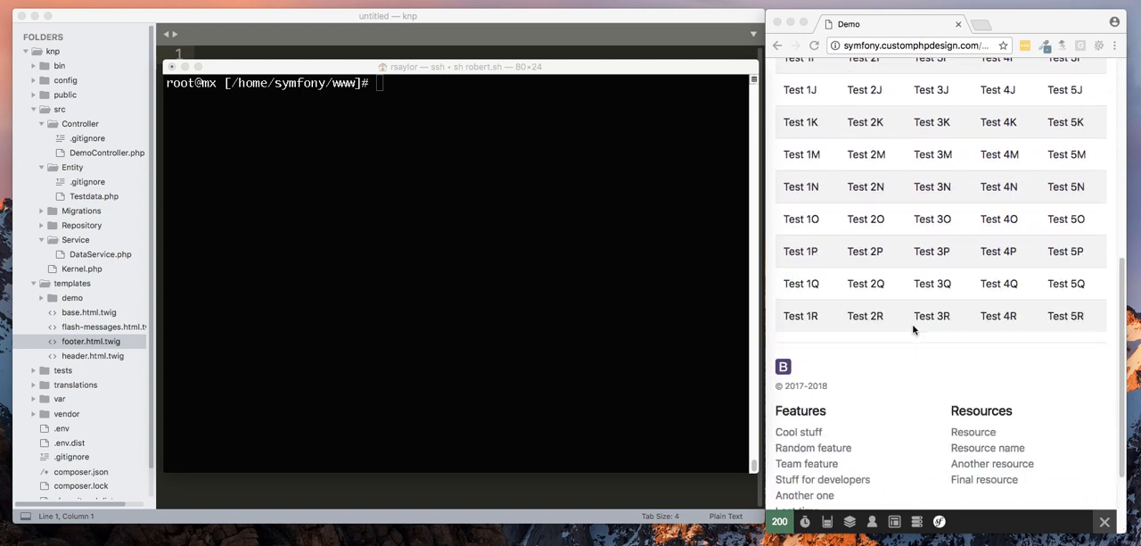
scroll(up, 3)
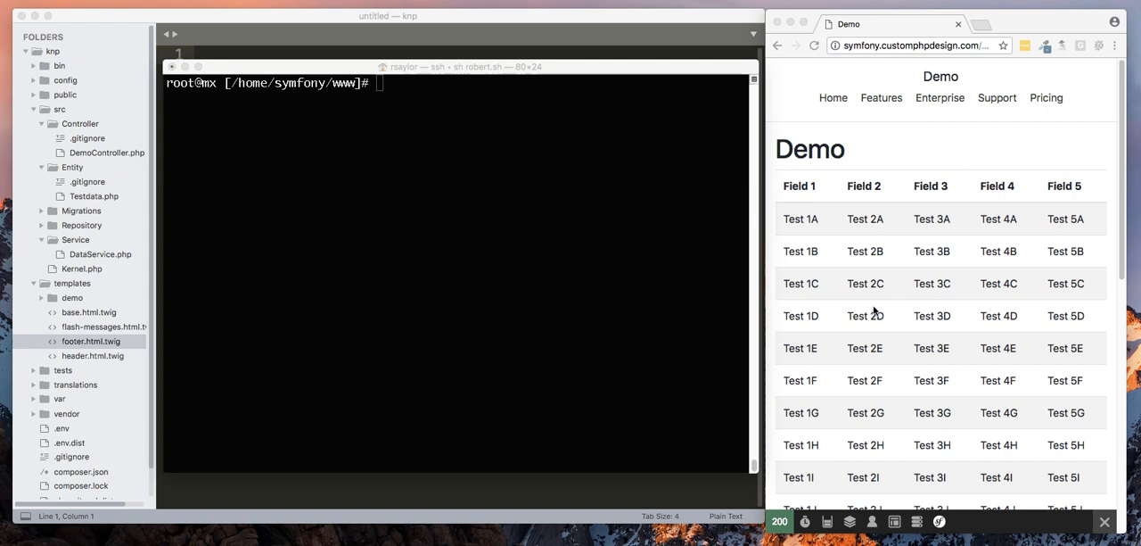
mouse_move(822, 284)
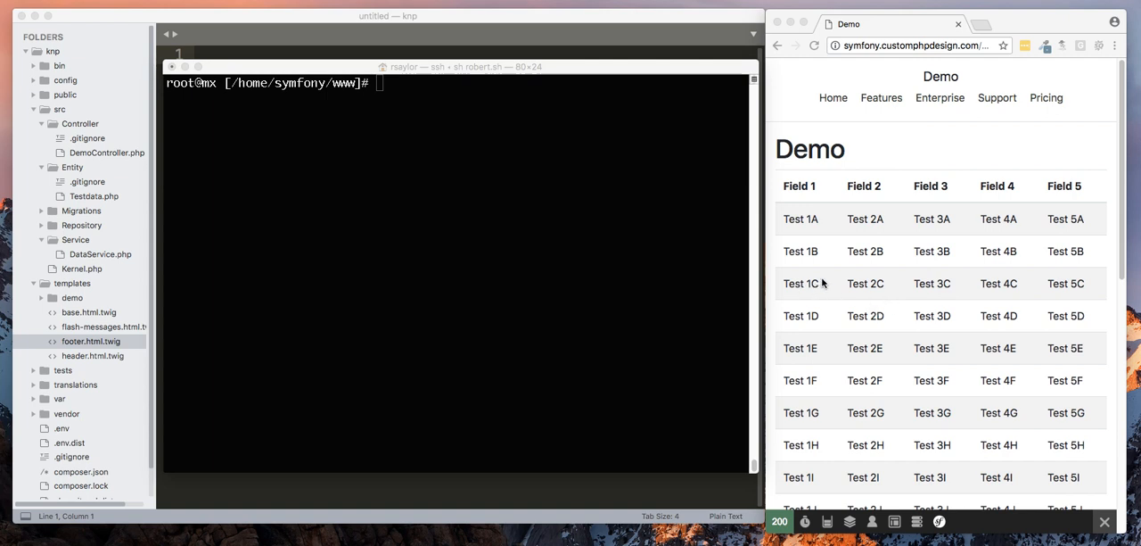
mouse_move(844, 283)
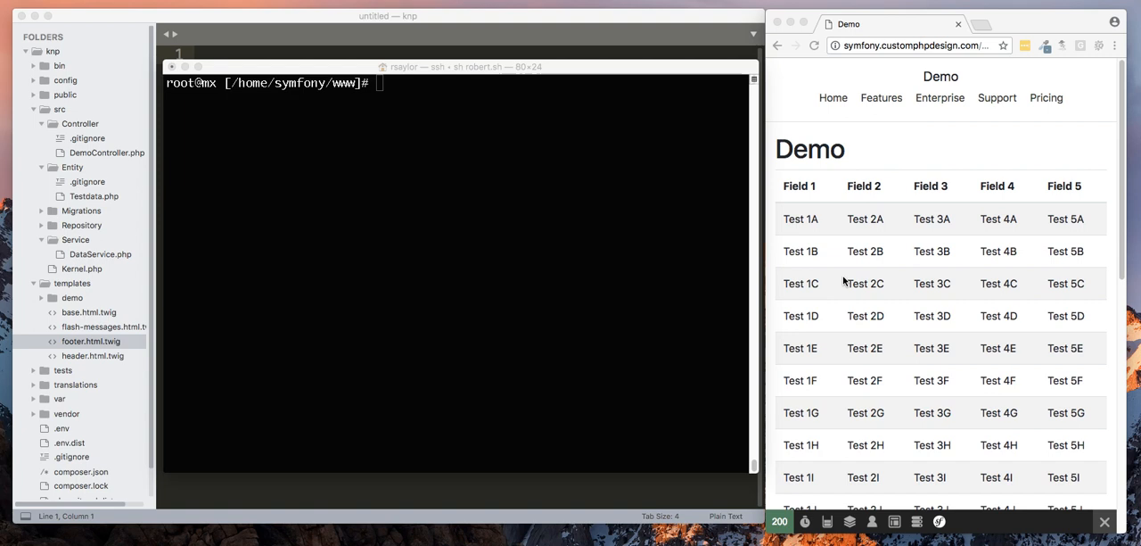
mouse_move(838, 292)
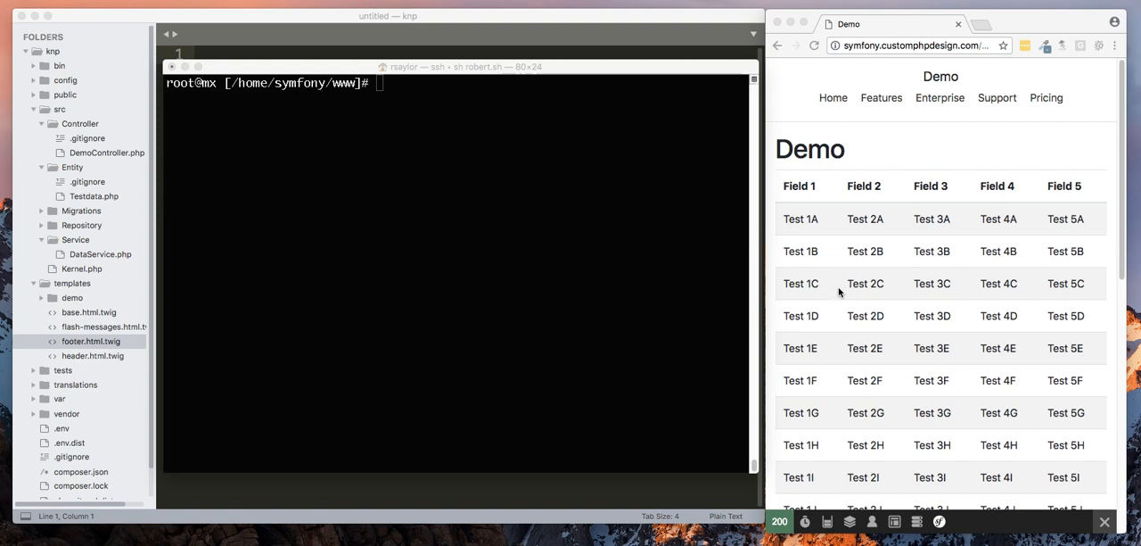
mouse_move(835, 294)
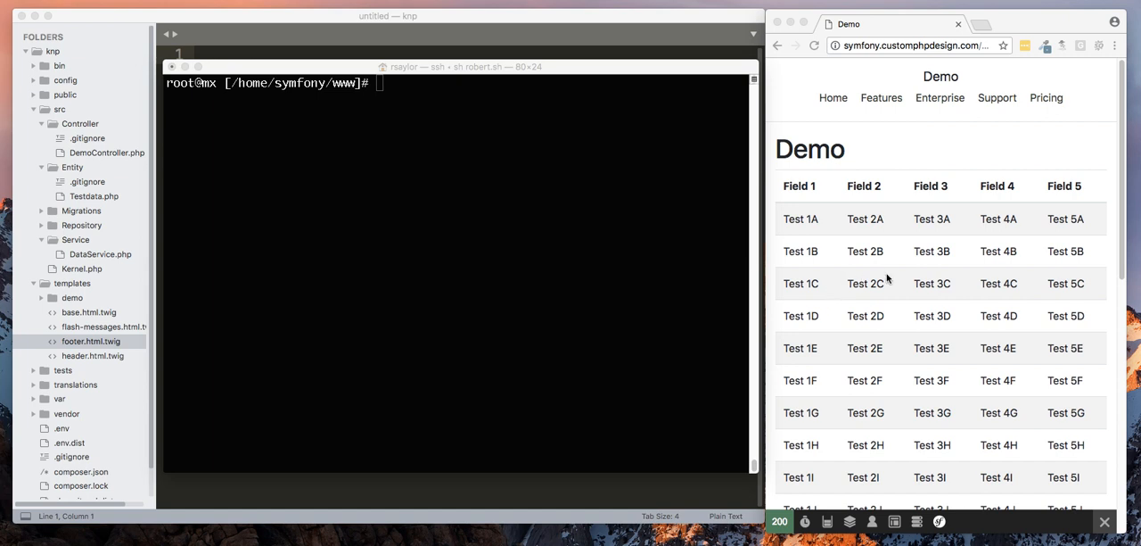
mouse_move(916, 253)
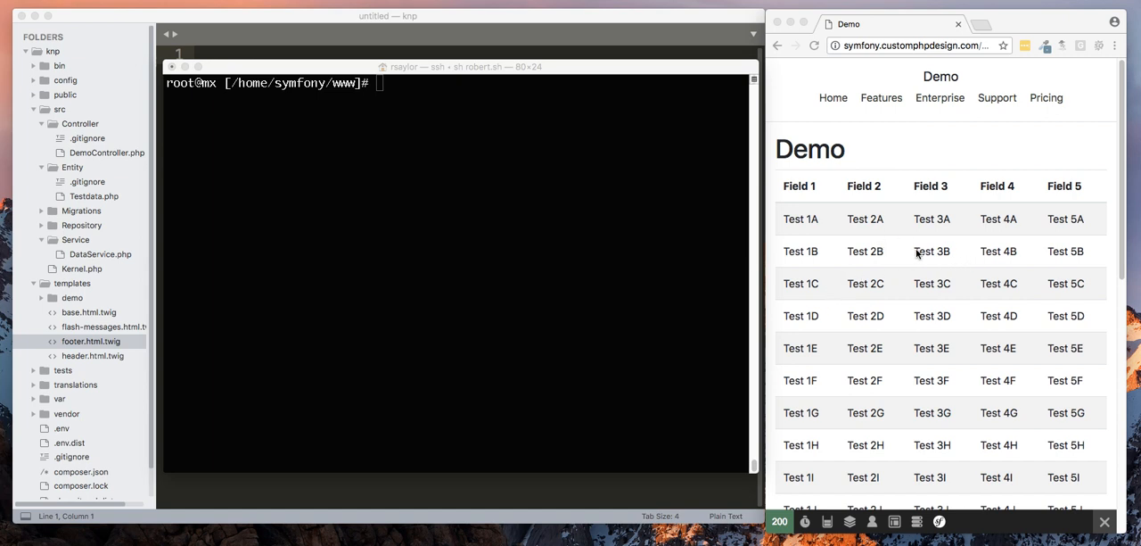
mouse_move(934, 264)
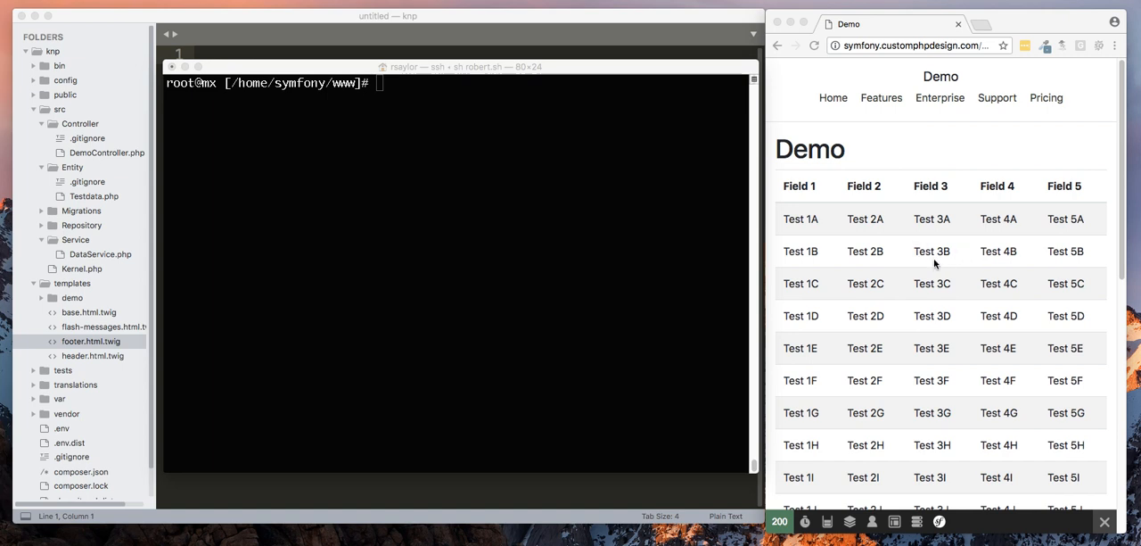
mouse_move(999, 259)
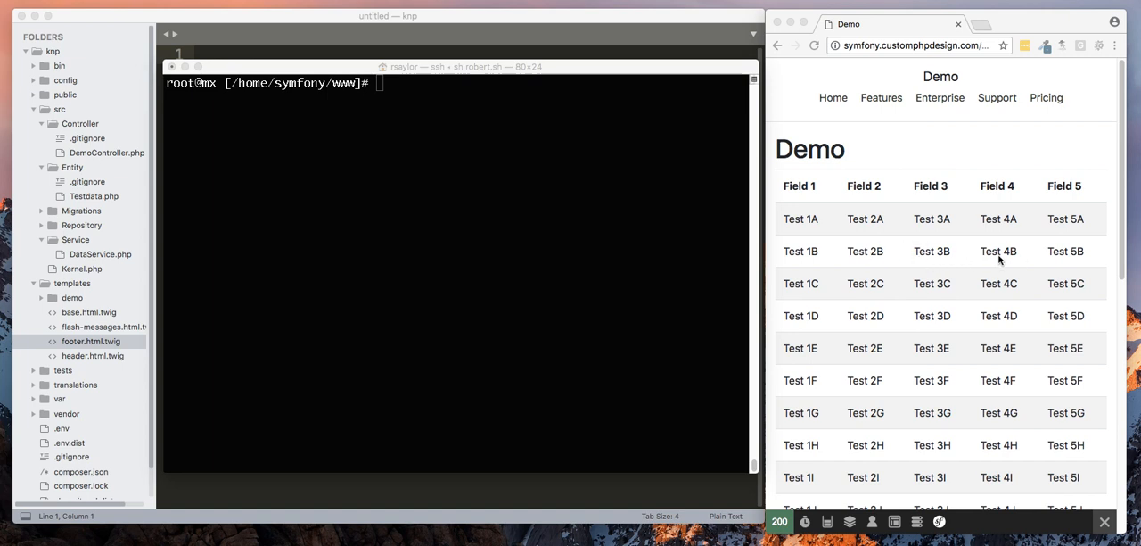
mouse_move(1088, 249)
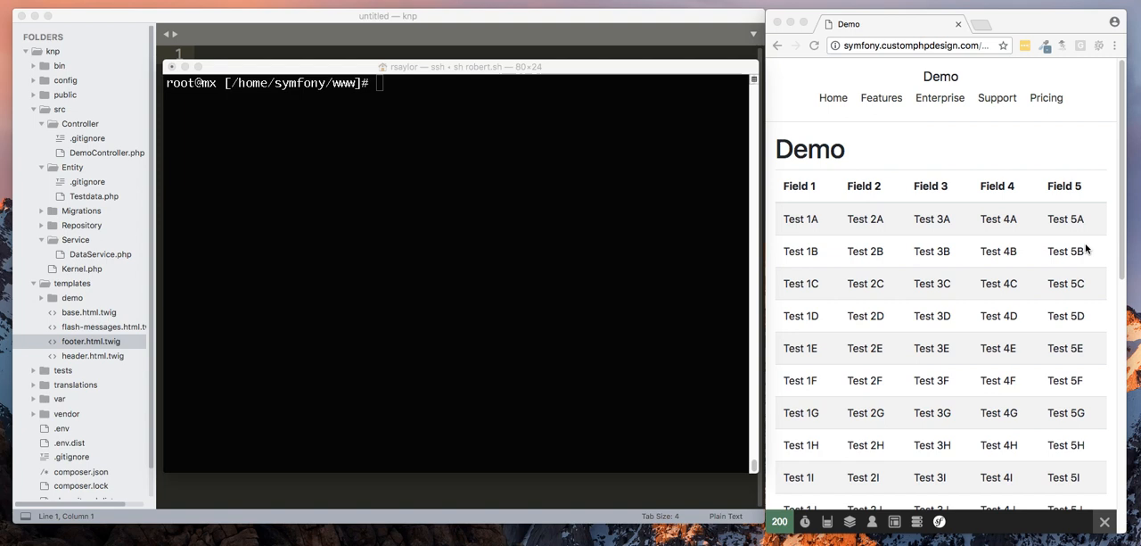
mouse_move(828, 269)
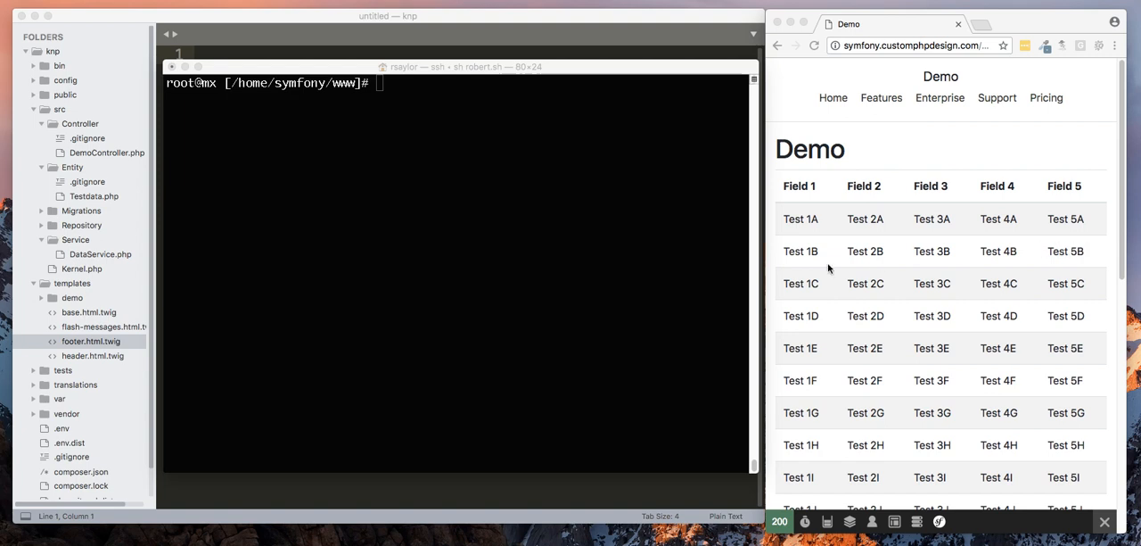
mouse_move(897, 266)
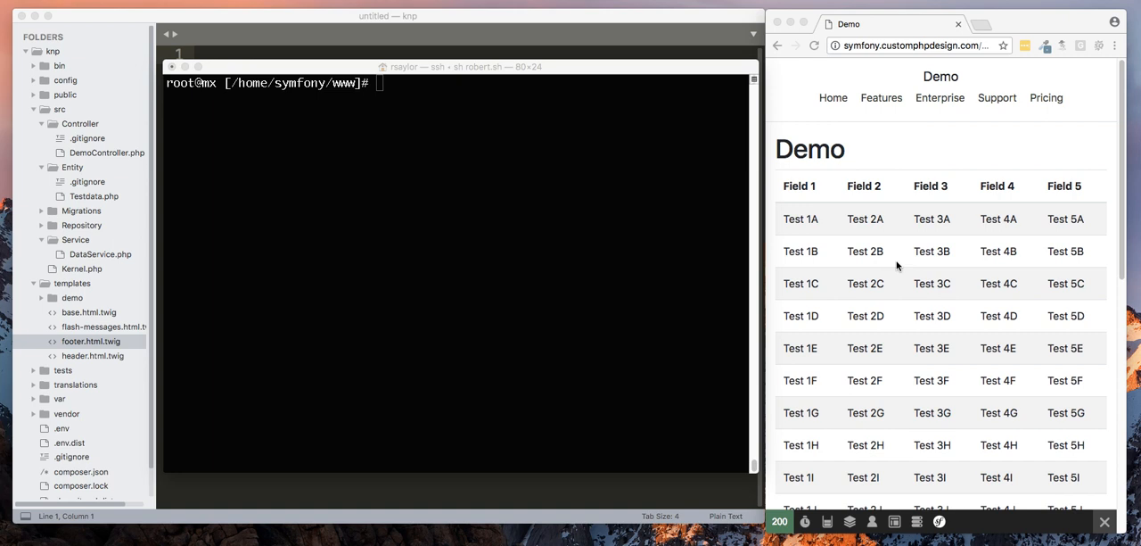
mouse_move(621, 34)
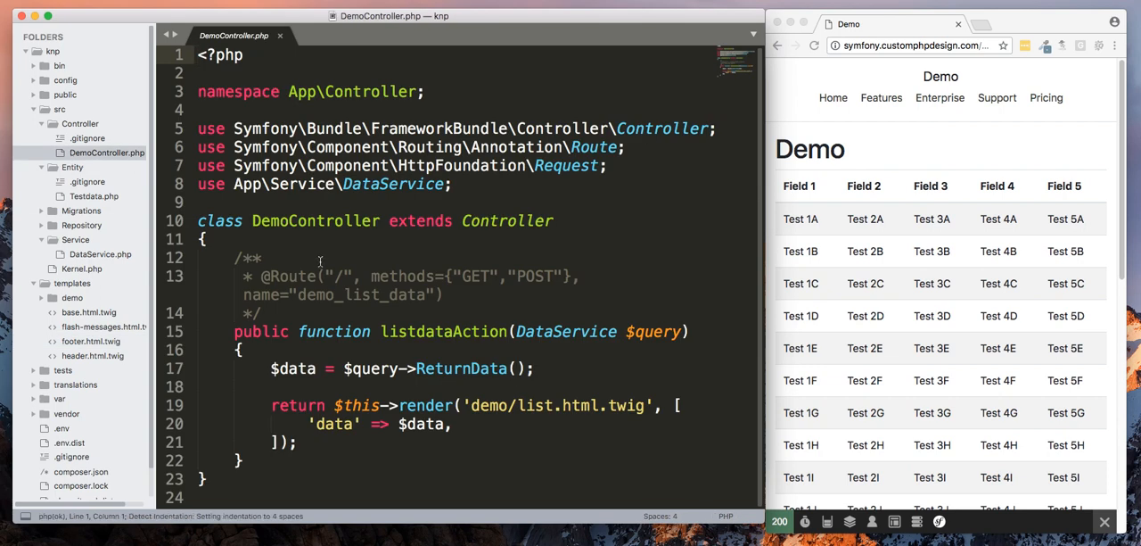
mouse_move(286, 264)
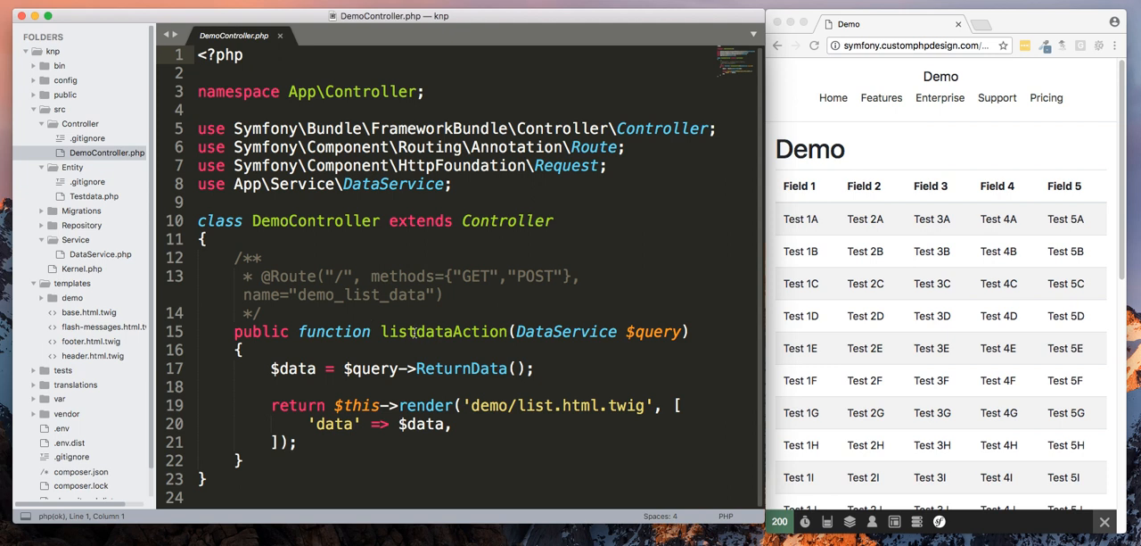
double_click(442, 332)
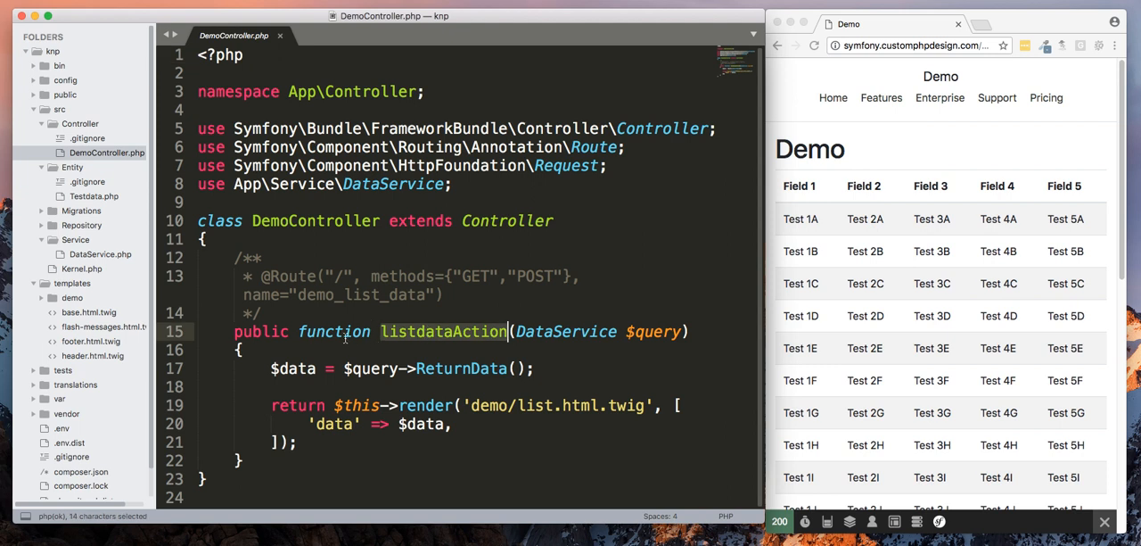
mouse_move(307, 316)
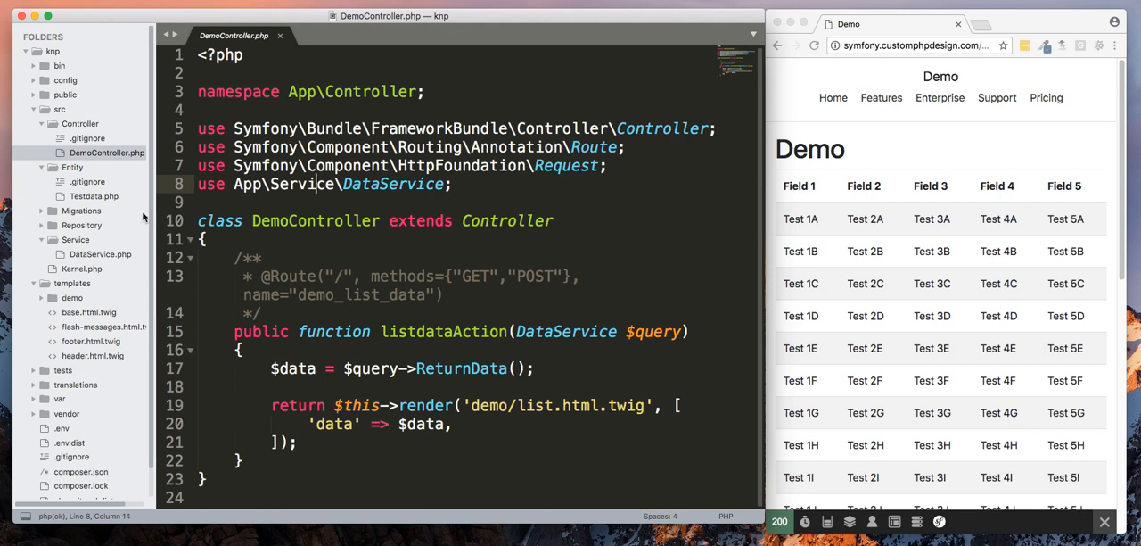
Step: Open DataService.php, highlight ContainerInterface and scroll to the ReturnData DQL query
click(100, 253)
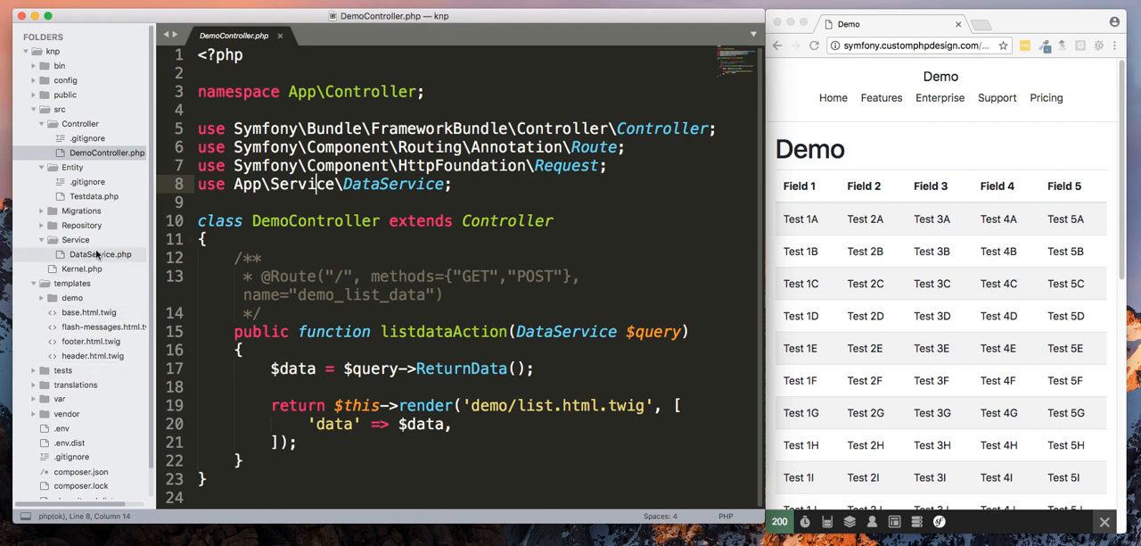
click(100, 253)
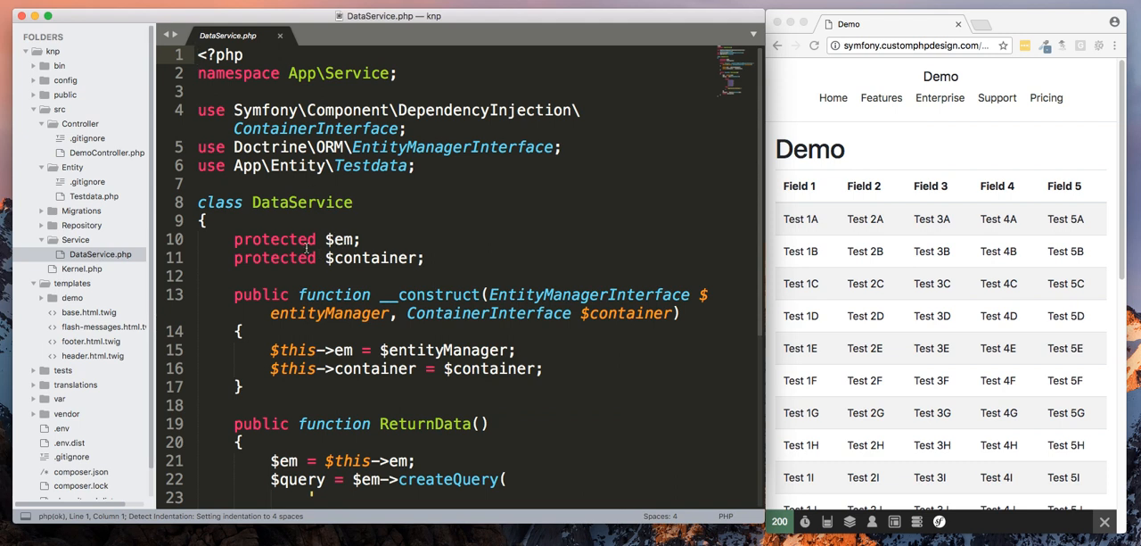
mouse_move(473, 121)
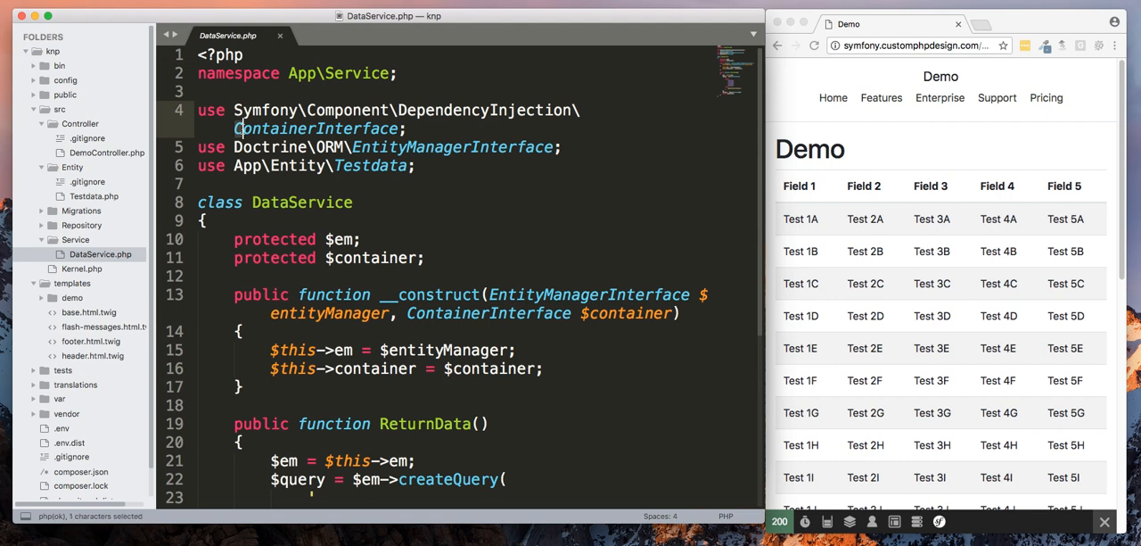
double_click(489, 314)
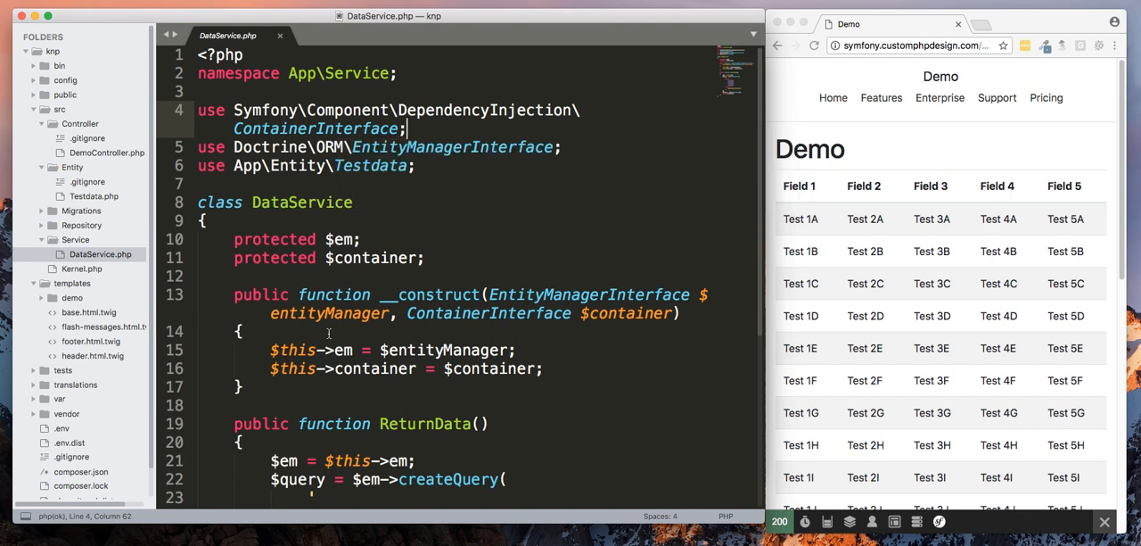
scroll(down, 3)
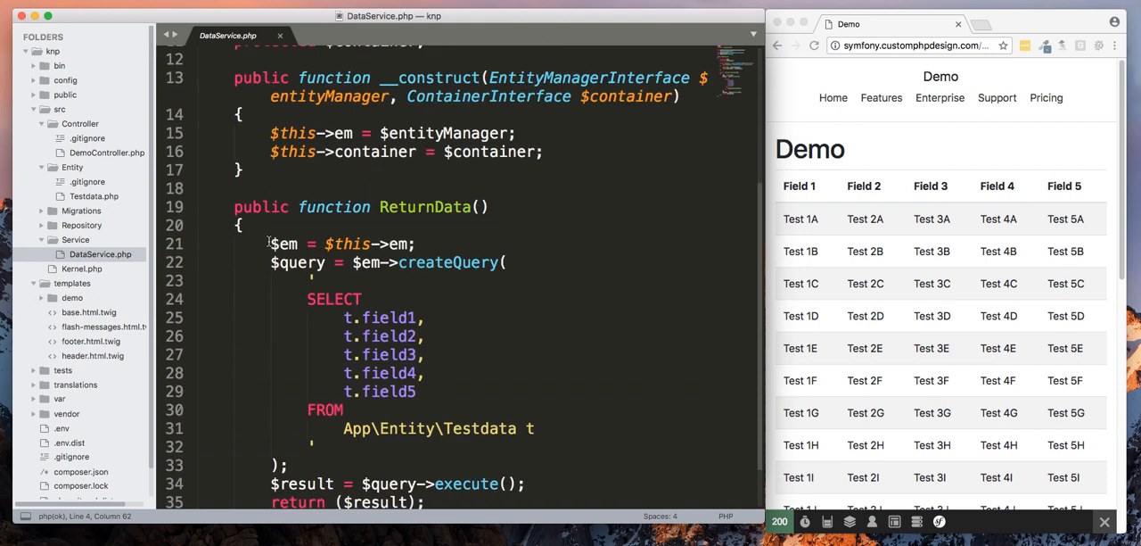
scroll(down, 3)
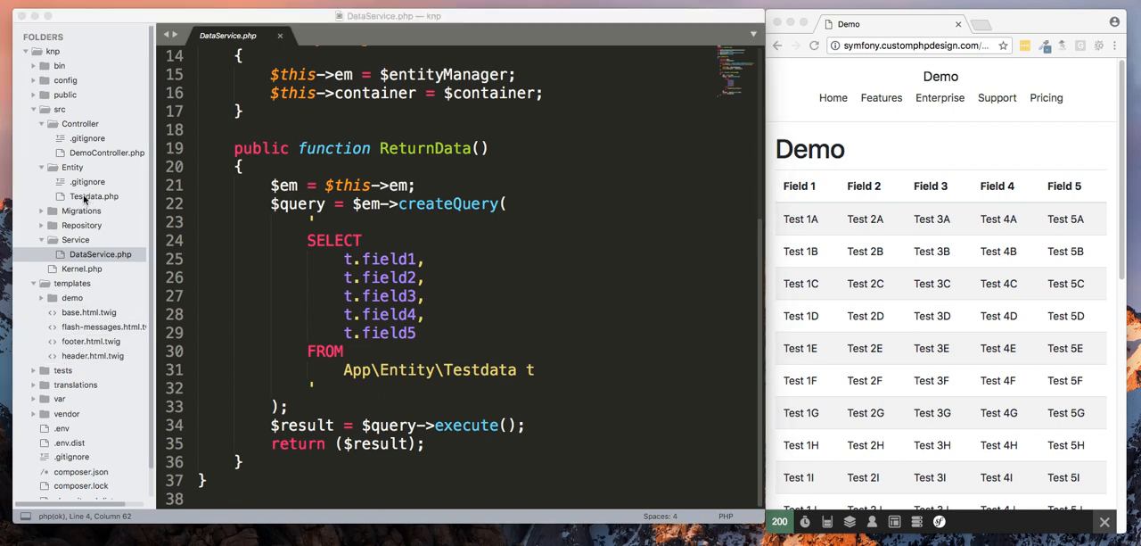
click(92, 196)
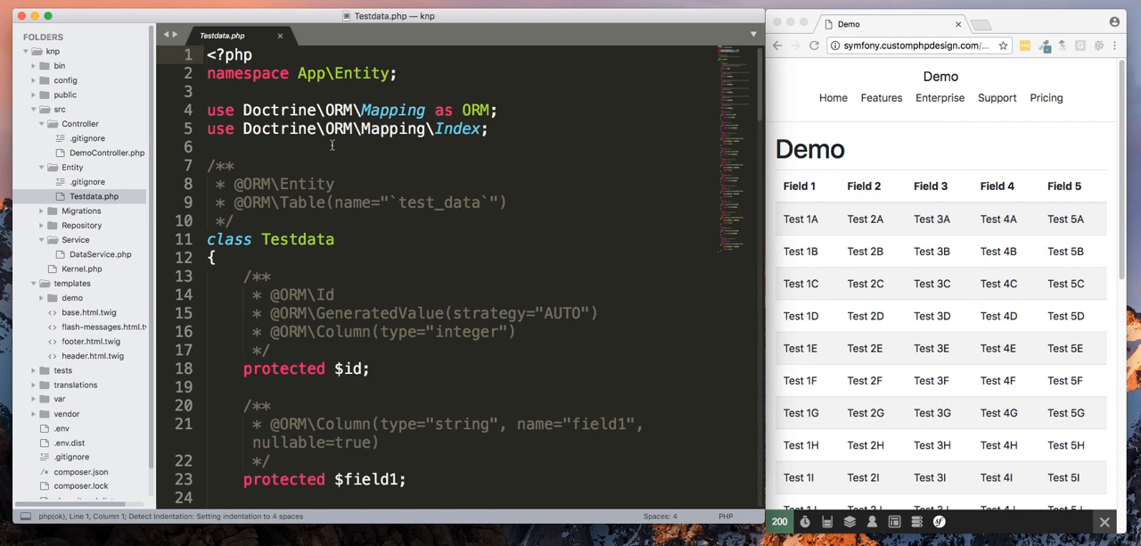
mouse_move(346, 198)
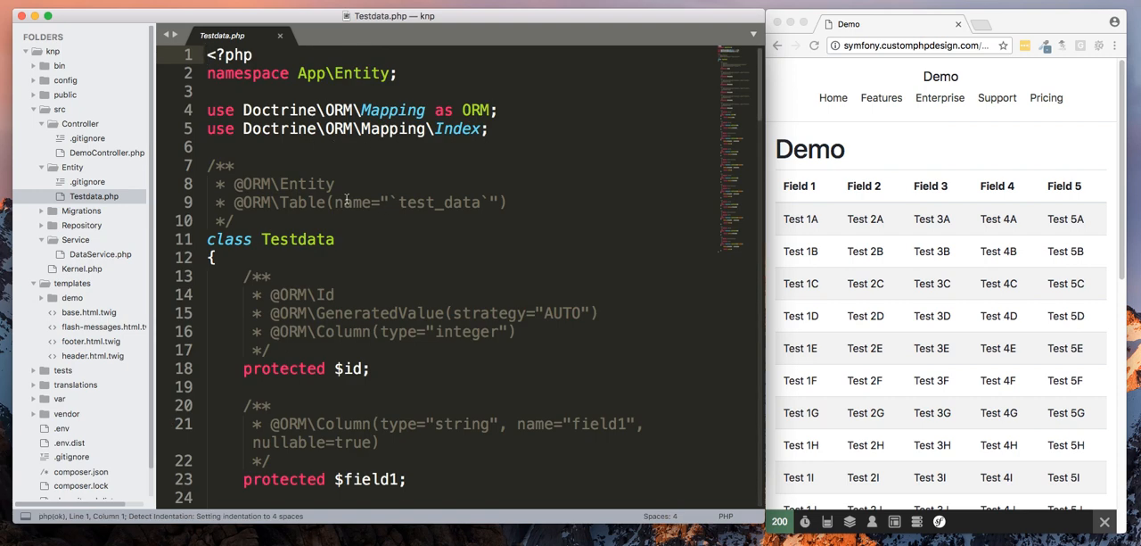
double_click(439, 202)
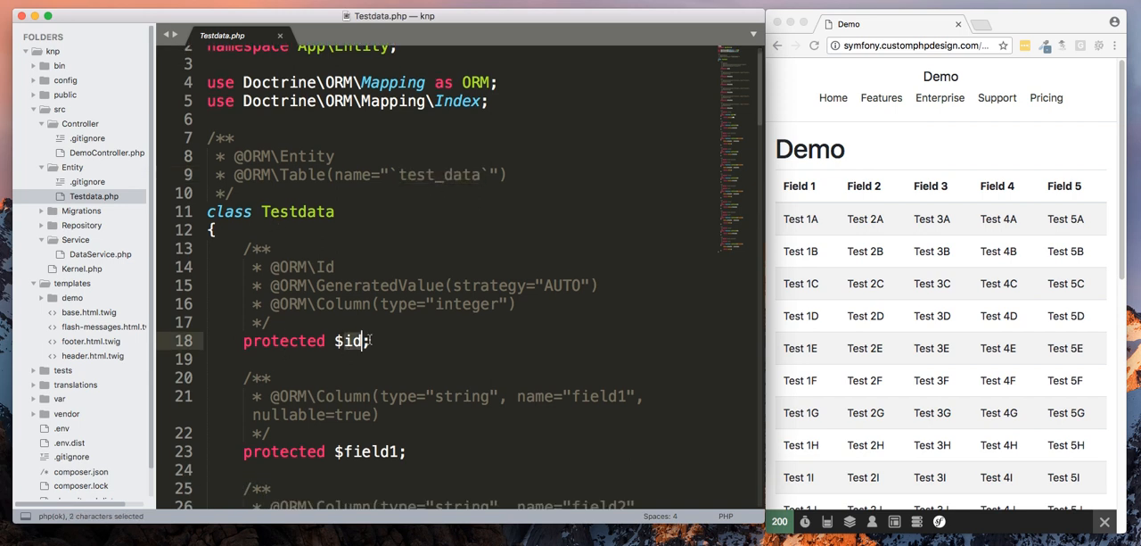
scroll(down, 3)
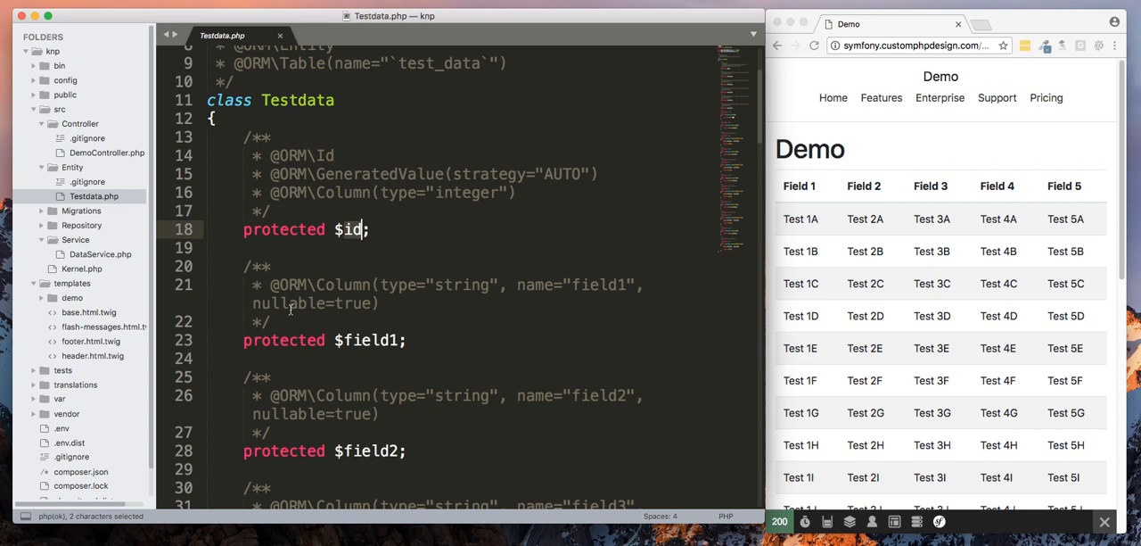
scroll(down, 3)
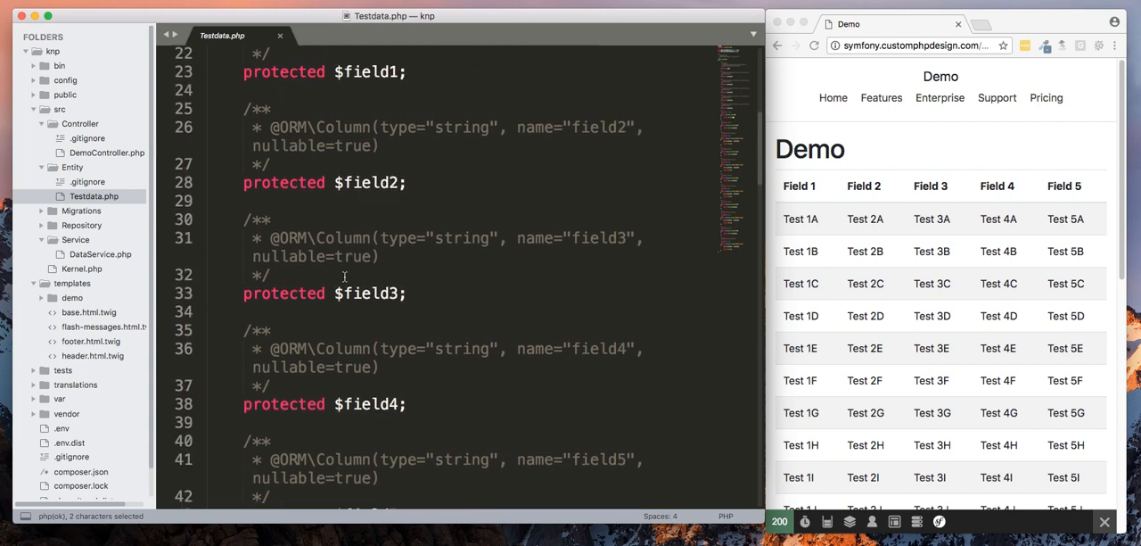
scroll(down, 3)
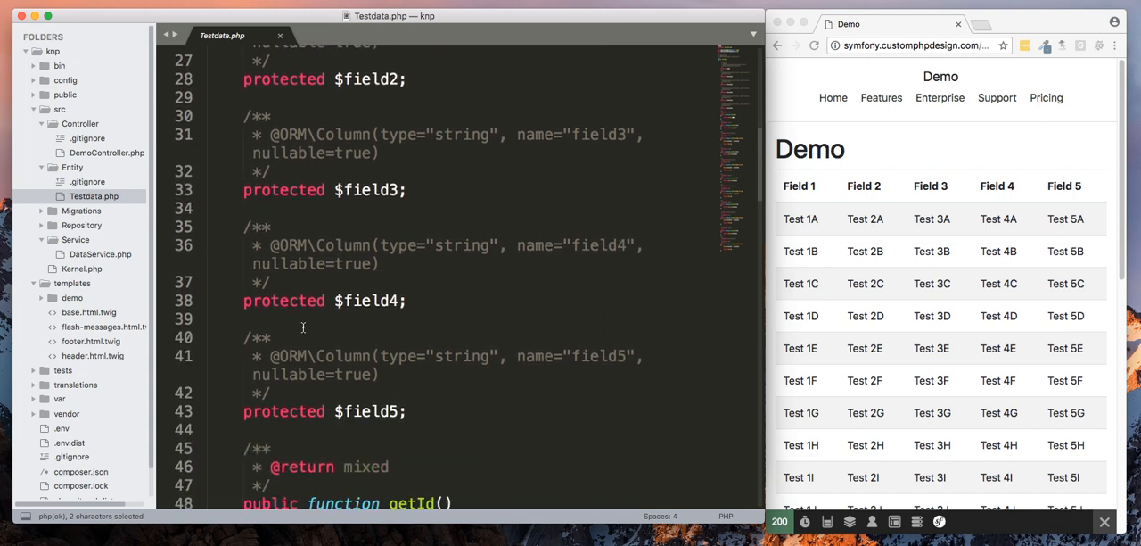
scroll(down, 3)
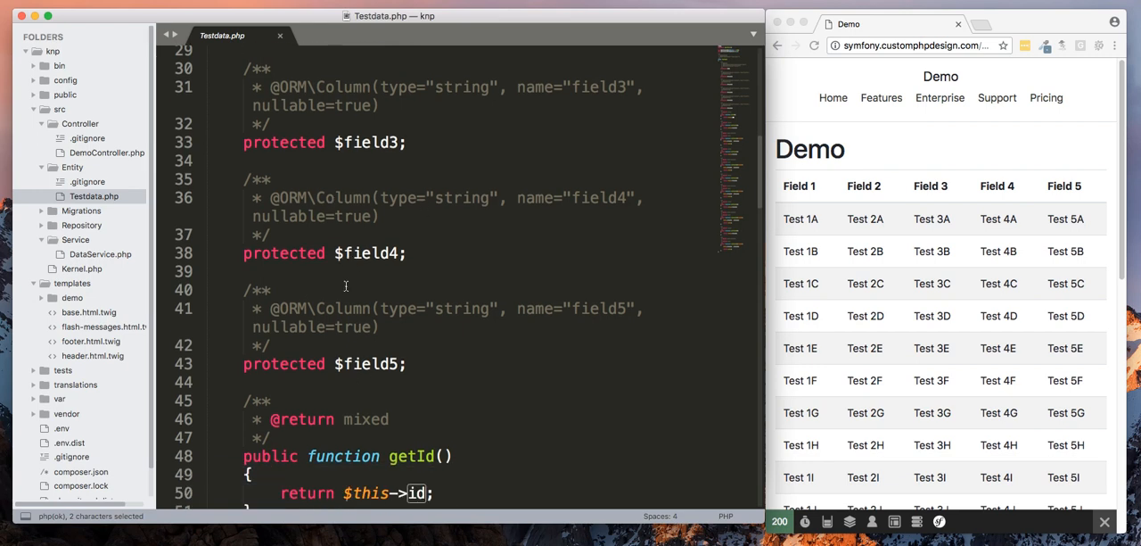
scroll(down, 3)
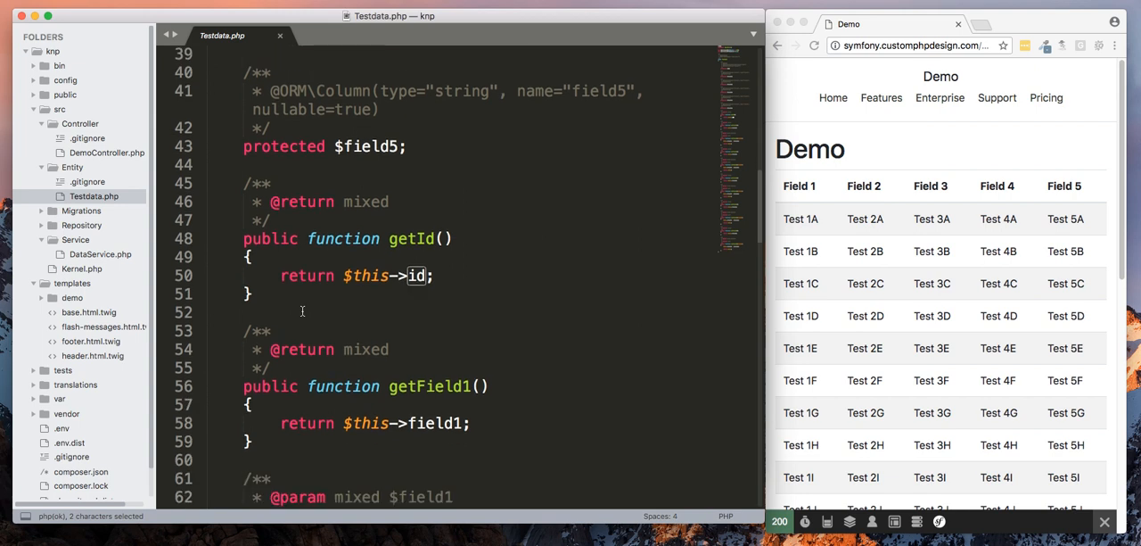
scroll(down, 3)
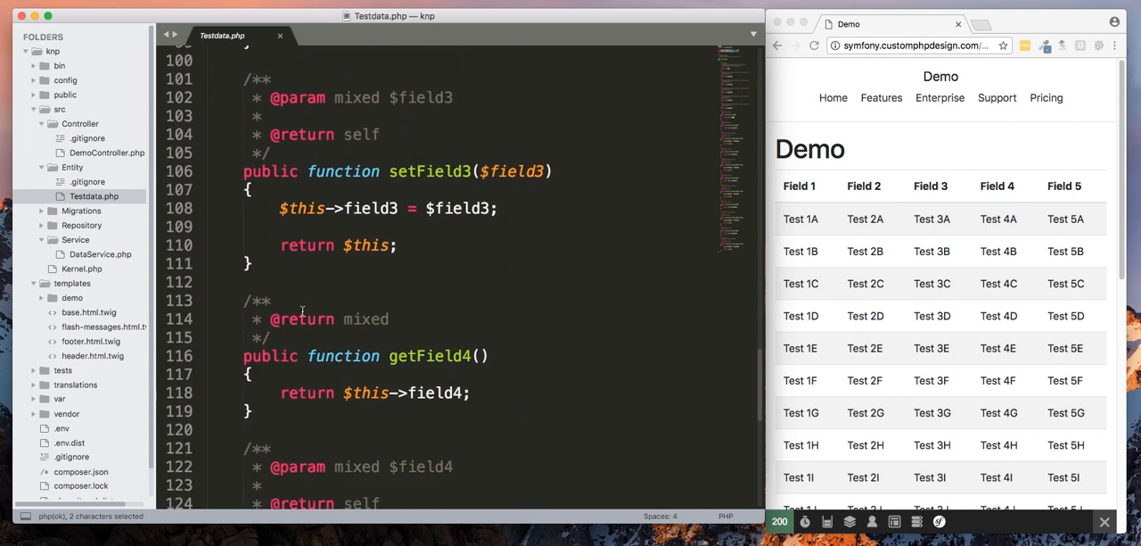
scroll(down, 3)
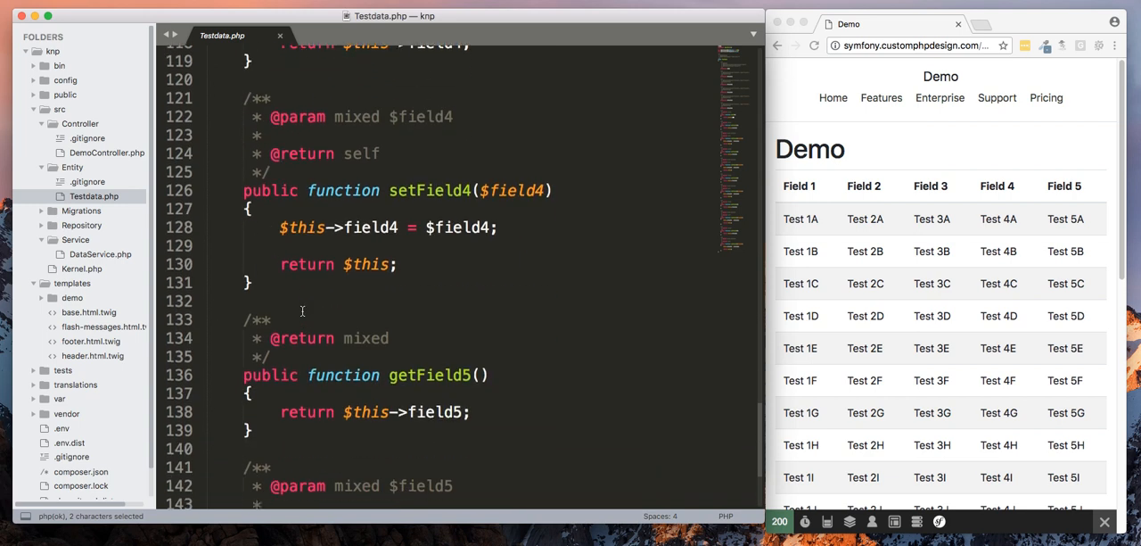
scroll(down, 3)
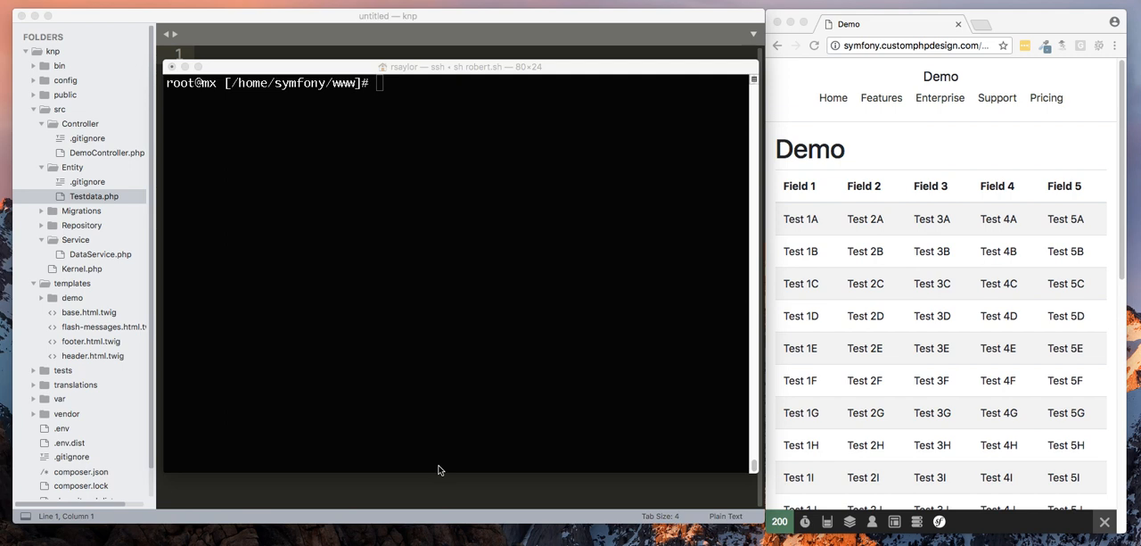
Step: Start composer require knplabs/knp-paginator-bundle in the wrong folder and cancel it
click(433, 419)
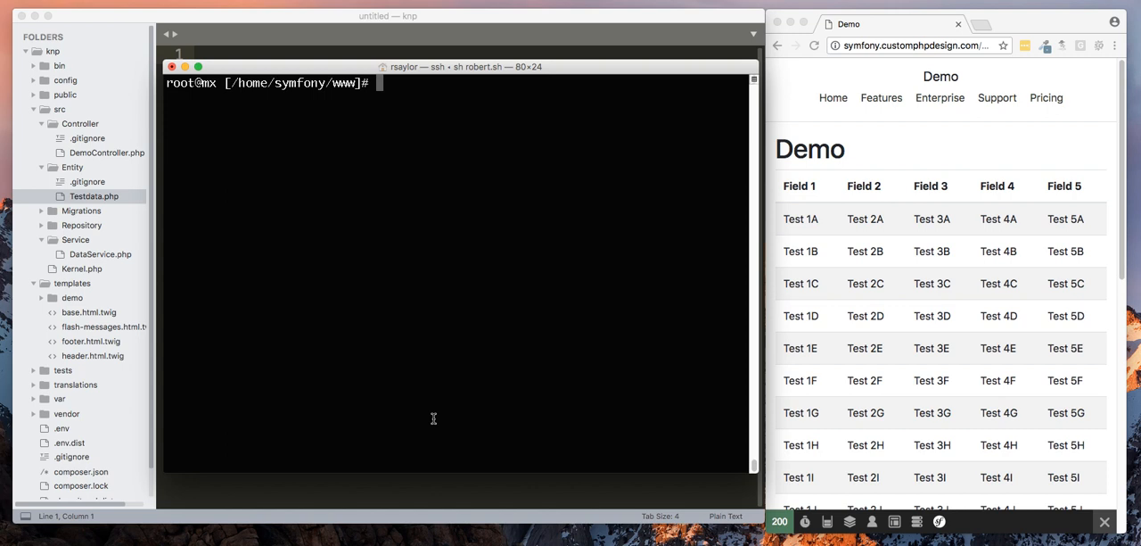
text(composer require knplabs/knp-paginator-bundle)
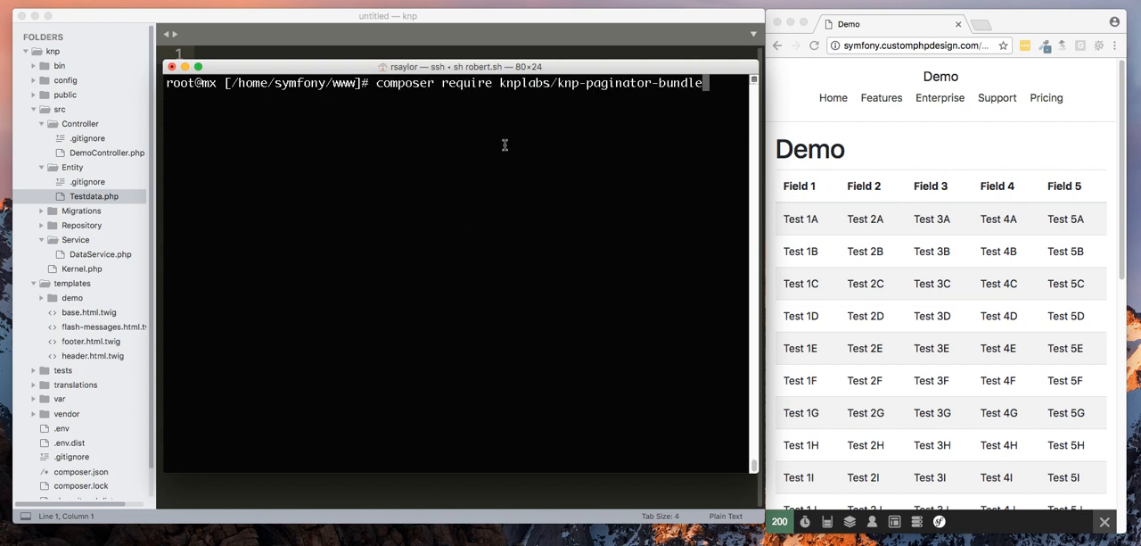
mouse_move(357, 125)
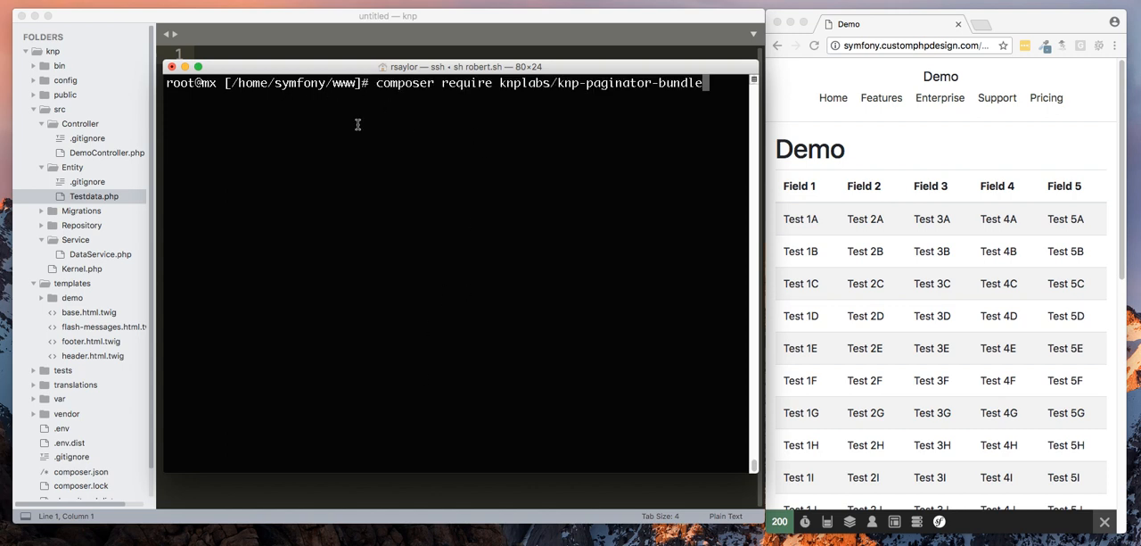
key(ctrl+c)
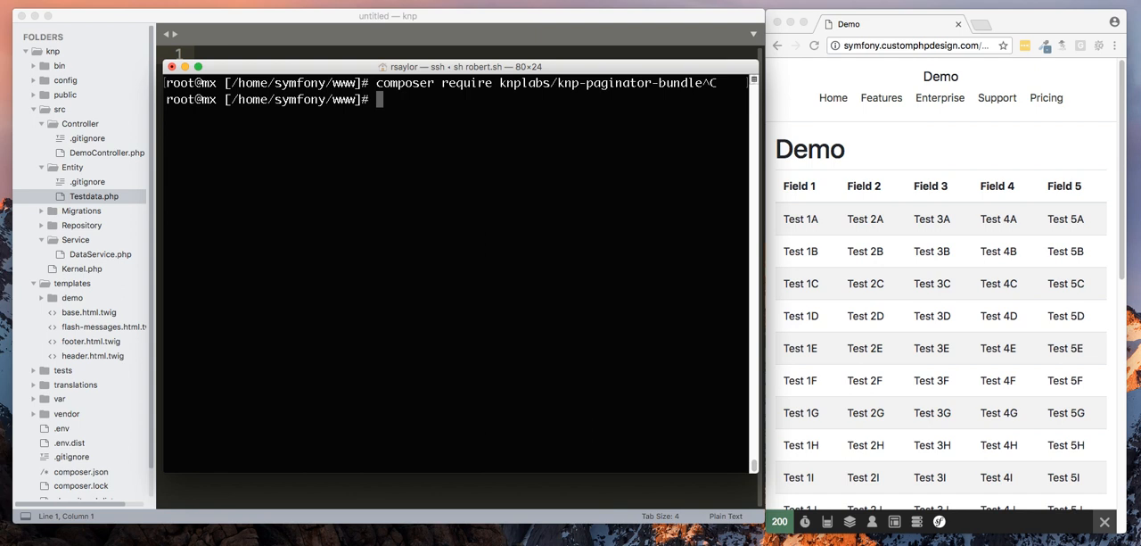
Step: Move into the knp folder and enter composer require knplabs/knp-paginator-bundle there
text(cd)
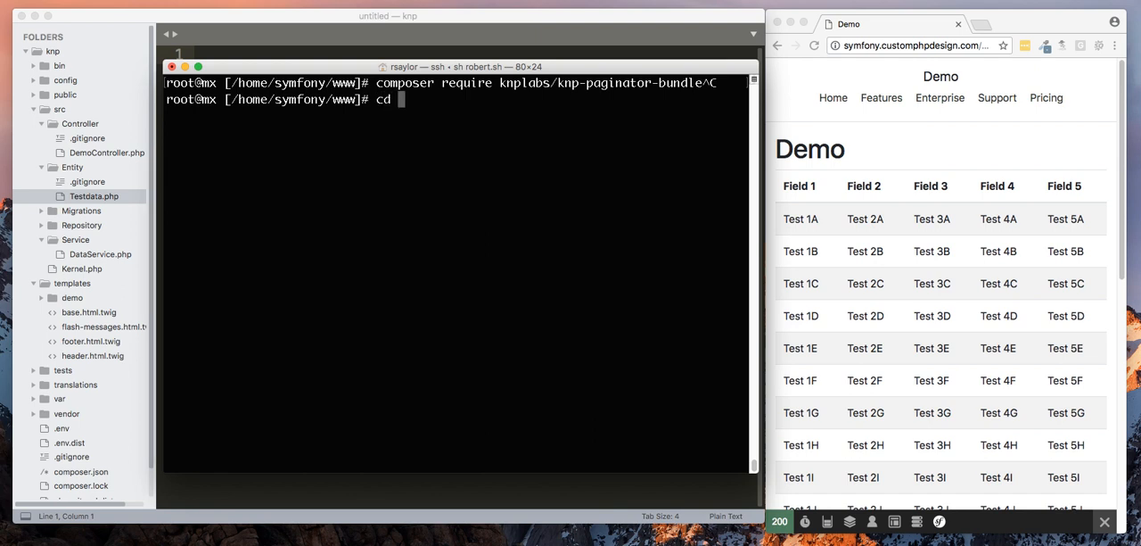
text(knp)
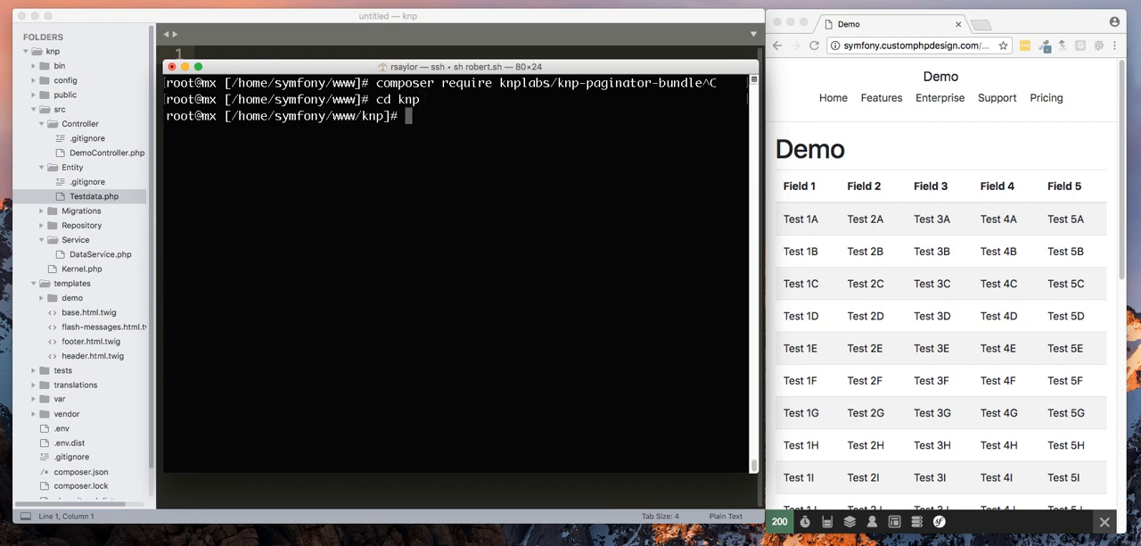
text(composer require knplabs/knp-paginator-bundle)
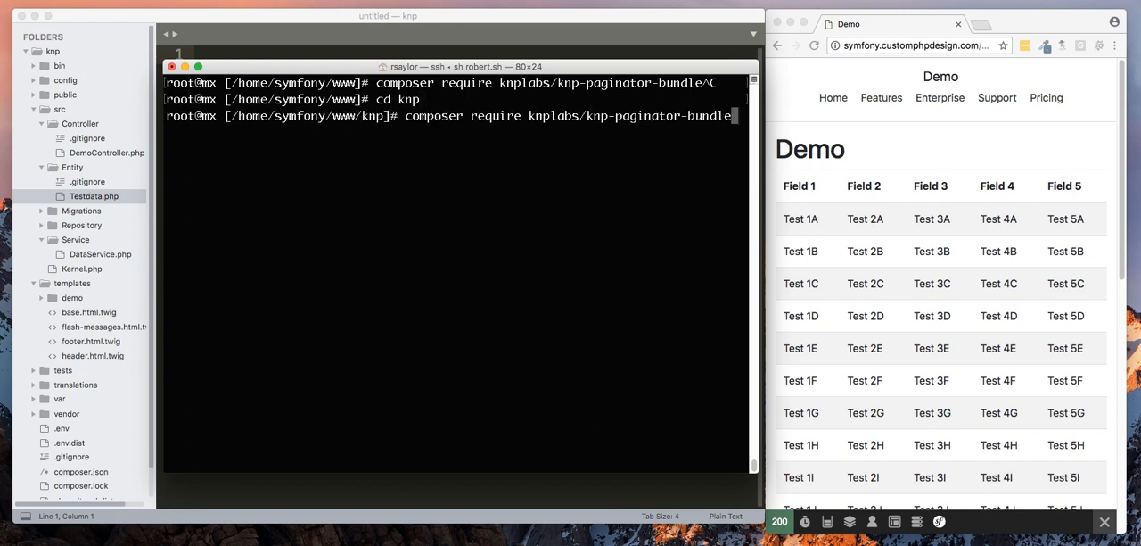
mouse_move(416, 146)
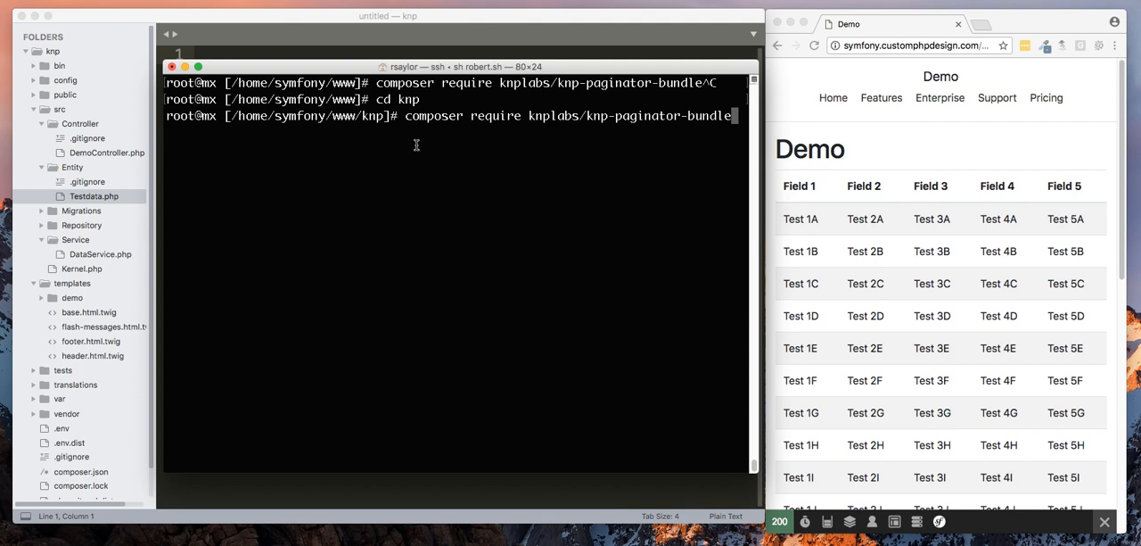
mouse_move(453, 128)
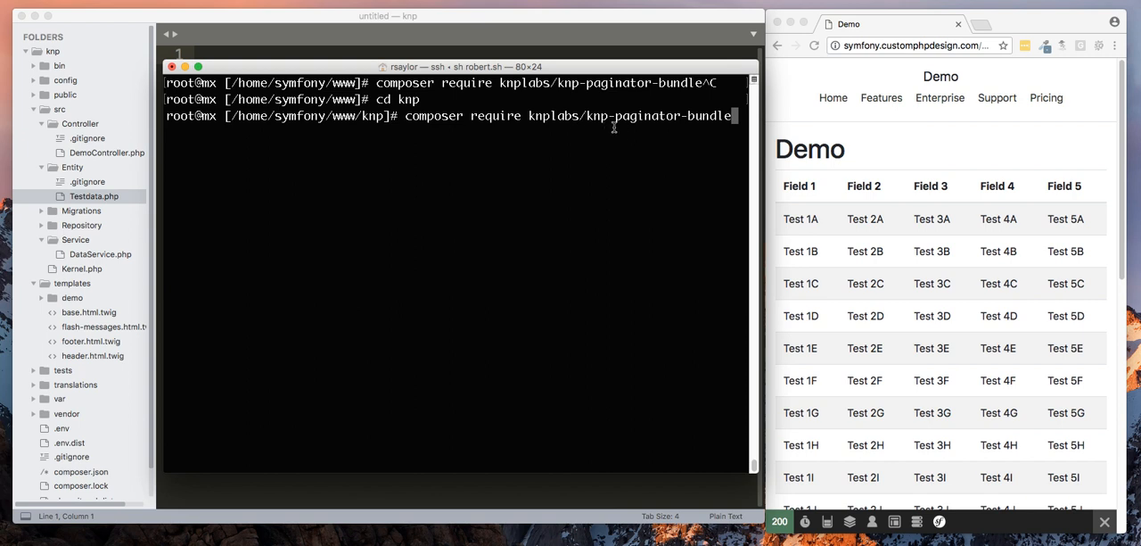
mouse_move(707, 136)
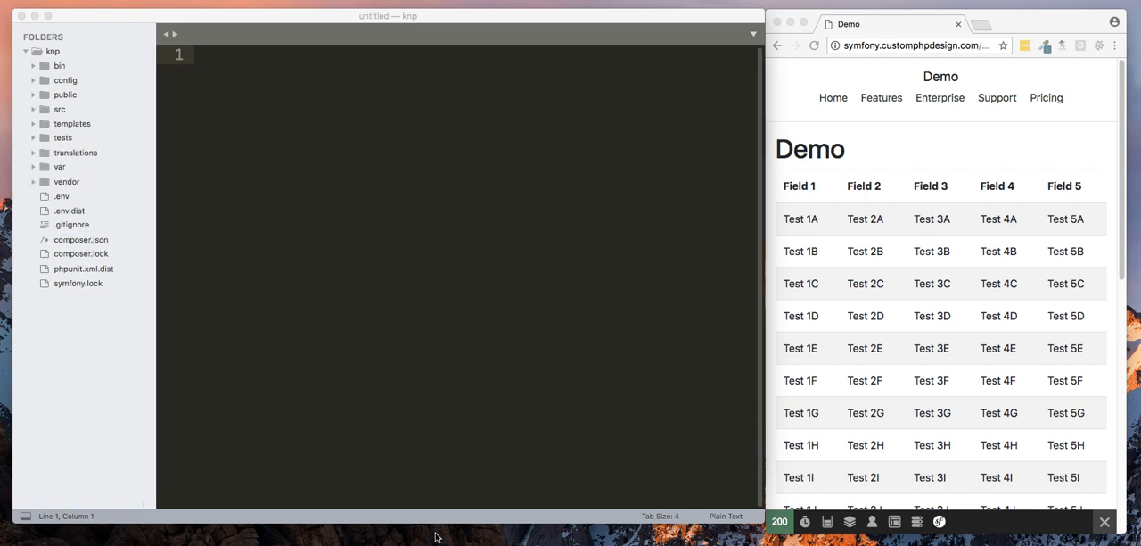
mouse_move(271, 398)
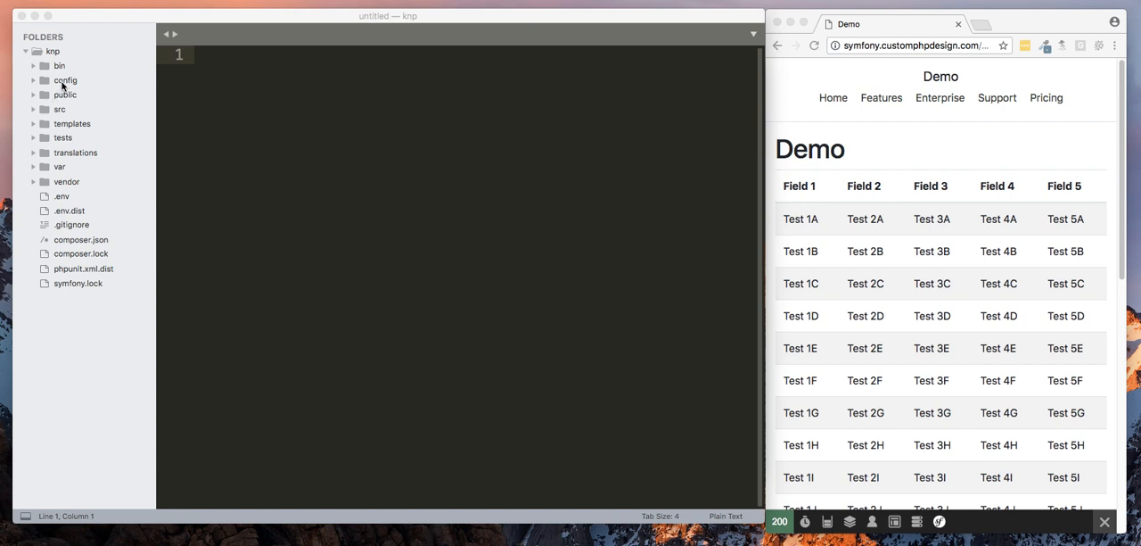
Step: Expand config and its packages folder in the sidebar, showing doctrine, framework and twig YAML files
click(64, 81)
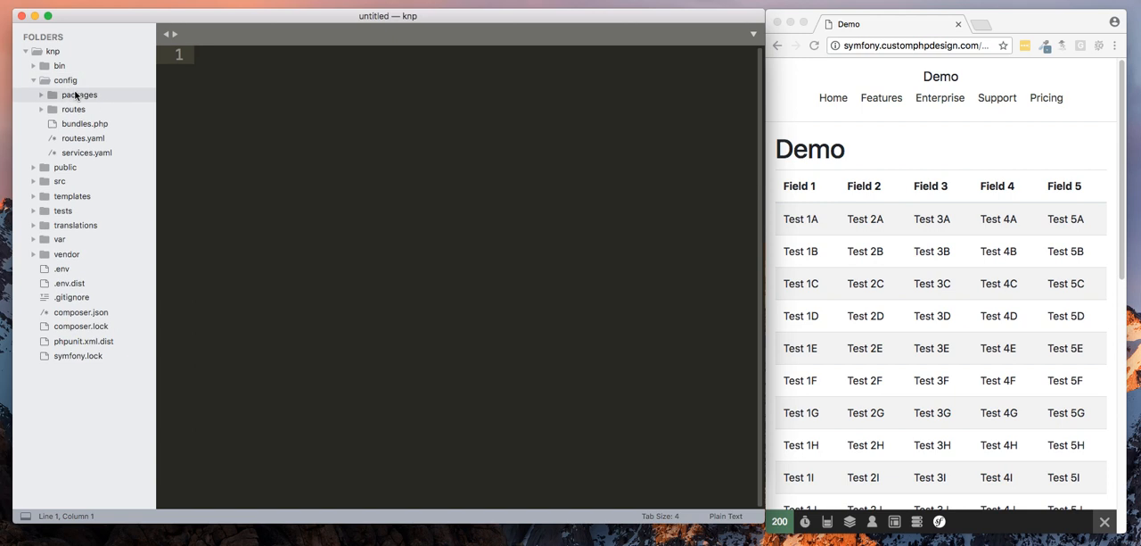
click(79, 95)
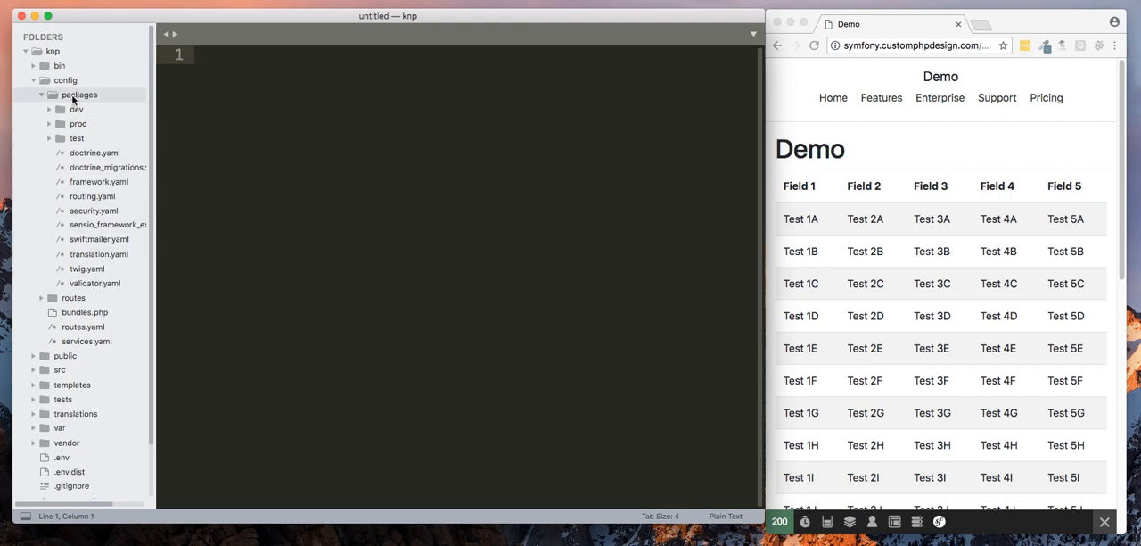
right_click(79, 93)
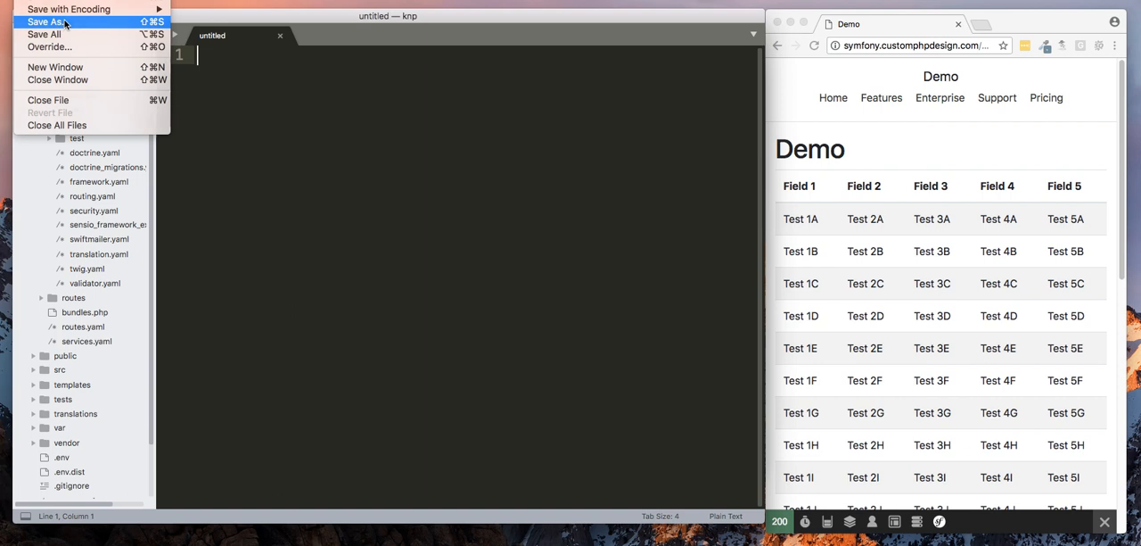
Step: Save the untitled file as knp_paginator.yaml inside config/packages
click(43, 21)
text(knp_paginator.yaml)
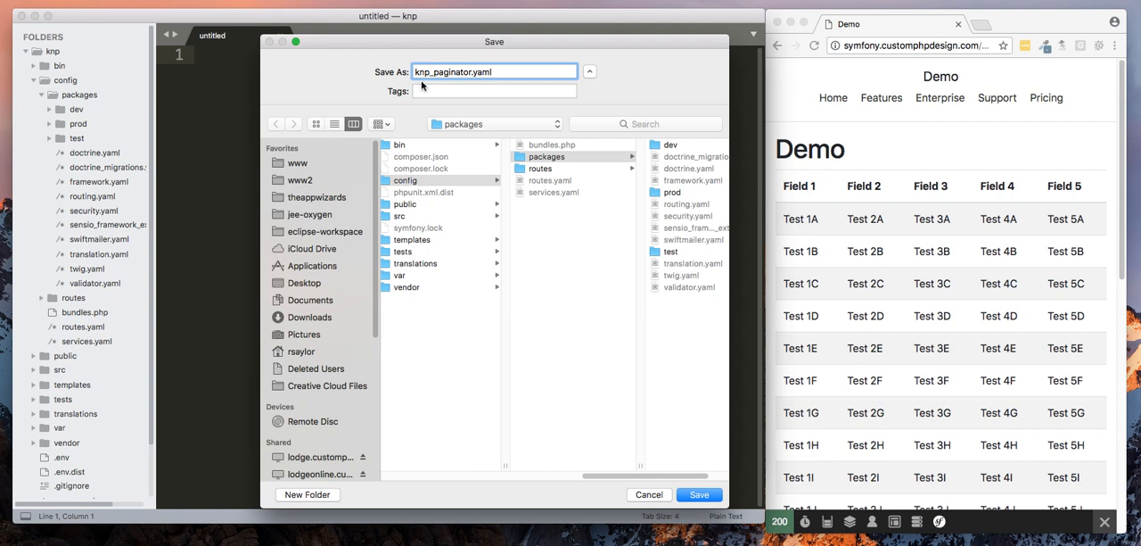
mouse_move(485, 82)
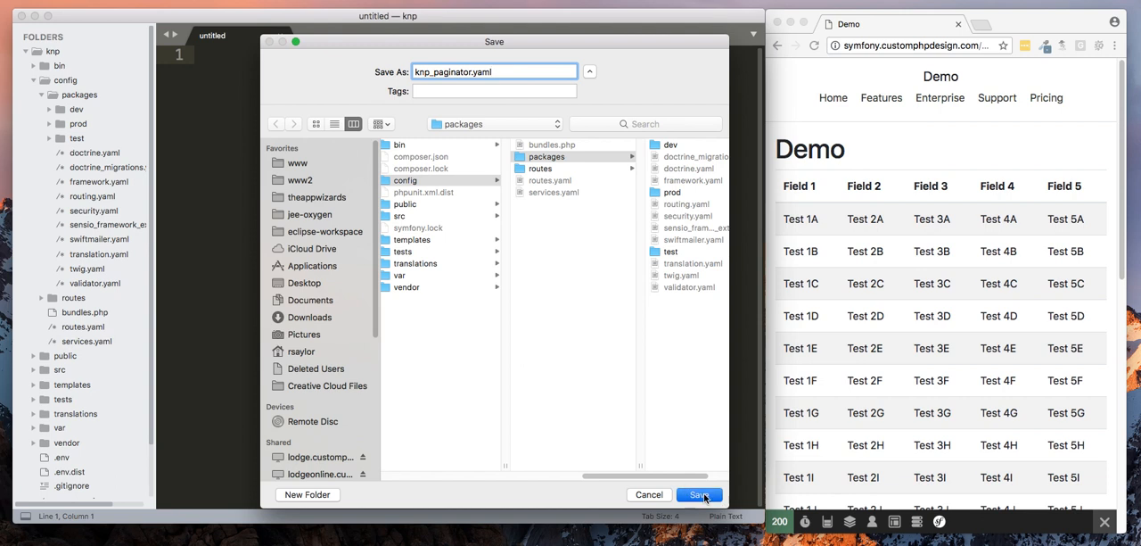
click(699, 494)
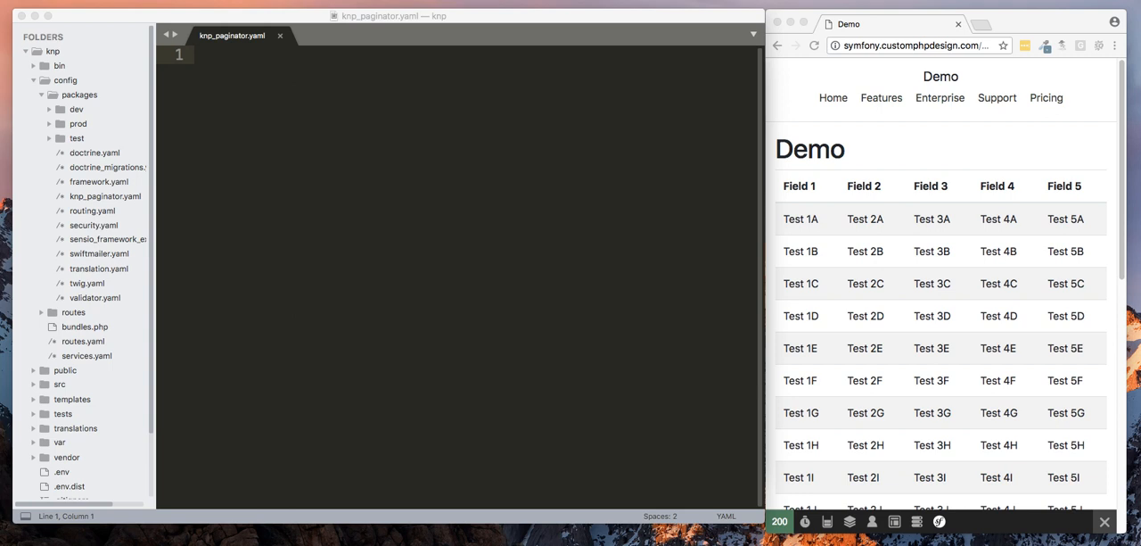
mouse_move(332, 271)
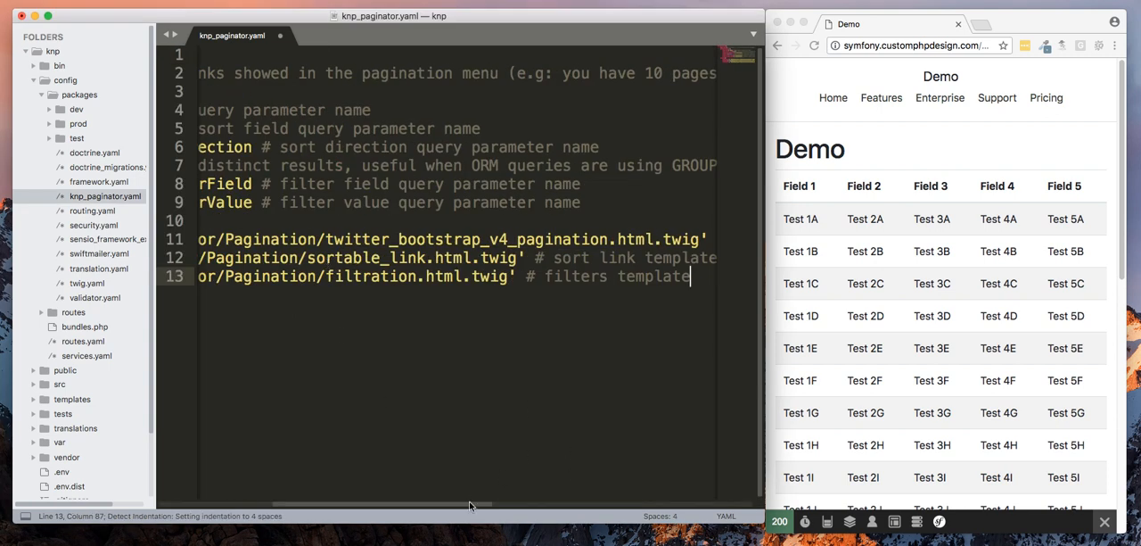
Step: Fill knp_paginator.yaml with page_range 5, default_options and the Bootstrap pagination, sortable and filtration template paths
scroll(left, 3)
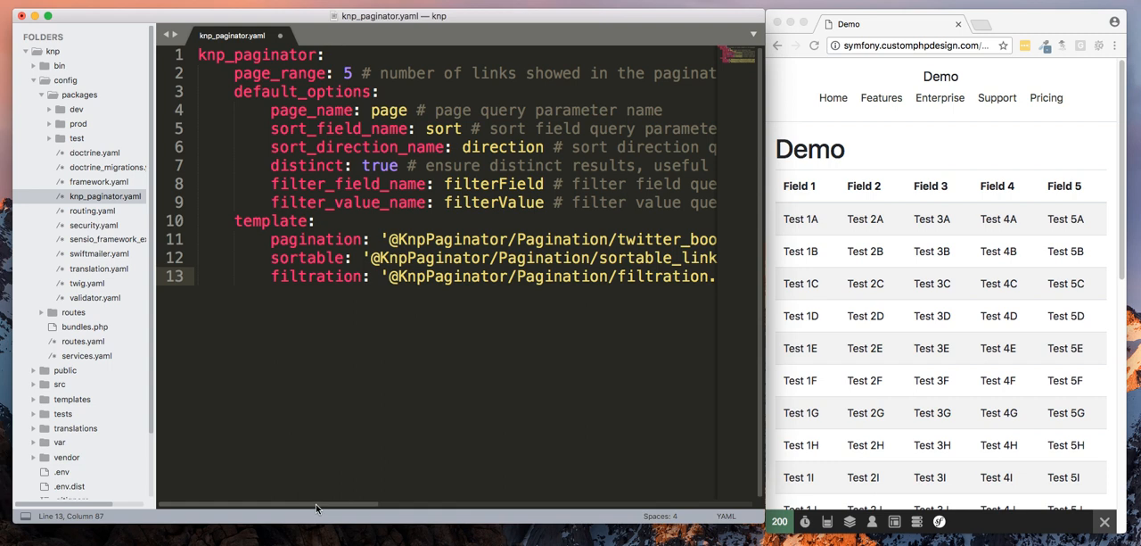
scroll(right, 3)
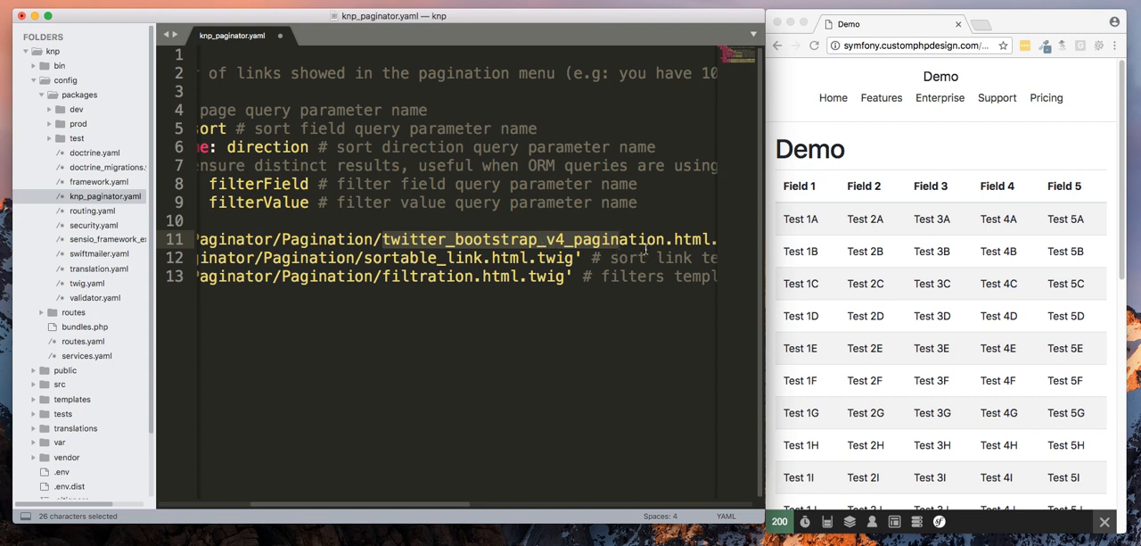
mouse_move(526, 234)
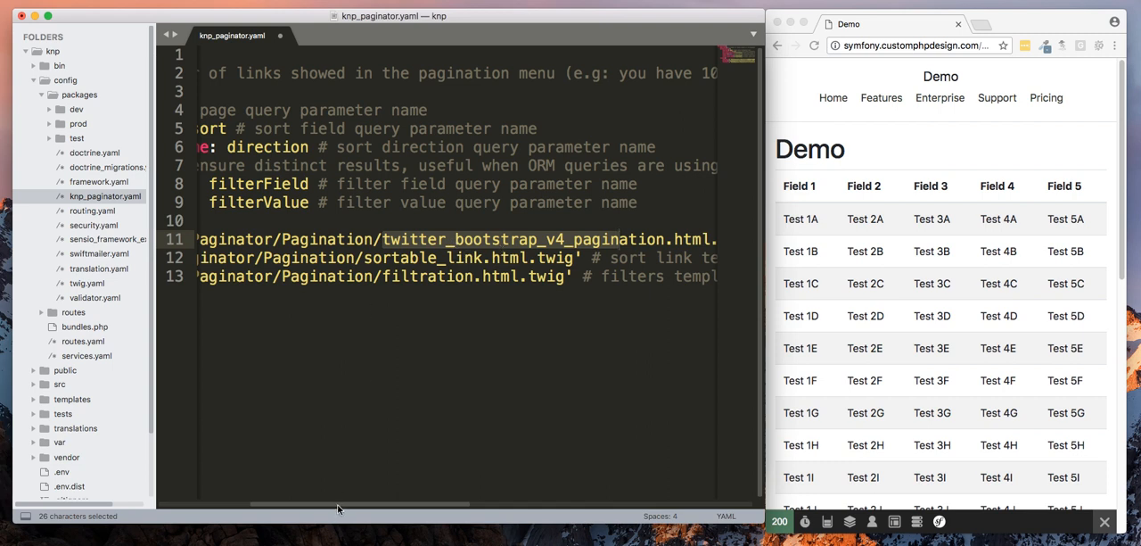
scroll(left, 3)
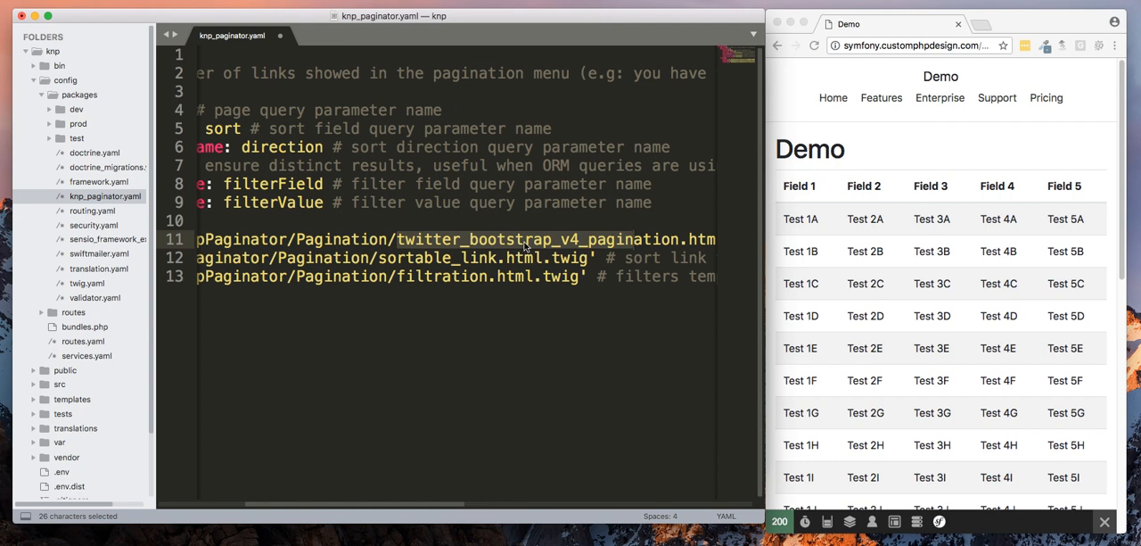
mouse_move(574, 250)
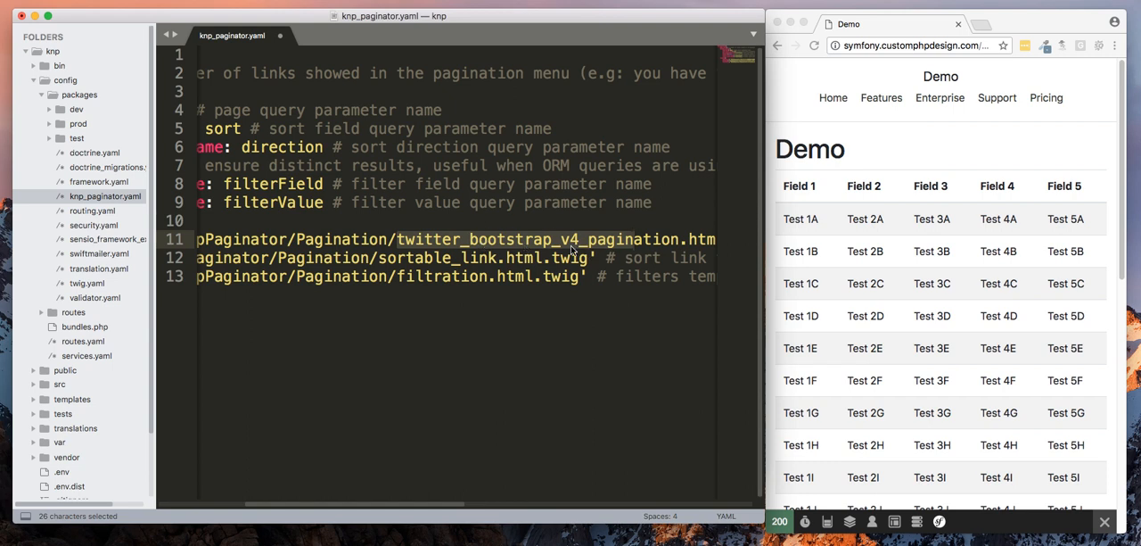
mouse_move(574, 250)
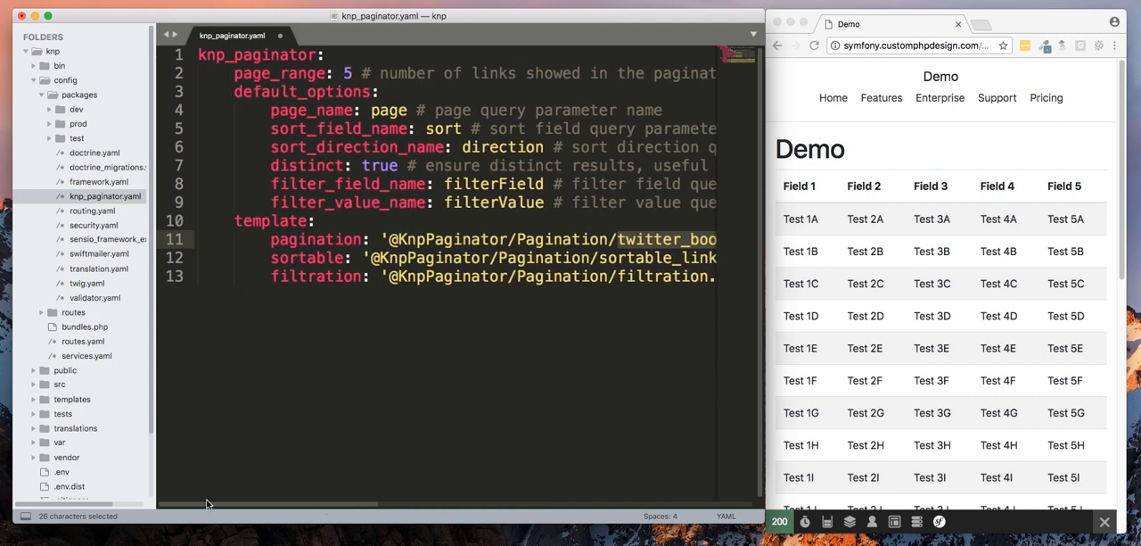
mouse_move(293, 507)
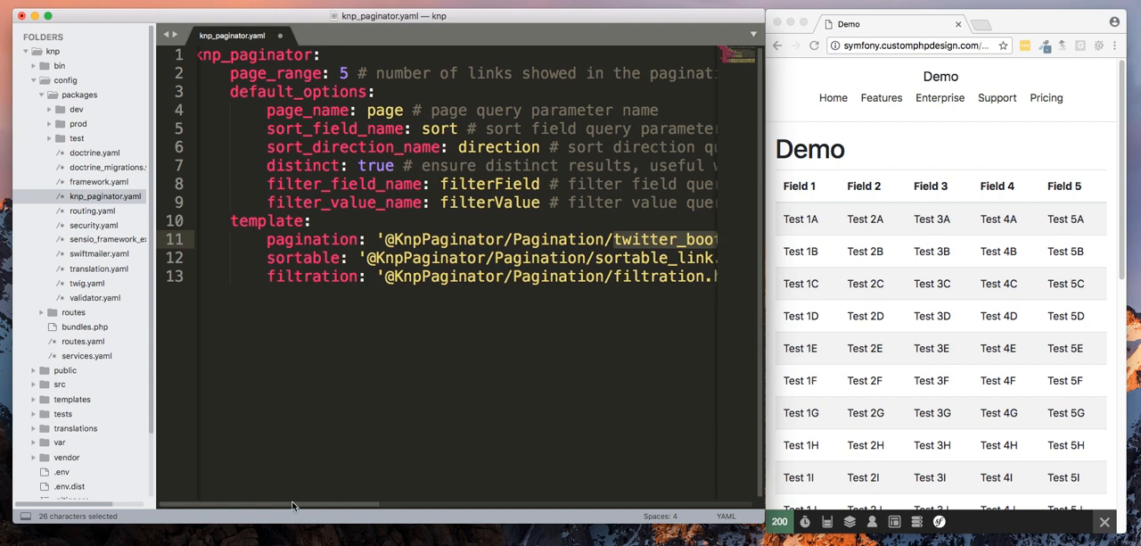
scroll(right, 3)
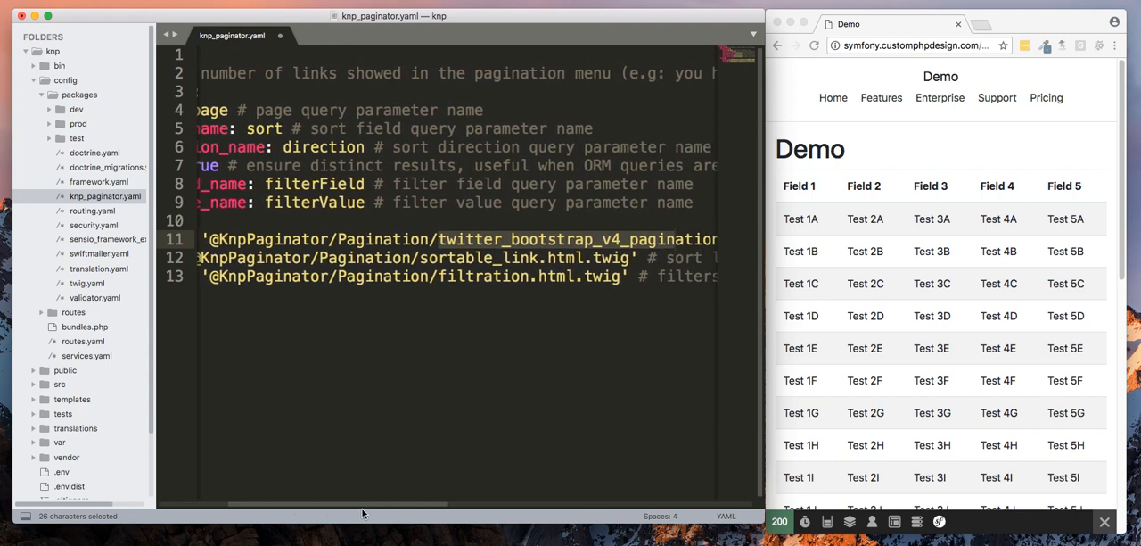
scroll(right, 3)
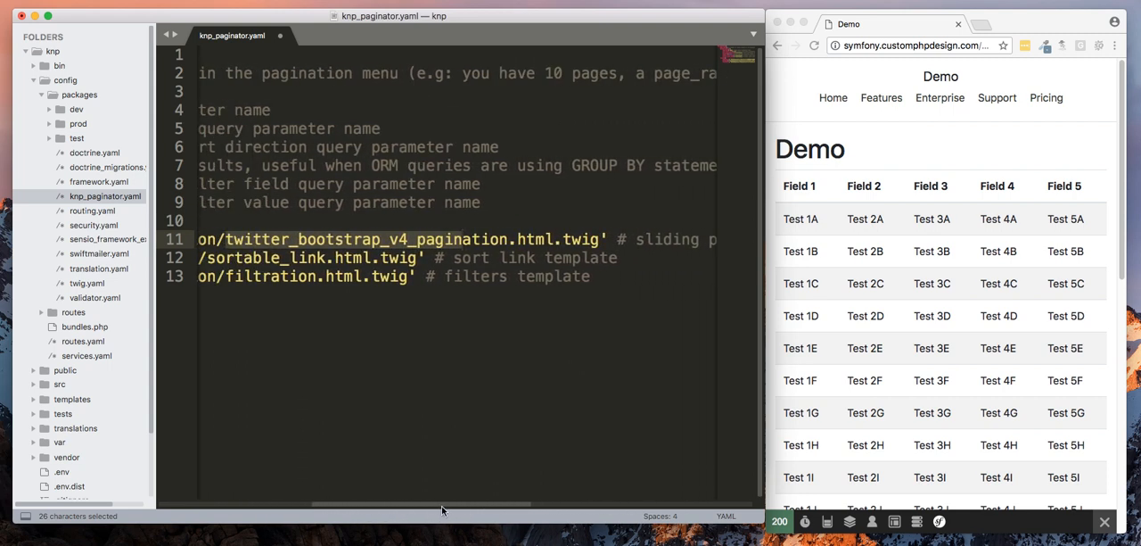
scroll(left, 3)
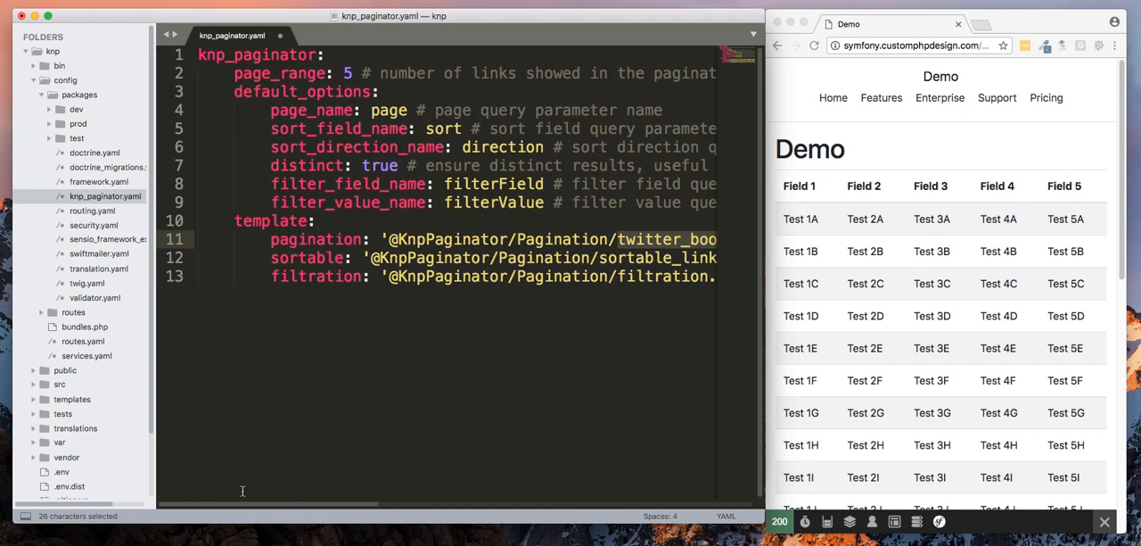
click(35, 7)
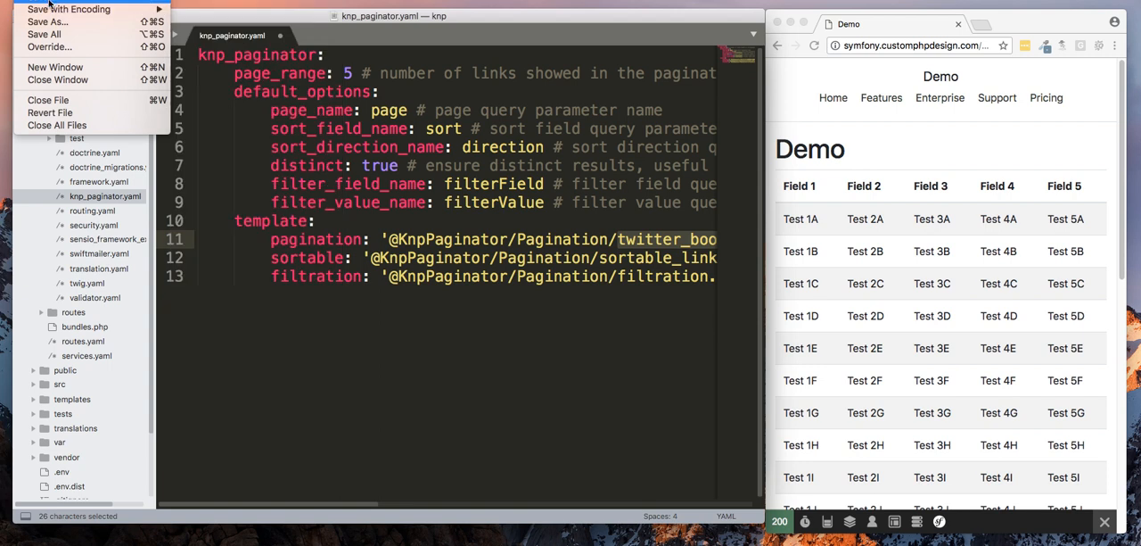
Step: Save knp_paginator.yaml and close its tab
click(43, 34)
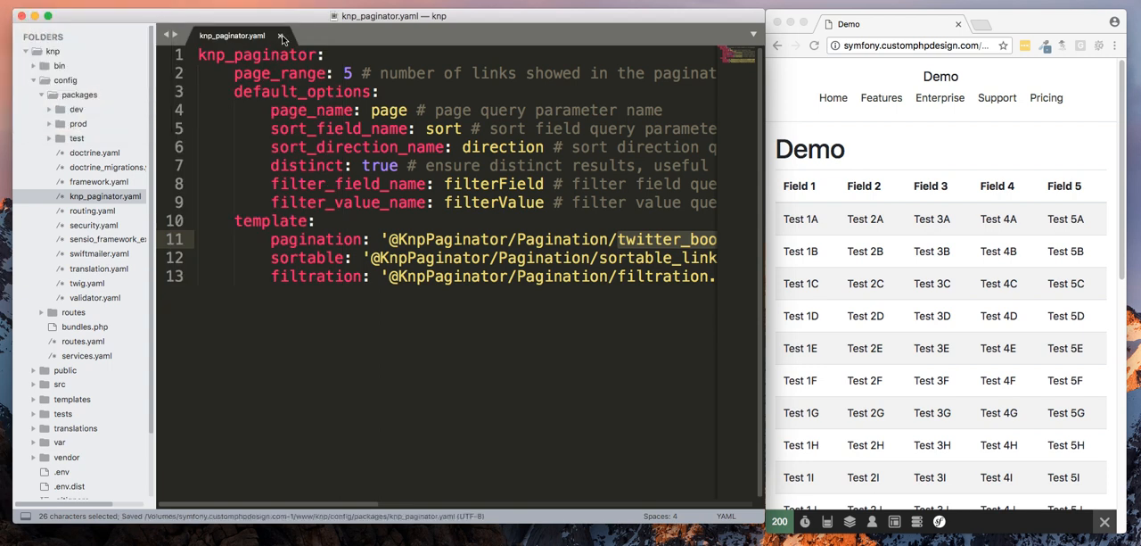
click(281, 36)
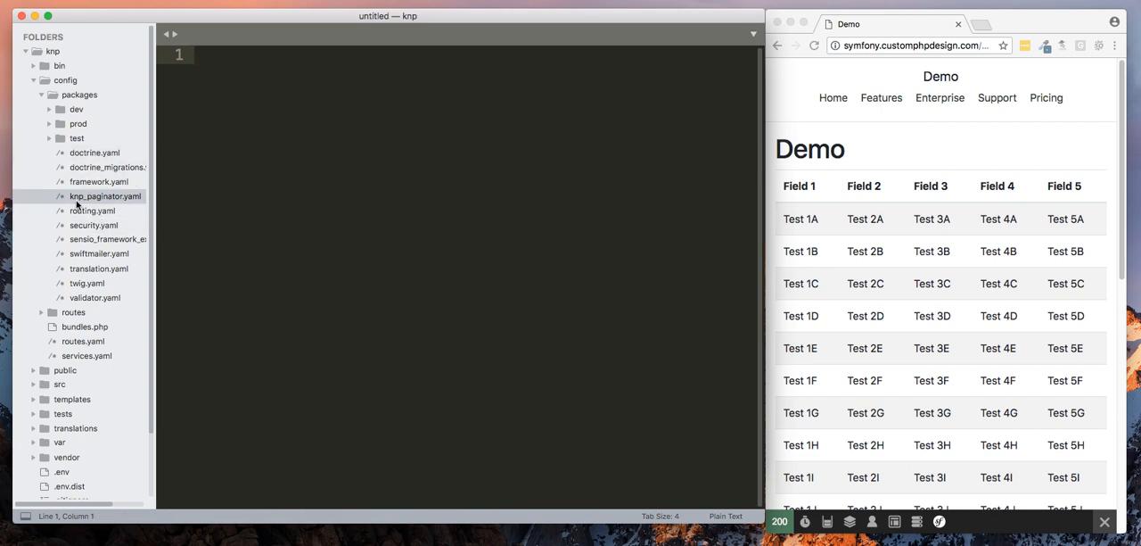
Step: Add translator: { fallbacks: ['%locale%'] } to framework.yaml and close the file
click(100, 181)
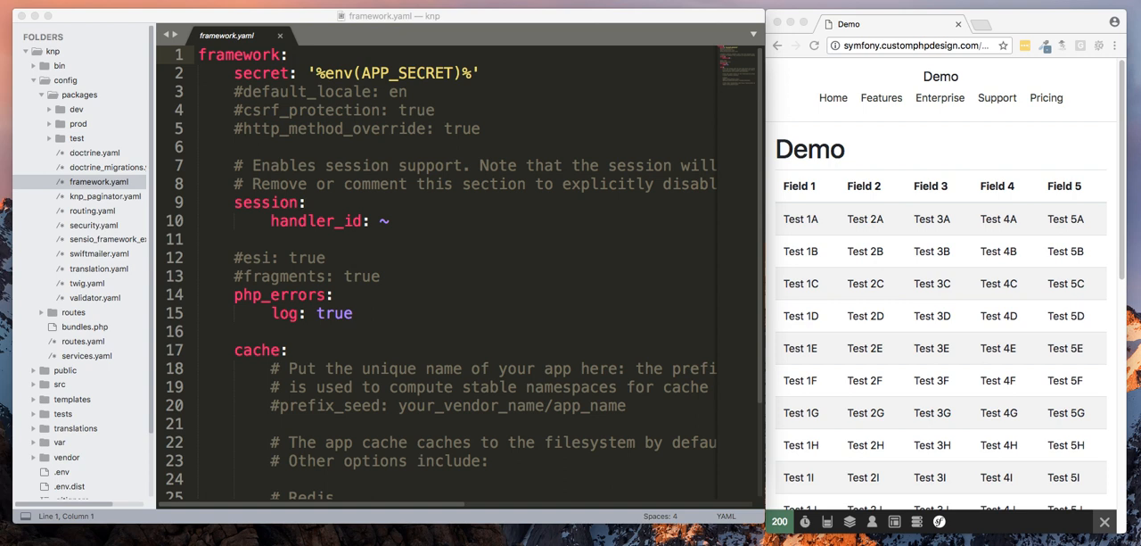
mouse_move(259, 161)
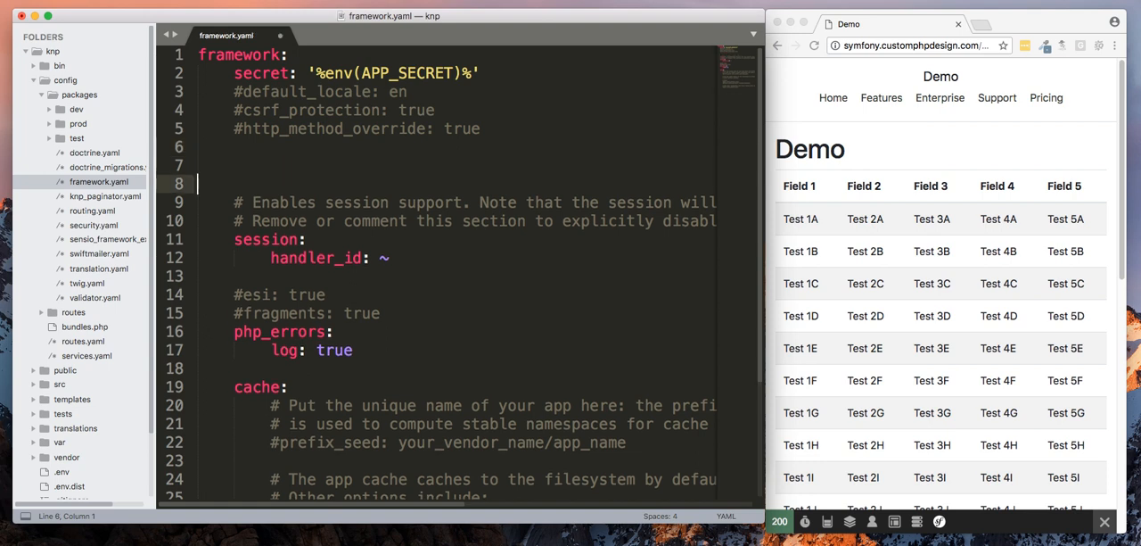
text(translator: { fallbacks: ['%locale%'] })
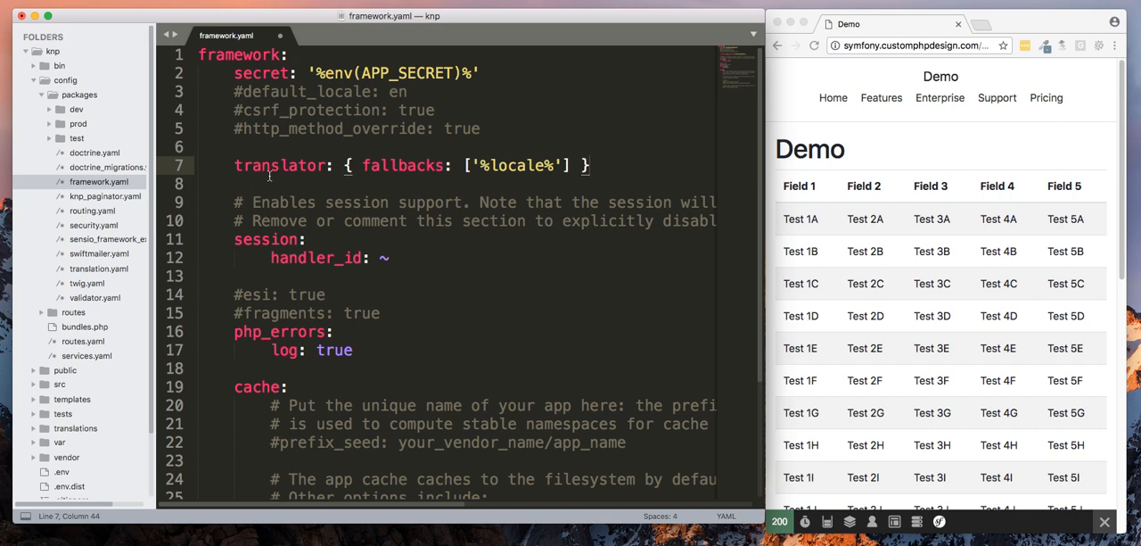
mouse_move(549, 175)
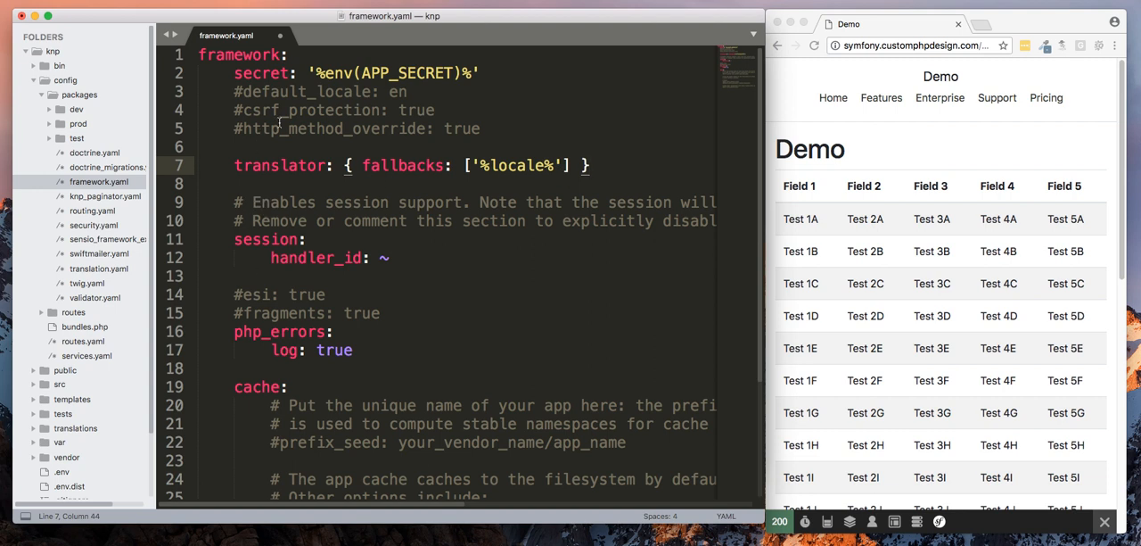
mouse_move(189, 68)
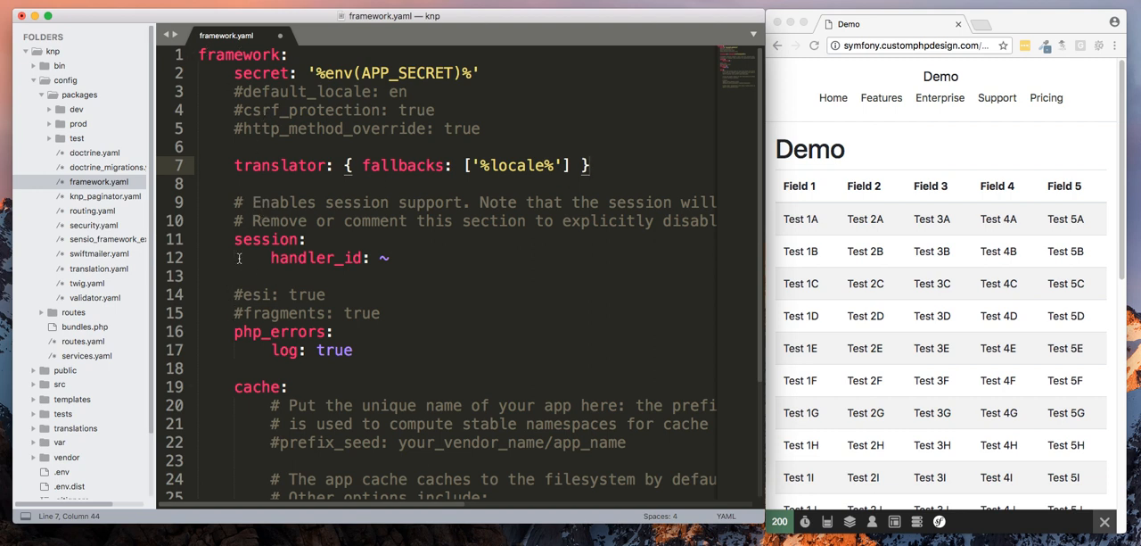
mouse_move(195, 44)
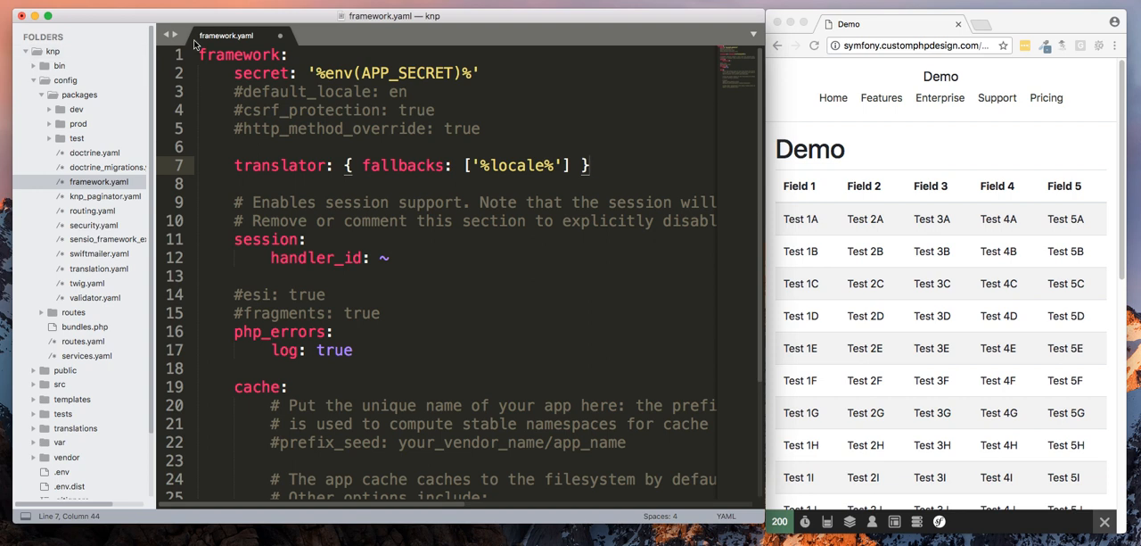
click(39, 7)
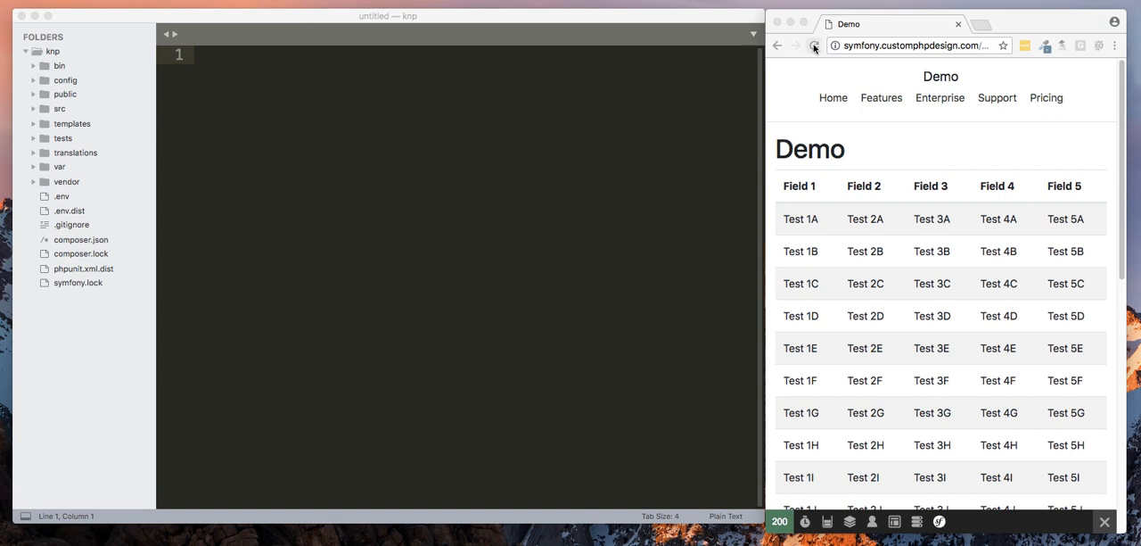
Step: Expand src > Controller in the sidebar and open DemoController.php
click(813, 47)
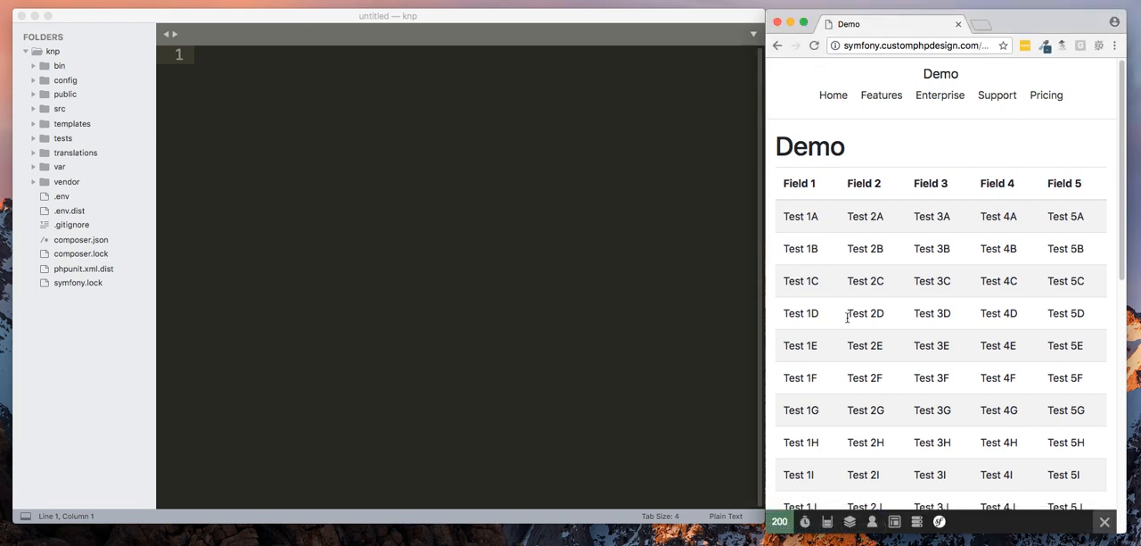
scroll(down, 3)
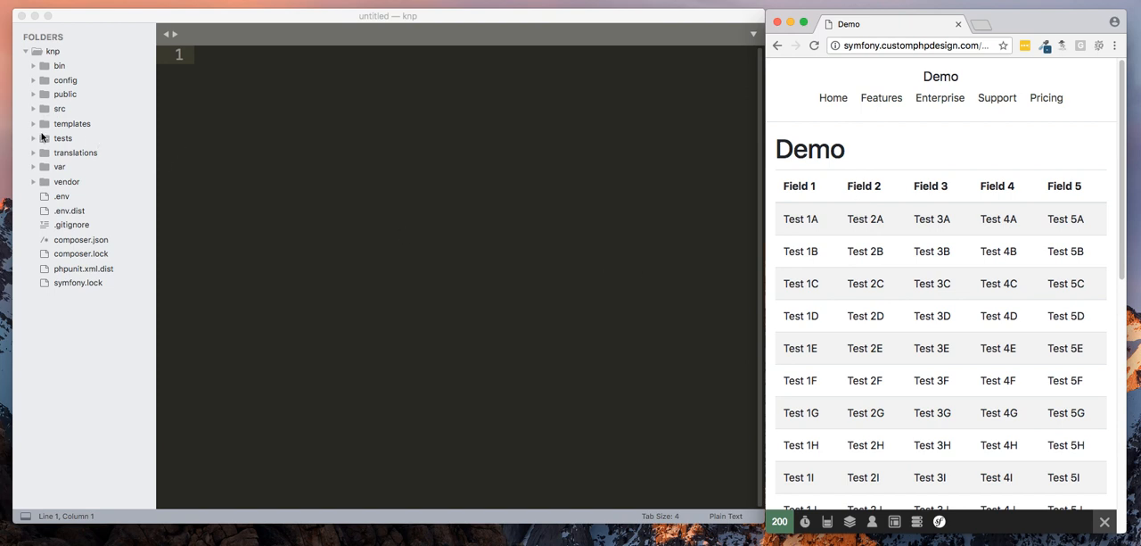
mouse_move(35, 168)
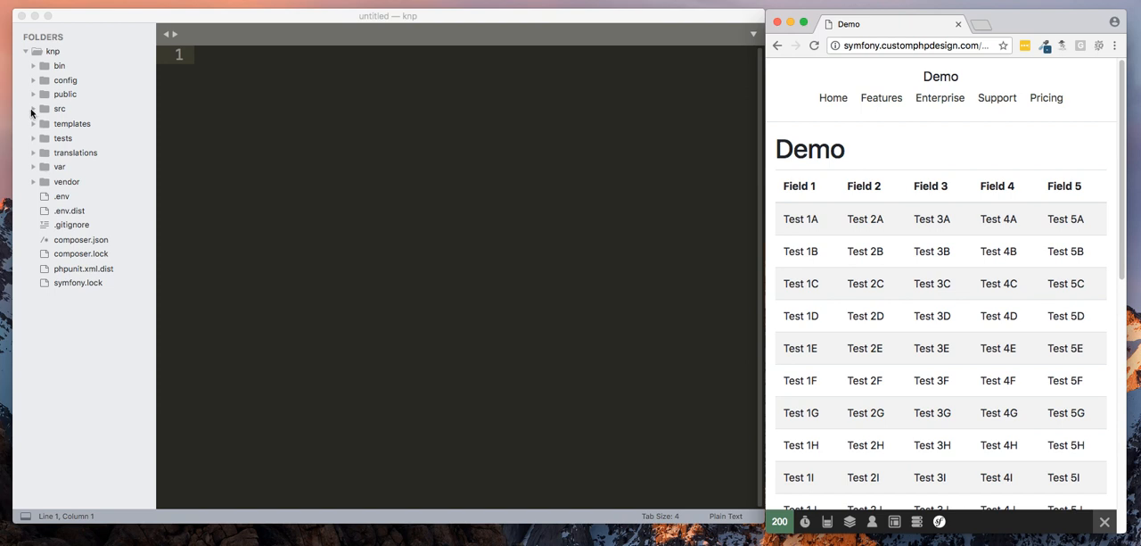
click(32, 109)
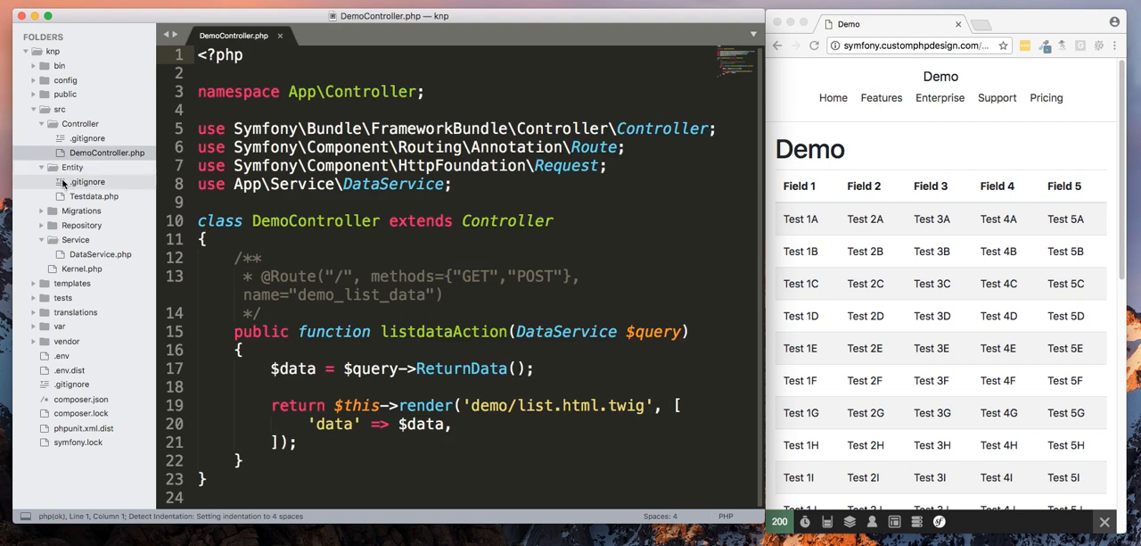
Step: Open DataService.php in a second tab, then add a blank line after the $data assignment in listdataAction
click(71, 168)
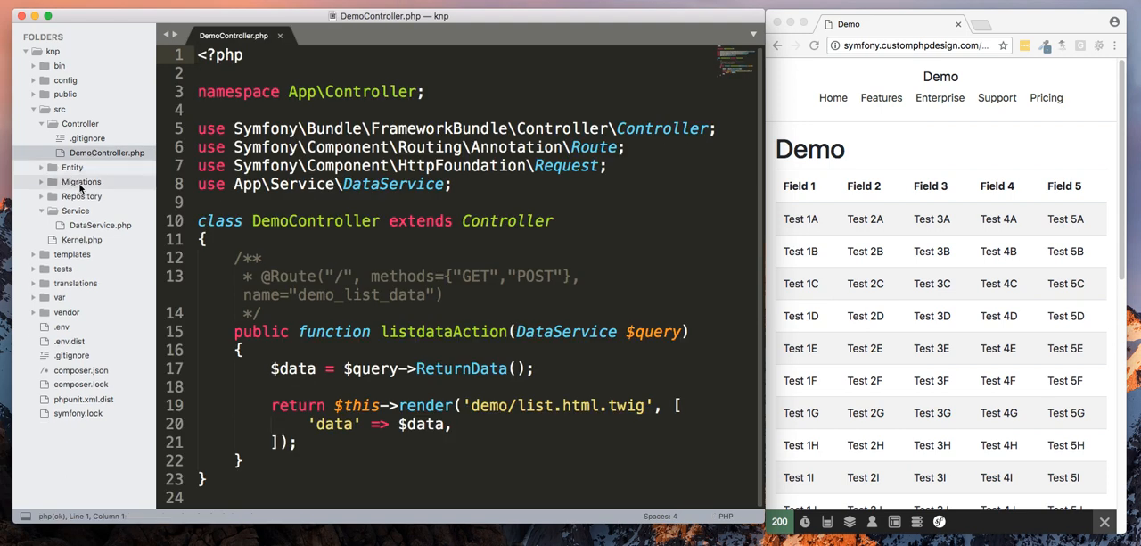
click(100, 225)
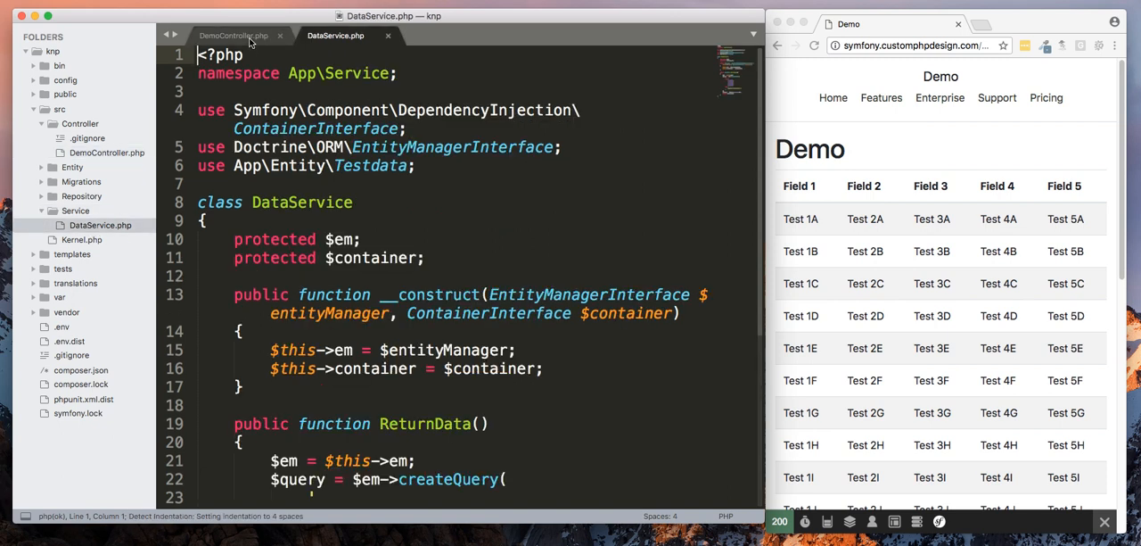
click(232, 36)
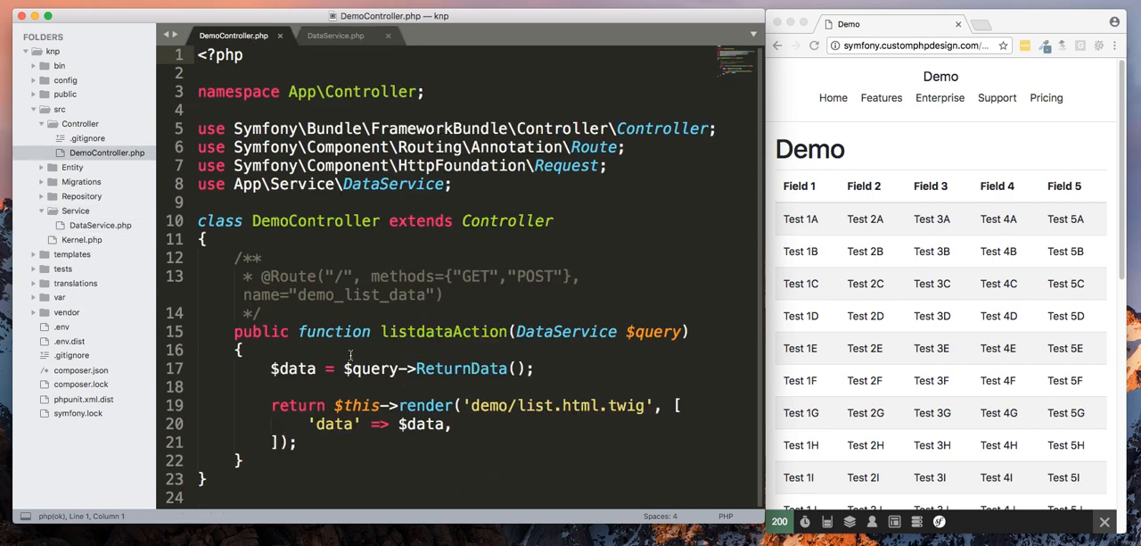
double_click(292, 367)
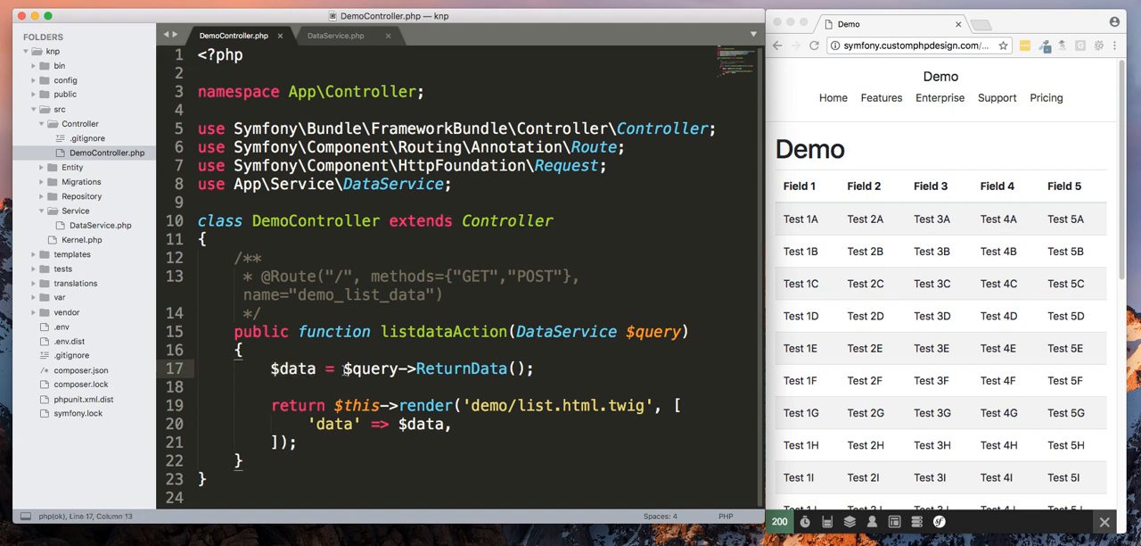
double_click(653, 332)
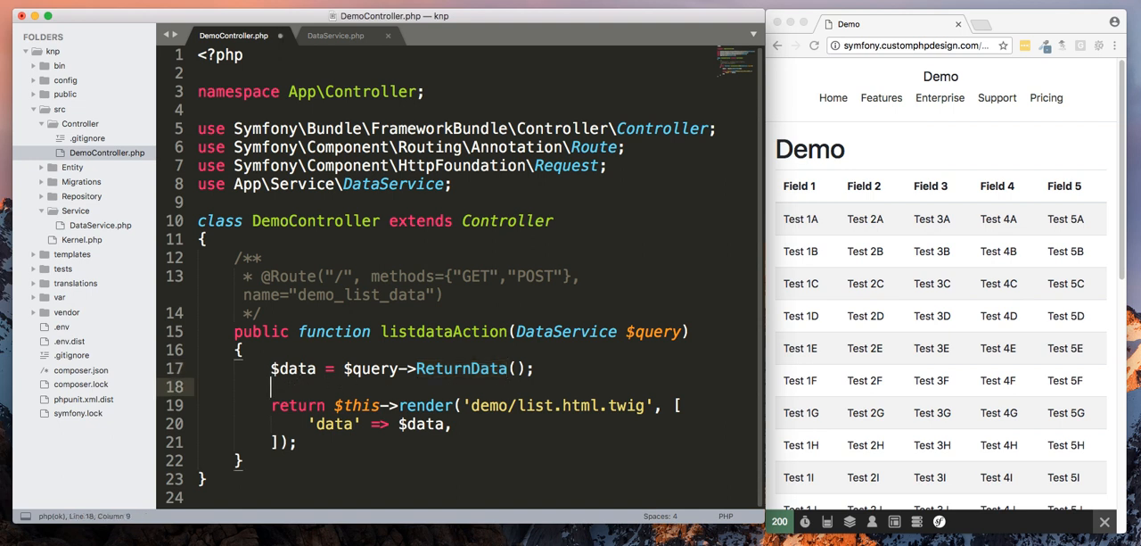
Step: Add dump($data); in listdataAction and save DemoController.php
text(dump()
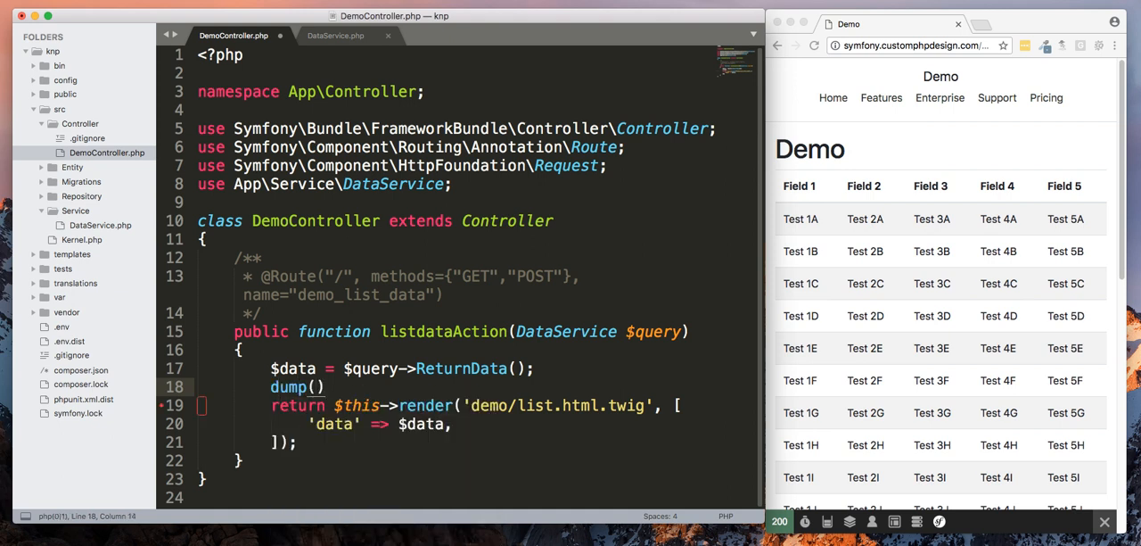
text($data)
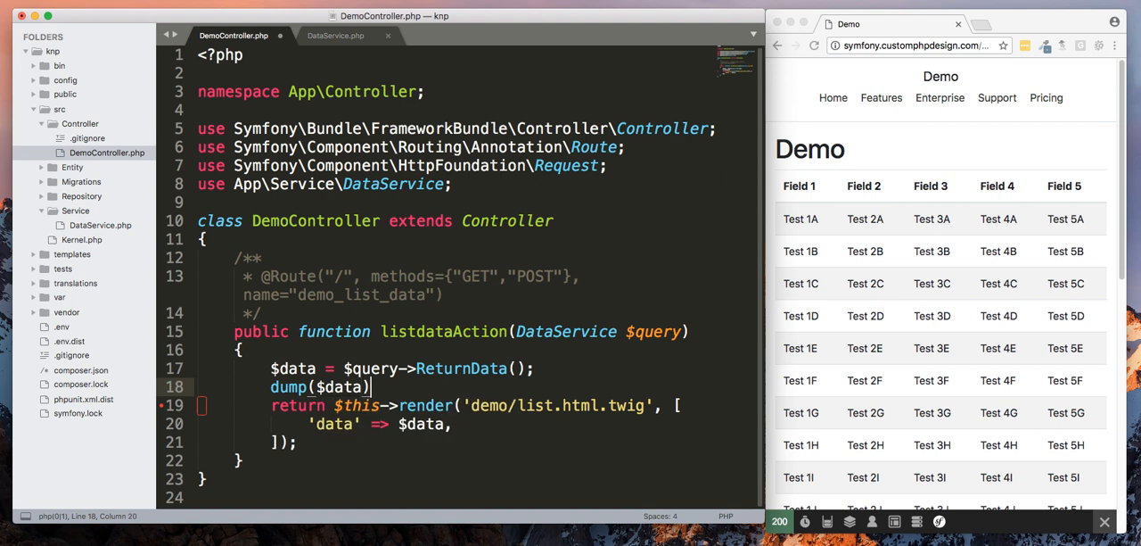
text(;)
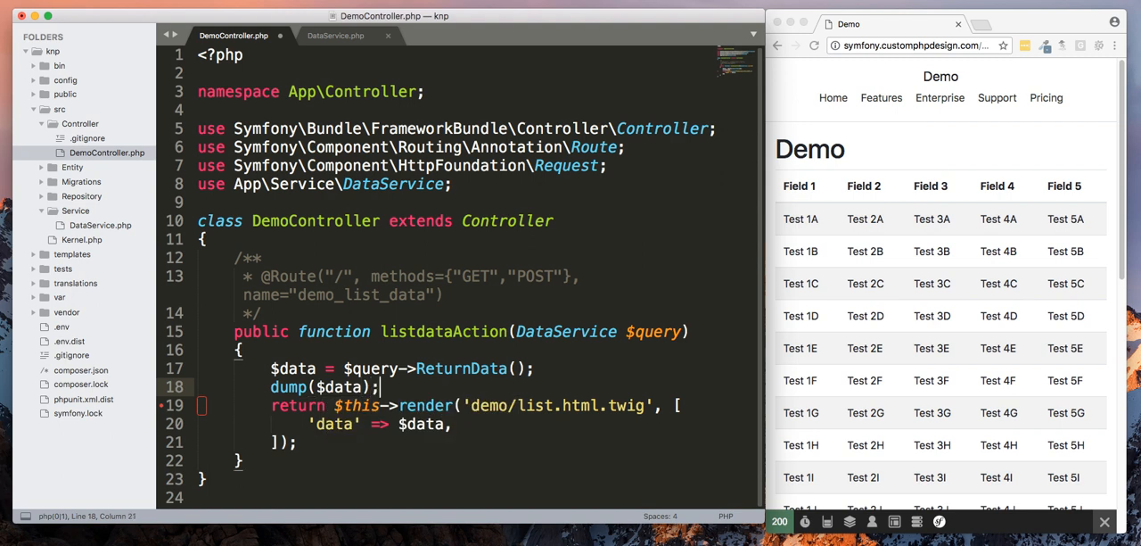
key(cmd+s)
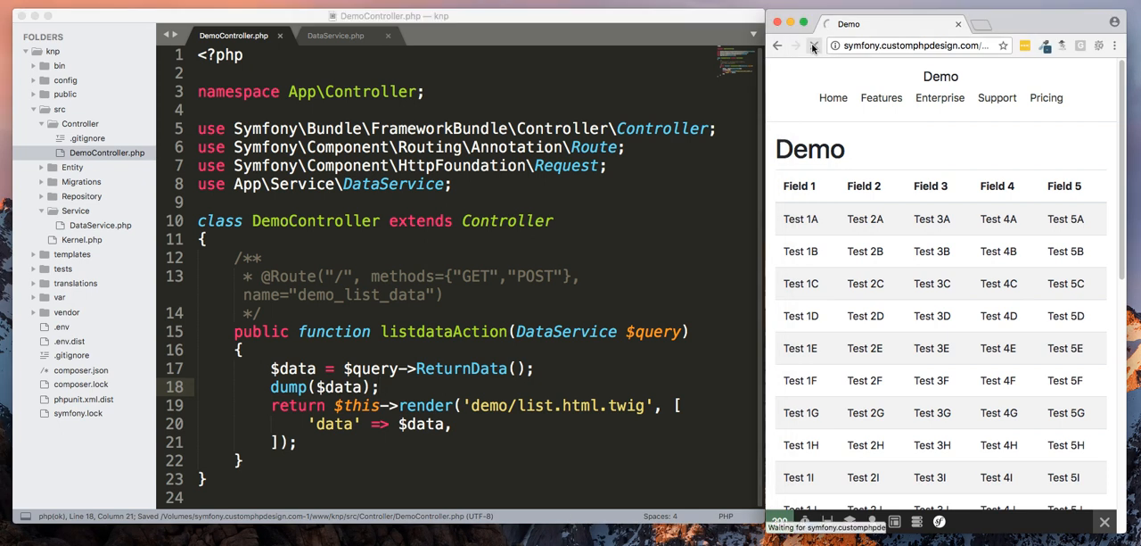
Step: Reload the demo page in Chrome and inspect the dumped $data array of records
click(813, 46)
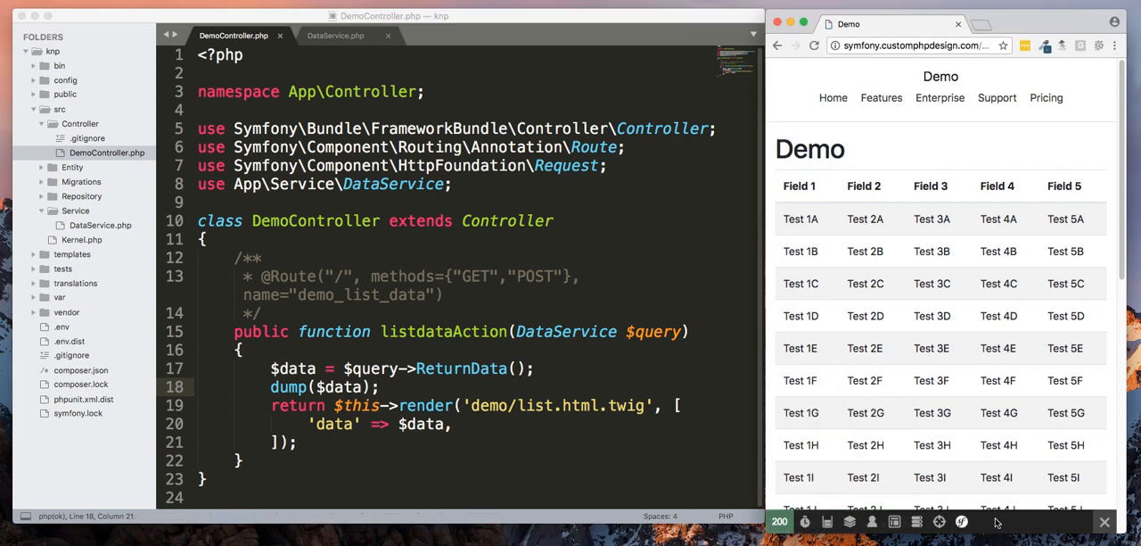
click(939, 521)
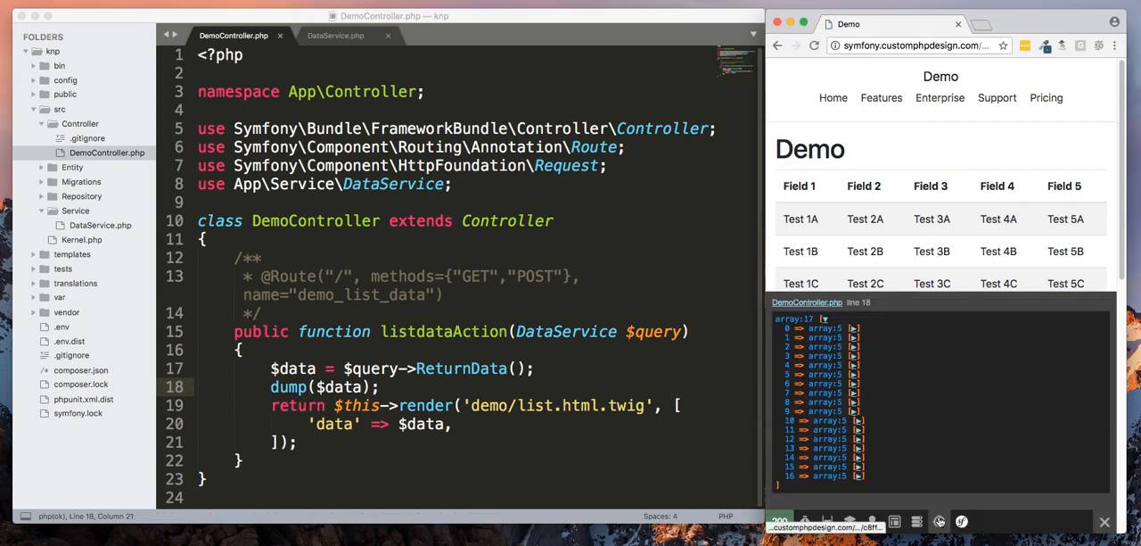
click(853, 328)
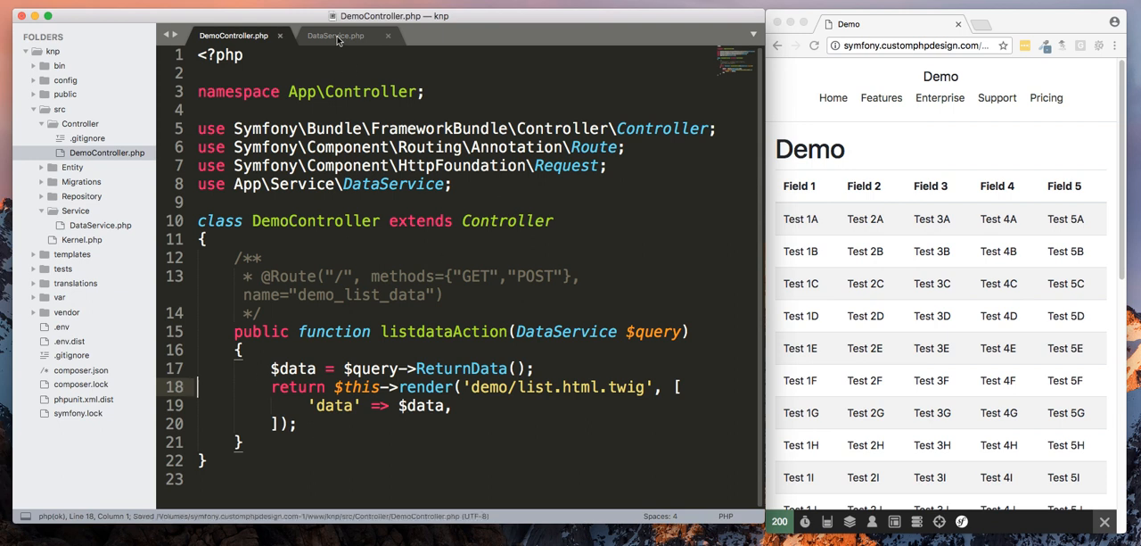
Step: In DataService's ReturnData, add $container = $this->container; under the $em assignment
click(336, 36)
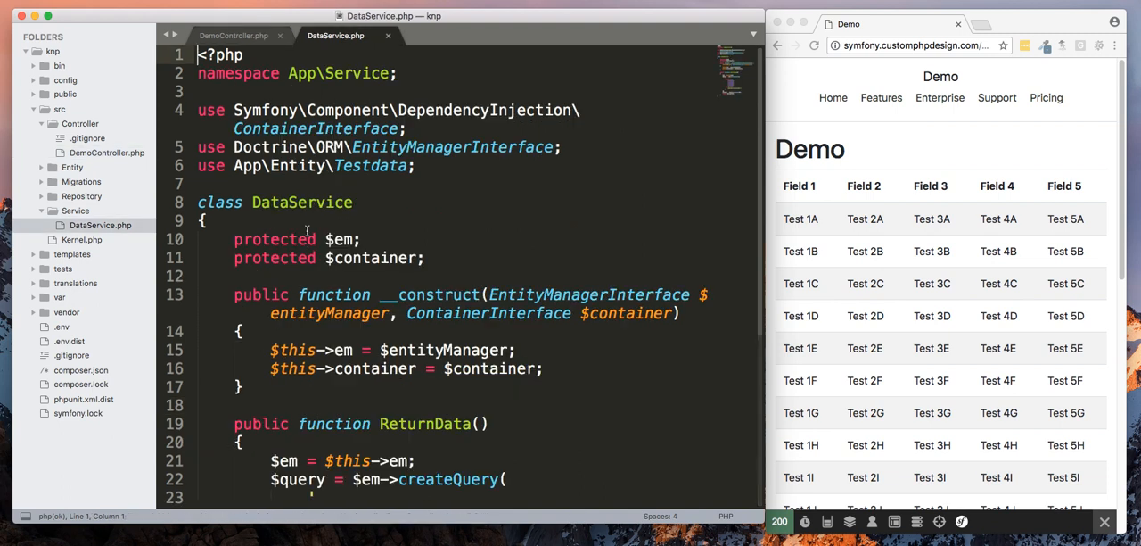
scroll(down, 3)
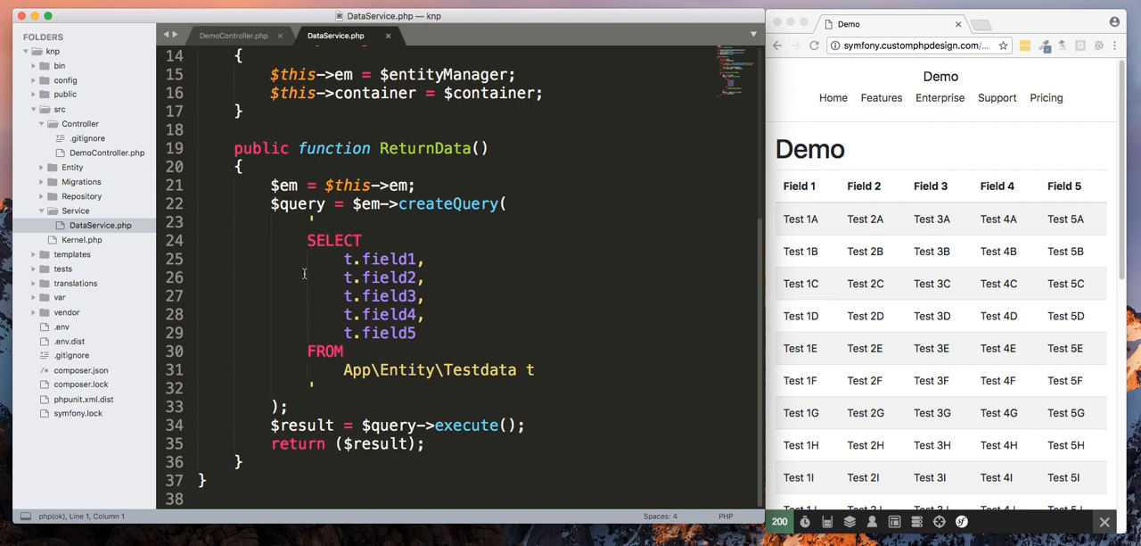
mouse_move(450, 203)
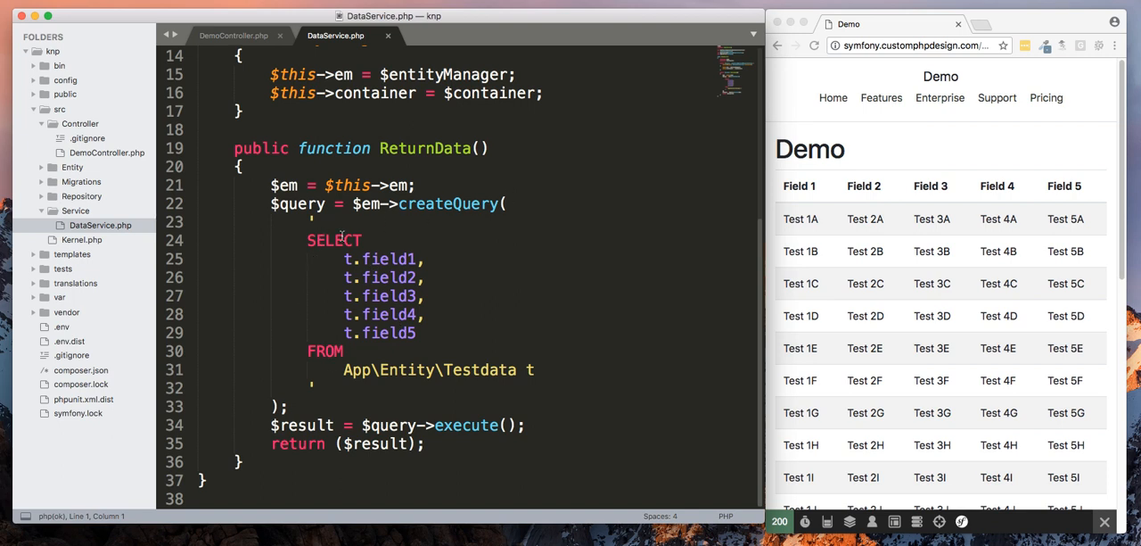
mouse_move(264, 400)
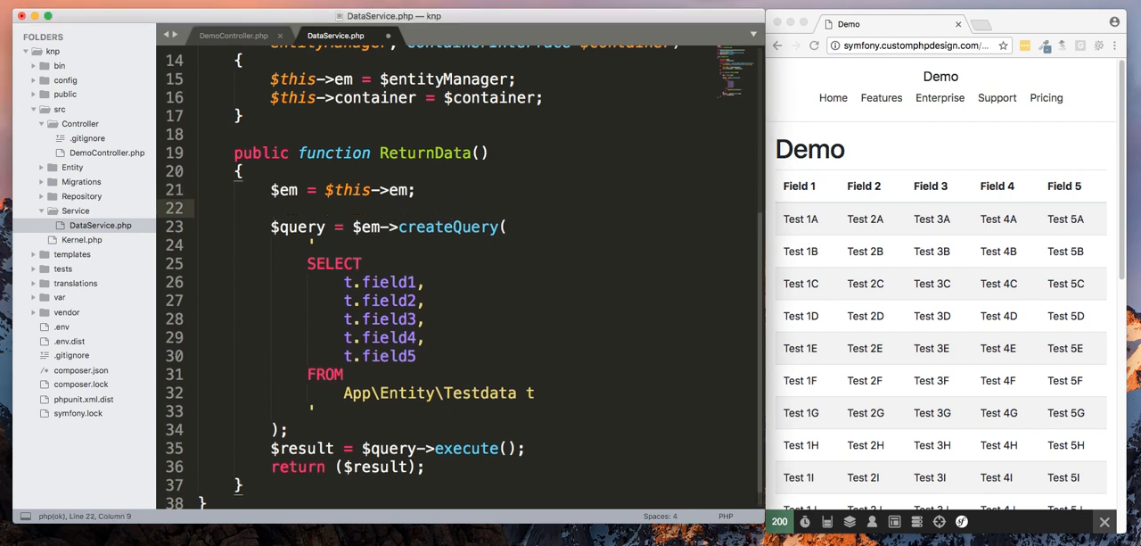
text($container = $t)
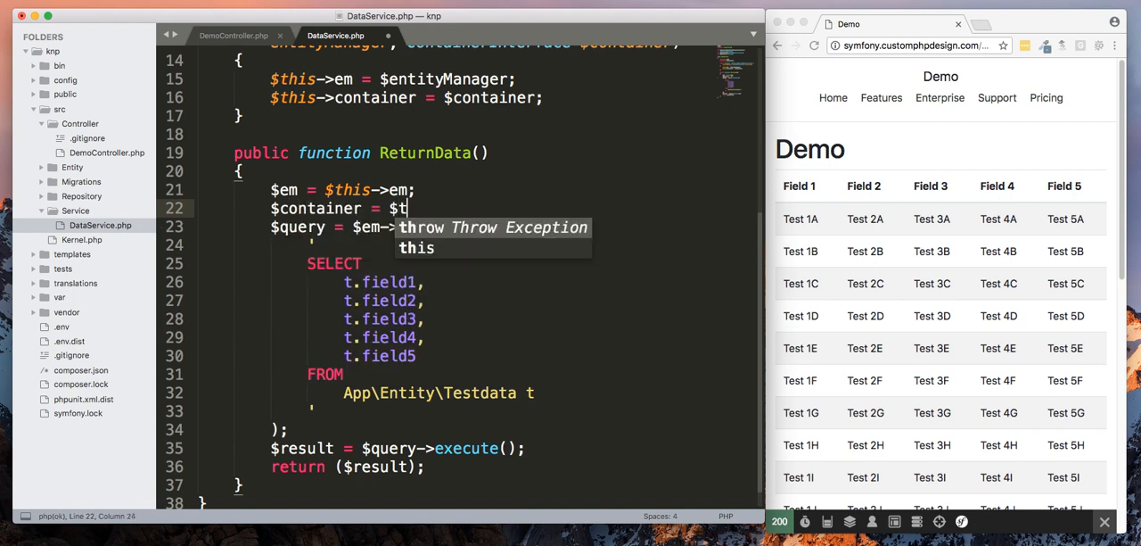
text(his->con)
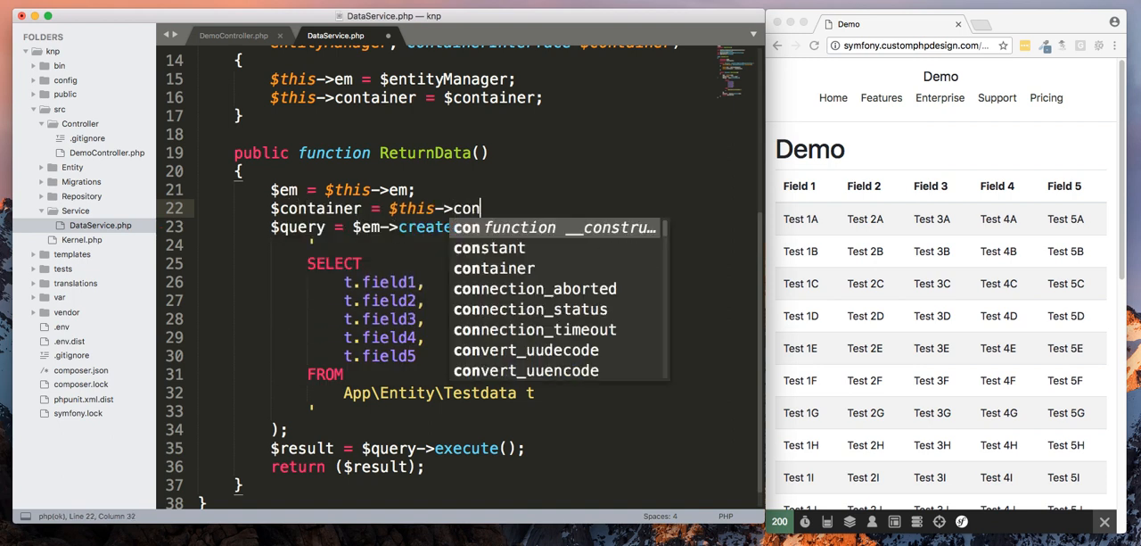
text(tainer;)
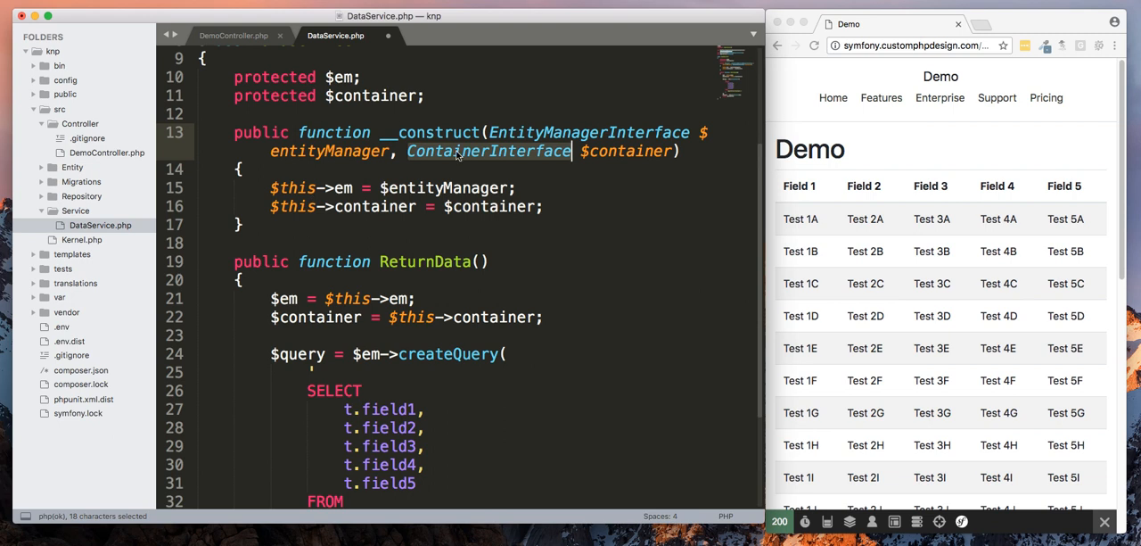
scroll(down, 3)
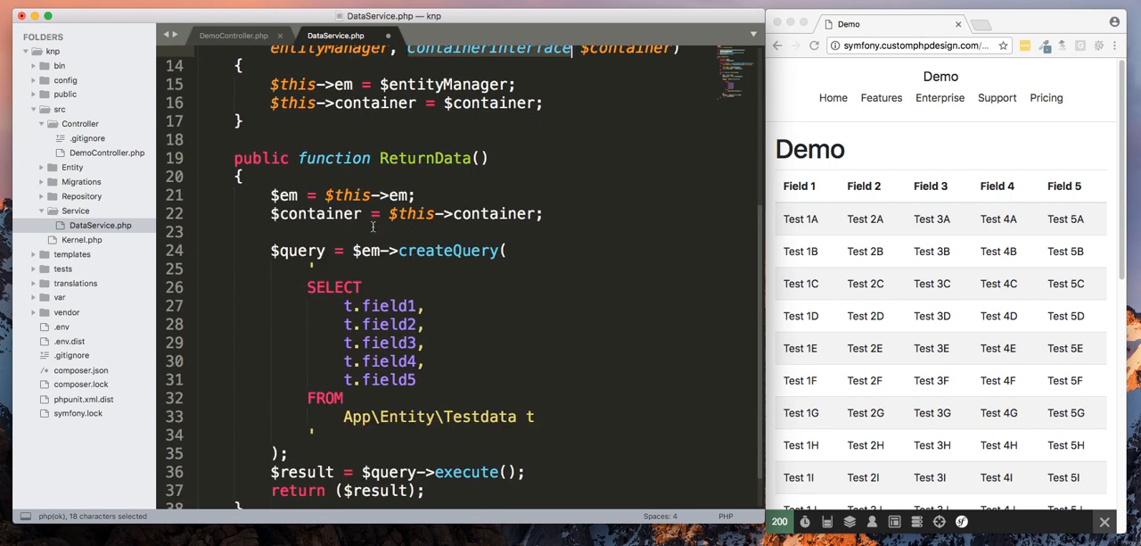
scroll(down, 3)
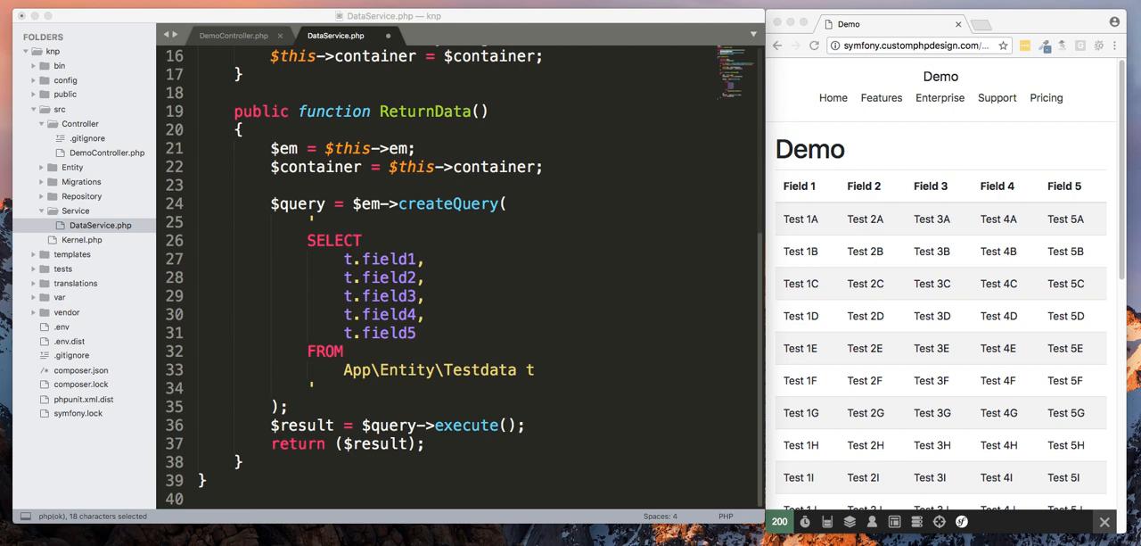
mouse_move(293, 424)
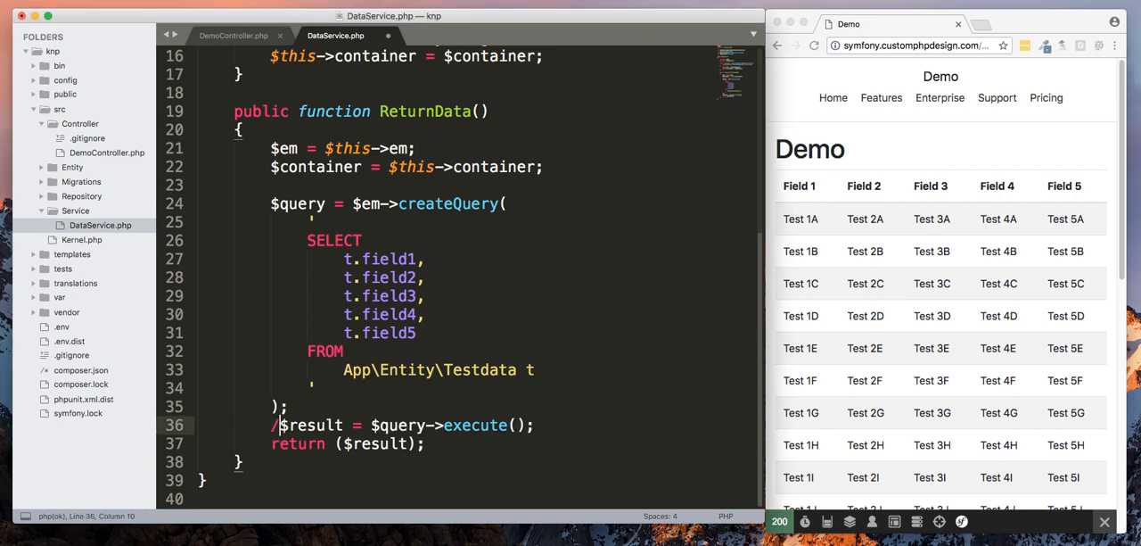
Step: Comment out $query->execute(), get knp_paginator from $container and begin $results = $pagenator->paginate(
text(/)
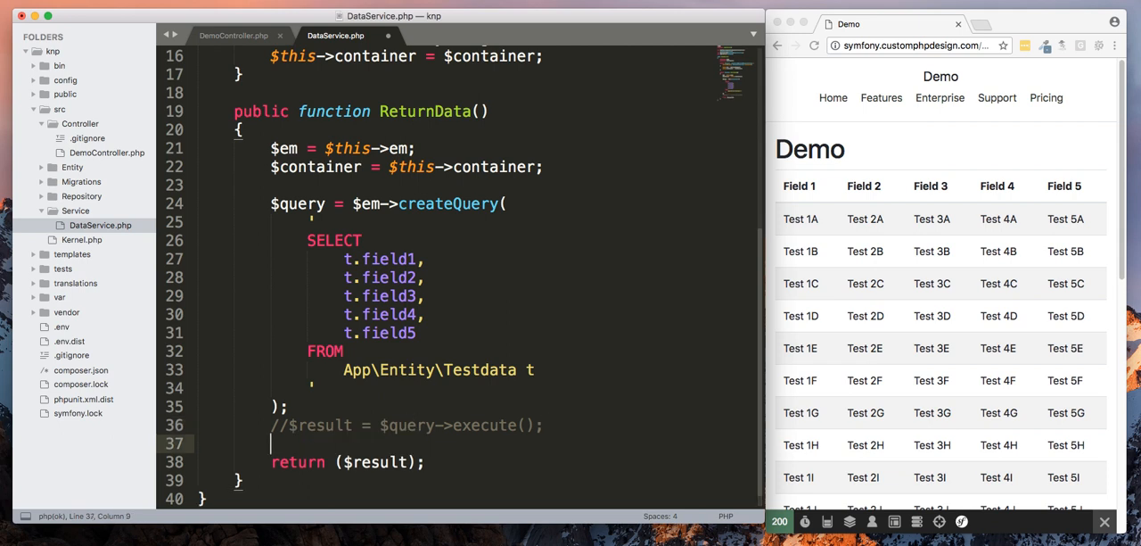
text($pagenator = $container->get('knp_paginator');)
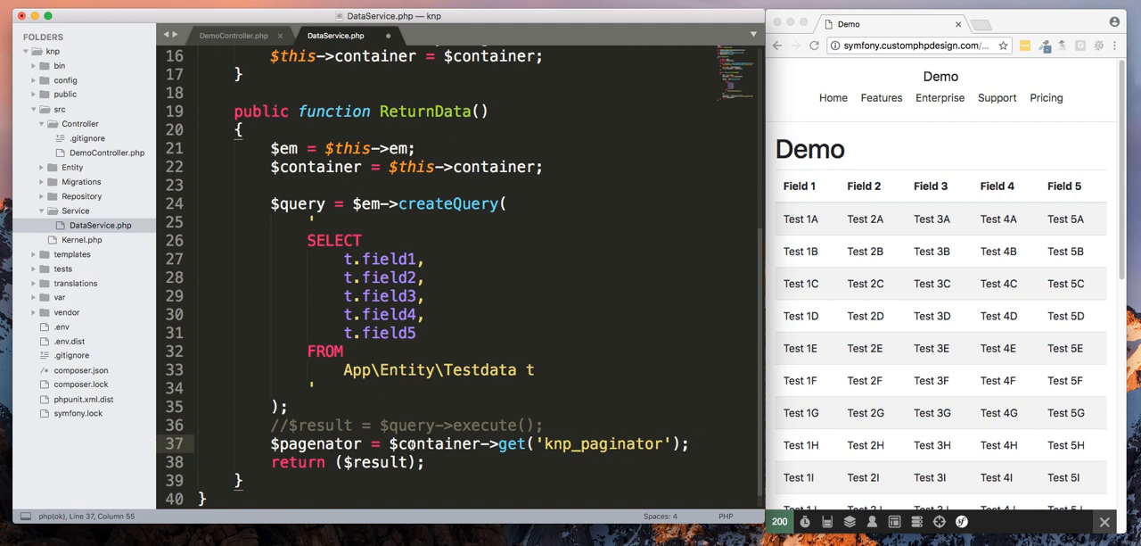
mouse_move(619, 444)
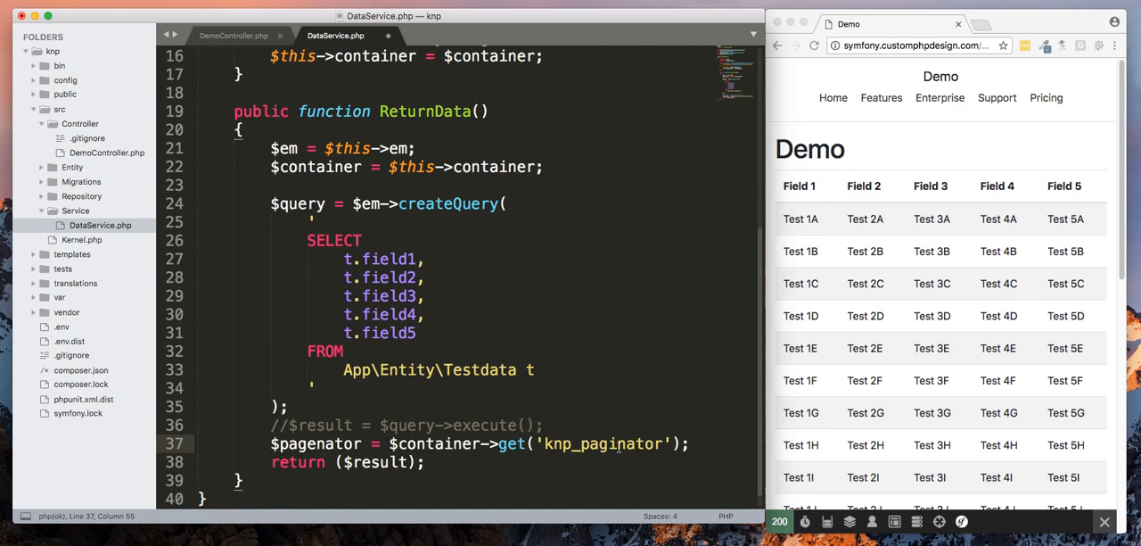
mouse_move(723, 464)
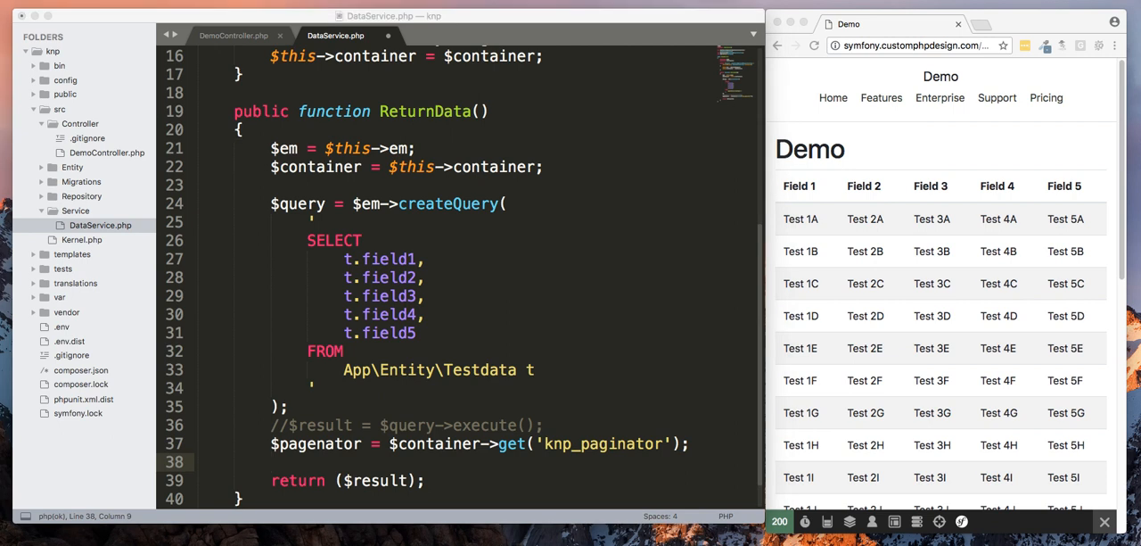
mouse_move(282, 487)
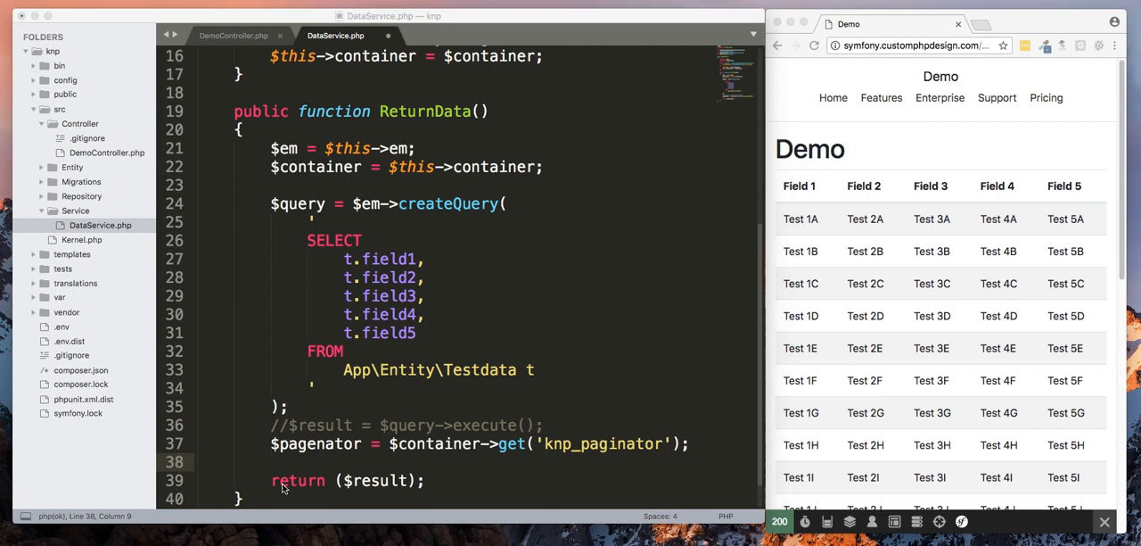
click(321, 462)
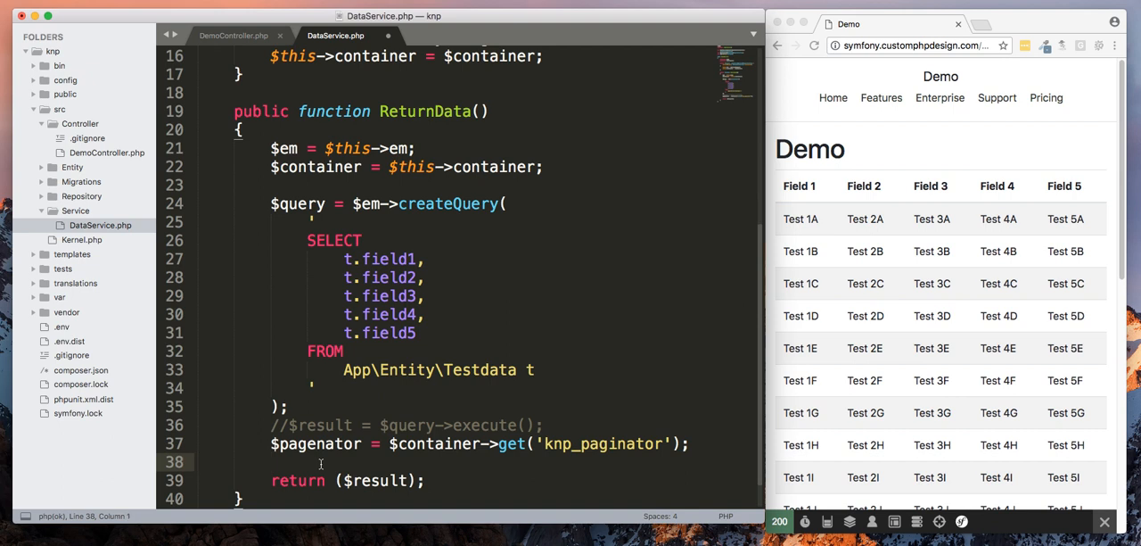
text($results = $pagenator->paginate()
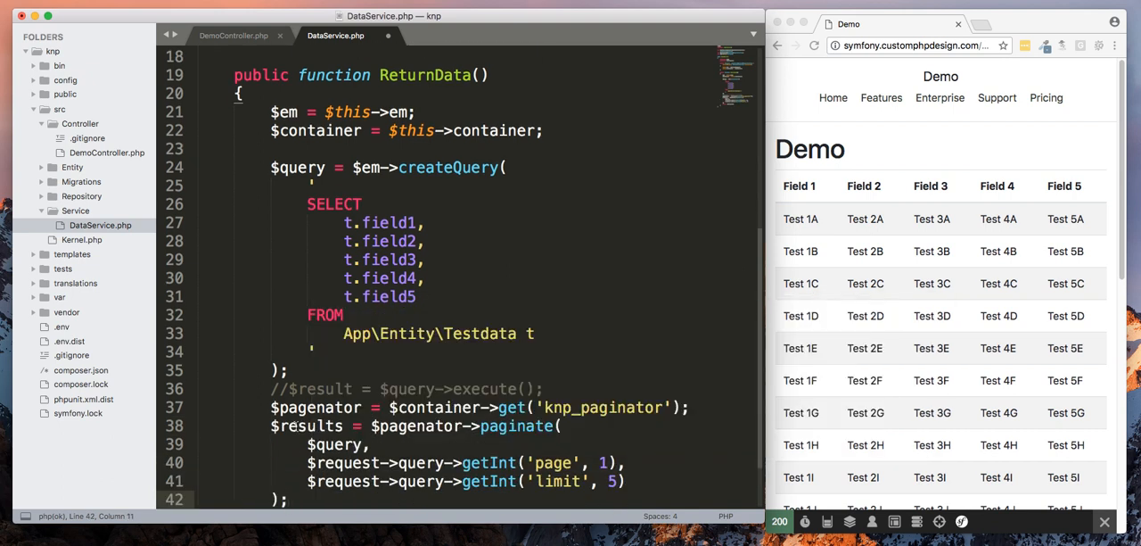
Step: Add a $request parameter to the ReturnData method signature
double_click(306, 425)
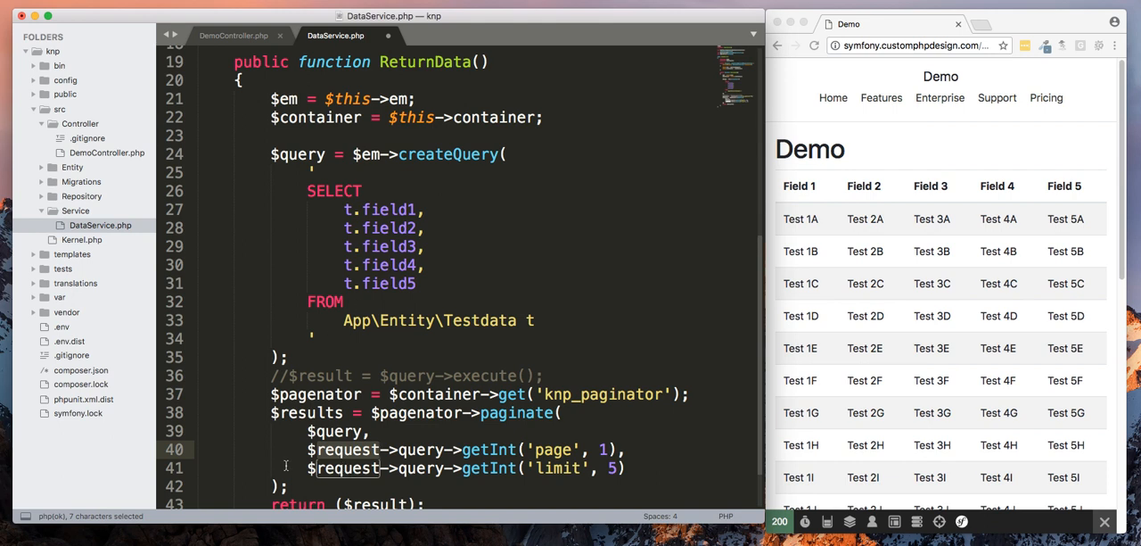
click(483, 61)
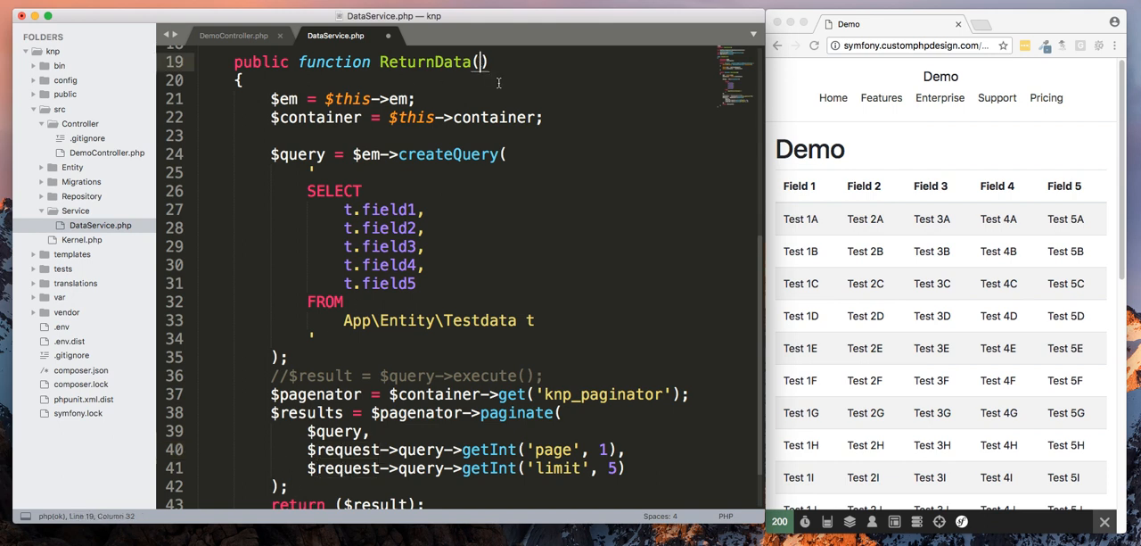
text($r)
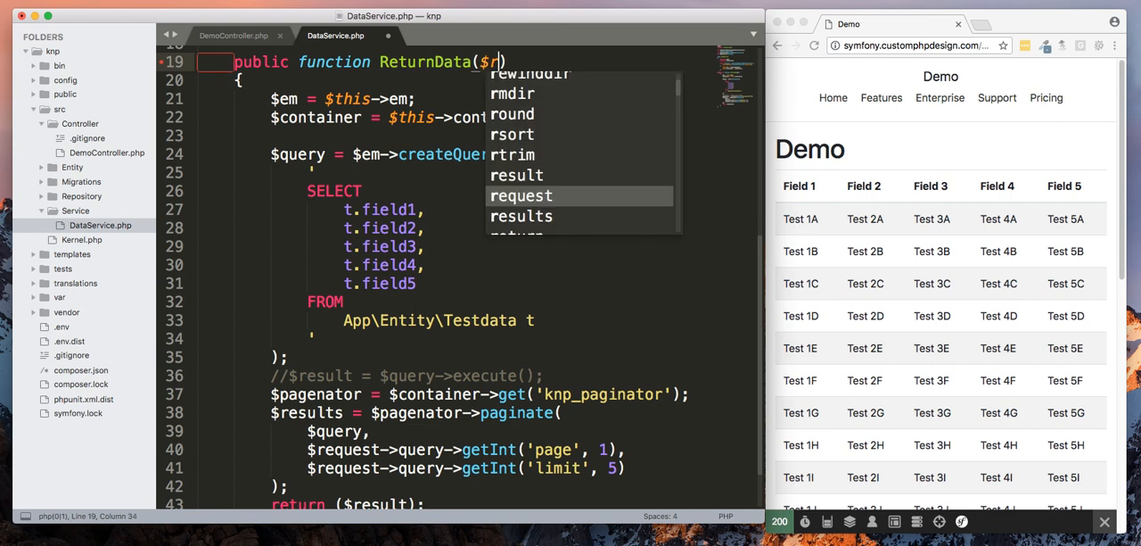
text(equest)
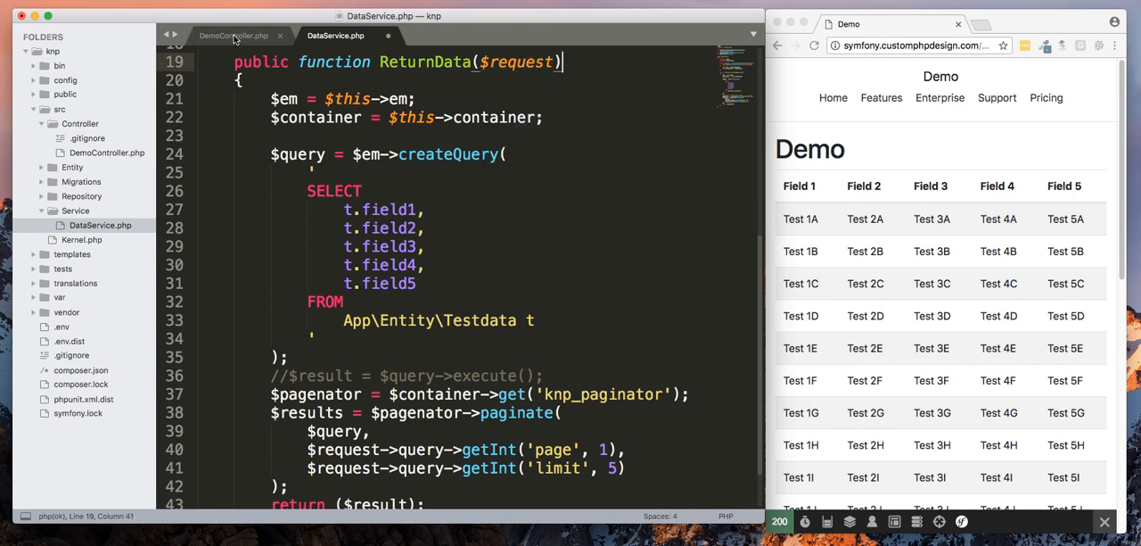
click(234, 36)
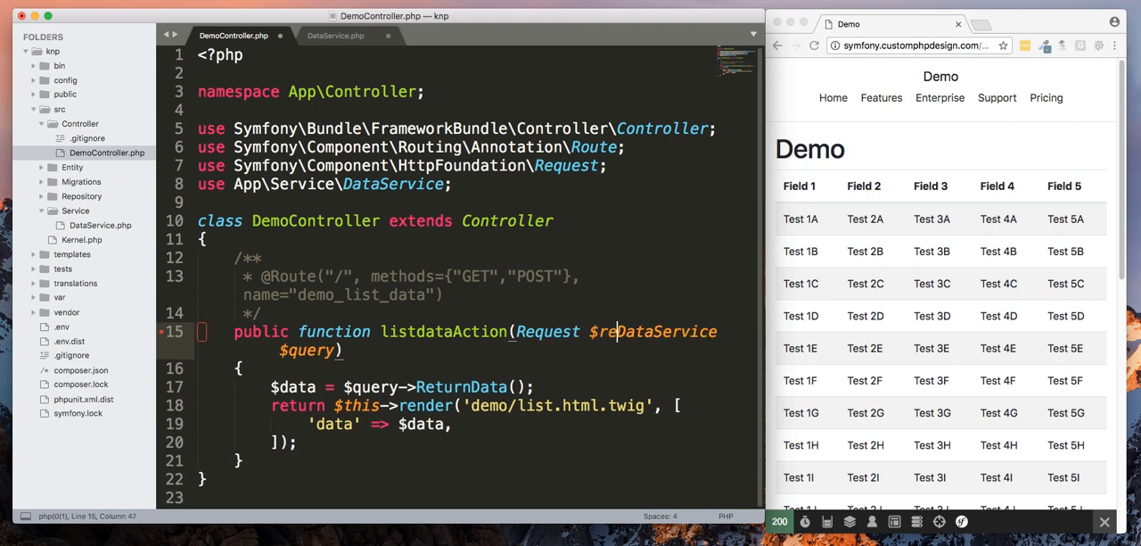
Step: Give listdataAction a Request $request argument and pass $request into ReturnData
text(request,)
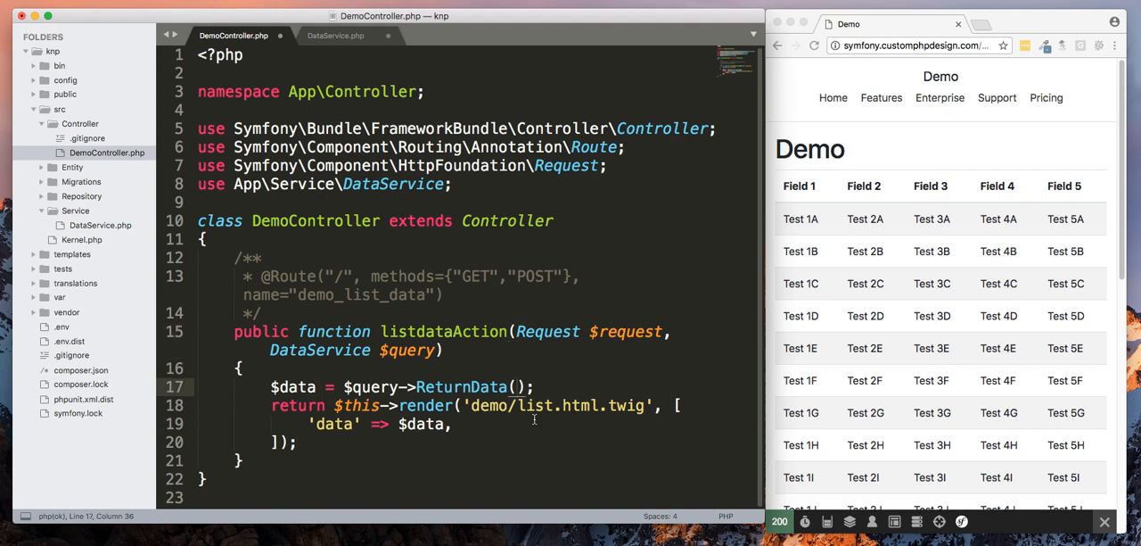
text($request)
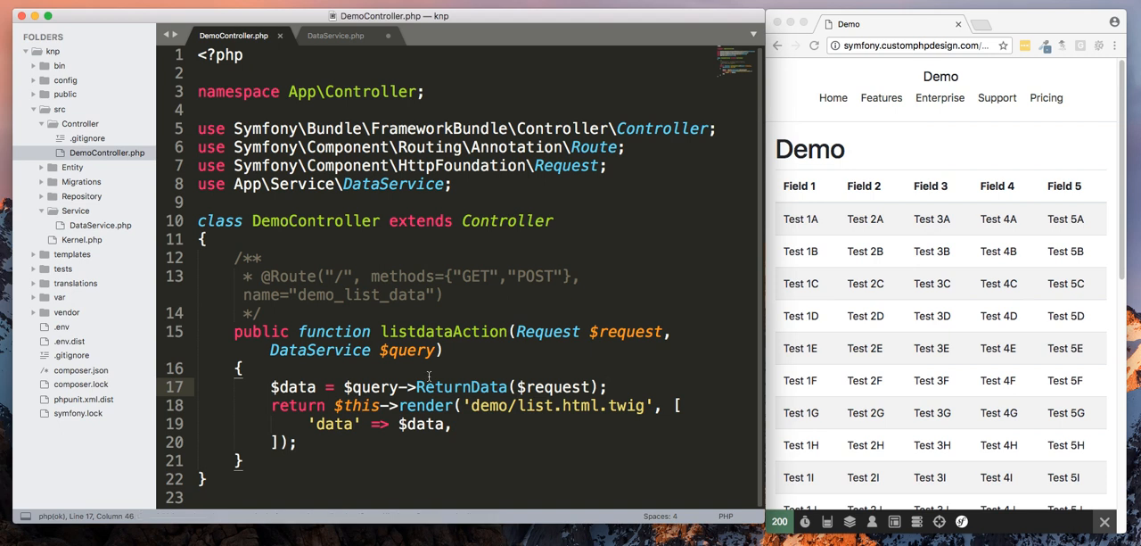
click(335, 35)
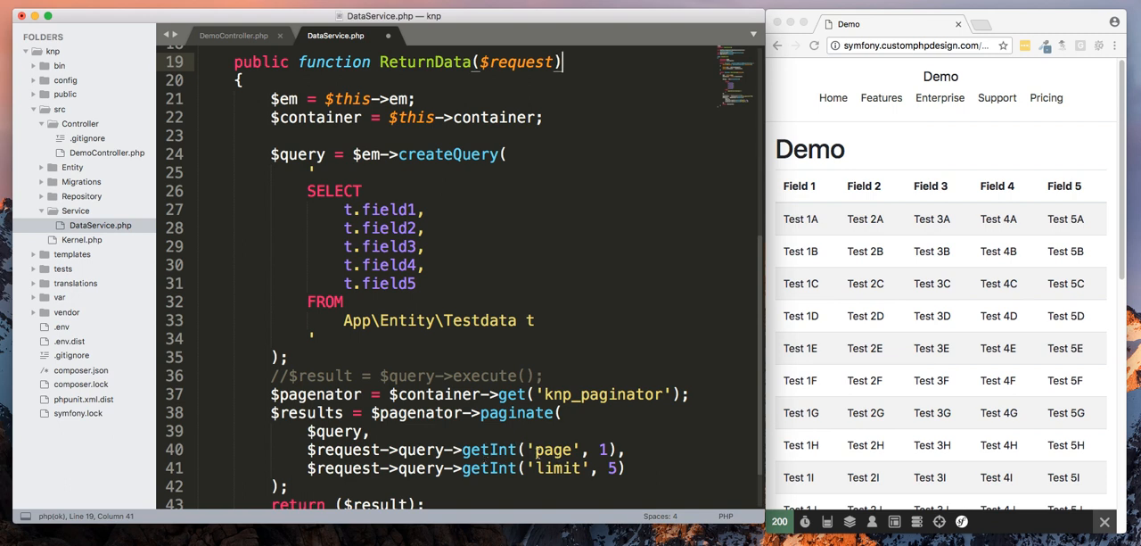
Step: Review the page parameter with default 1 and the limit in the paginate call across both files
double_click(553, 450)
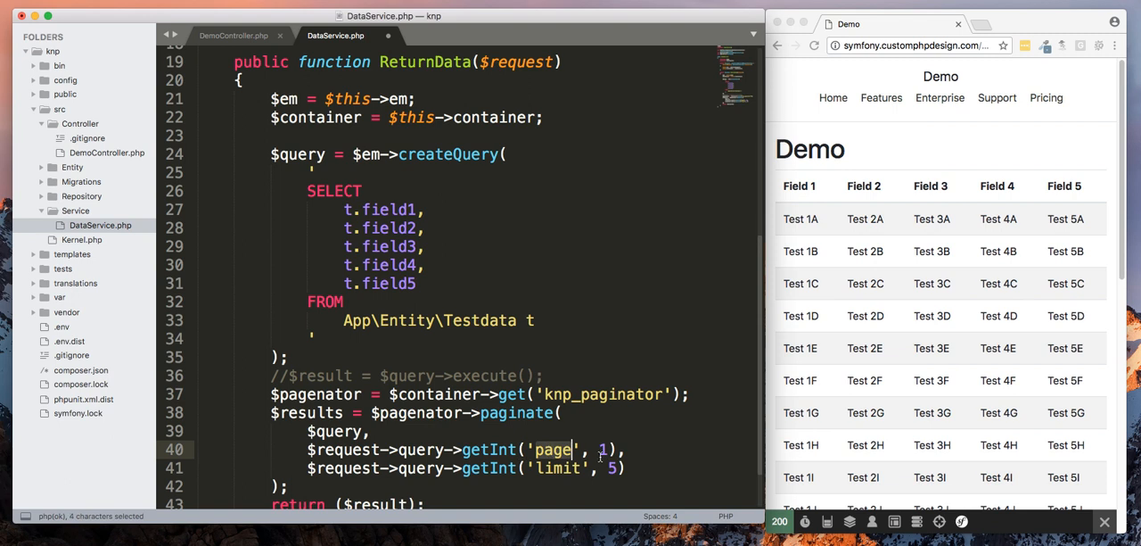
click(599, 449)
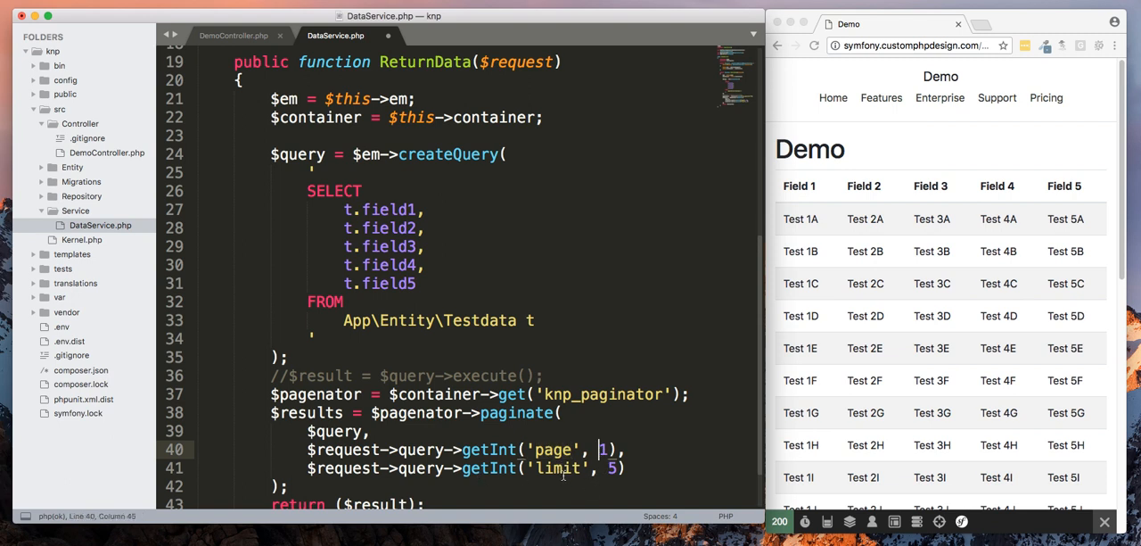
mouse_move(574, 473)
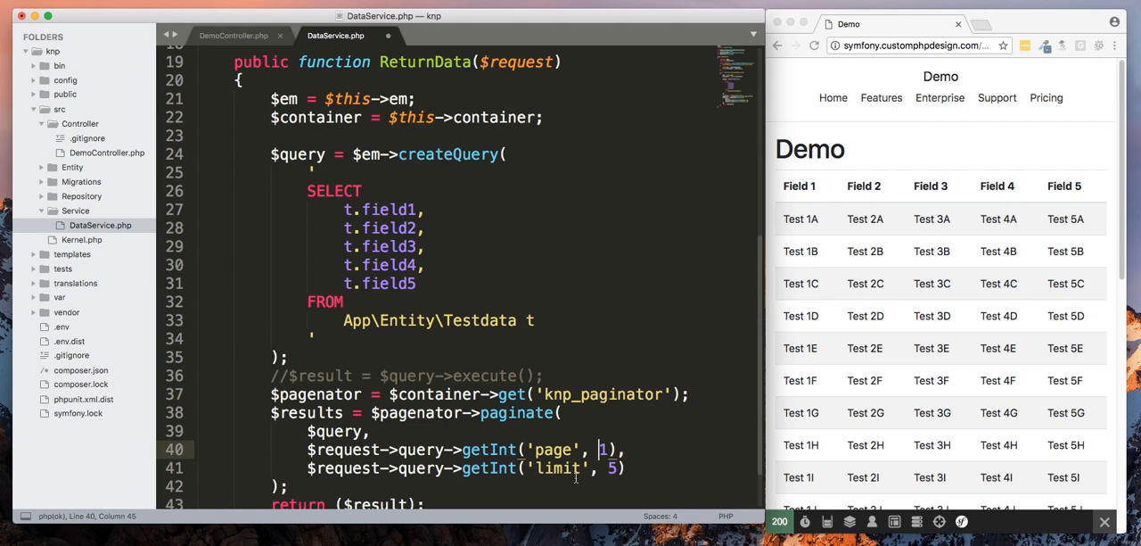
click(610, 467)
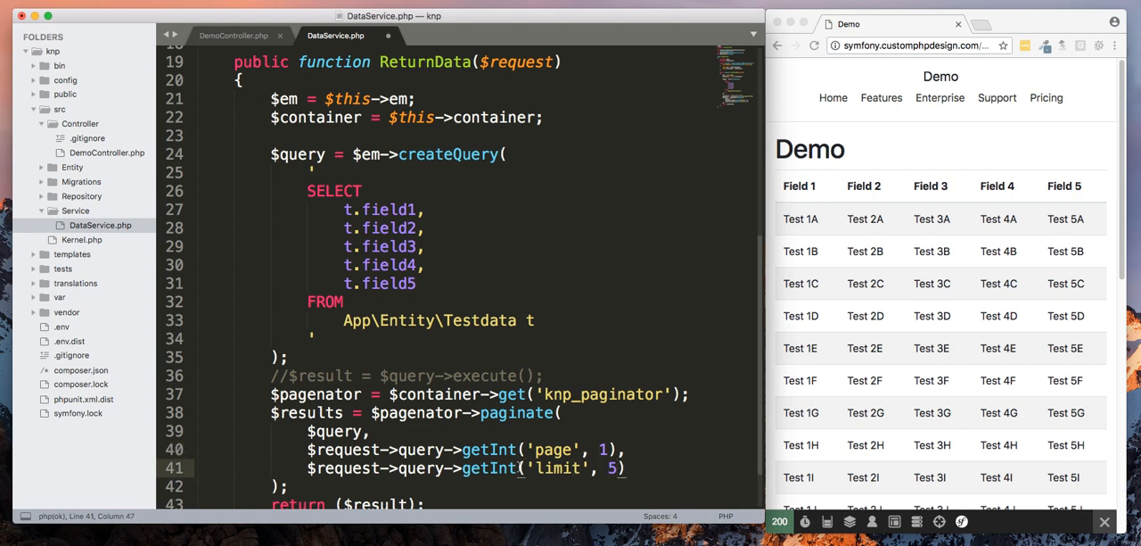
scroll(down, 3)
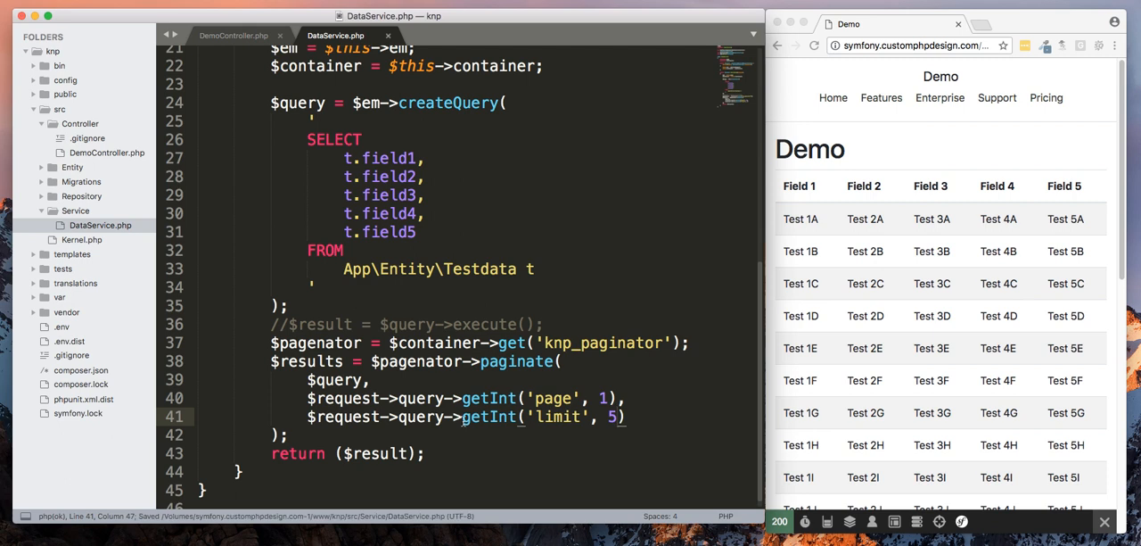
click(232, 35)
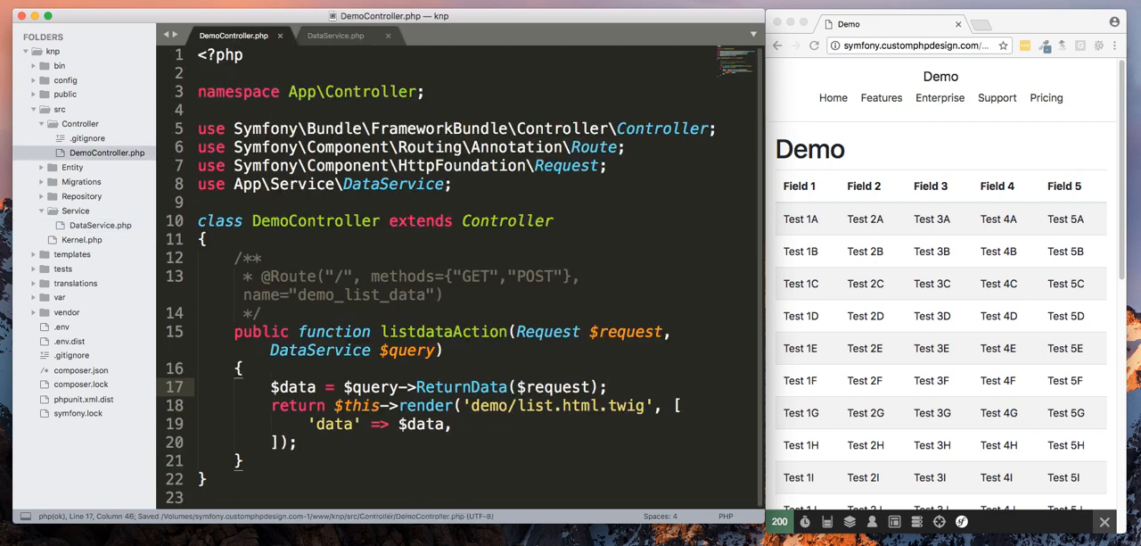
click(335, 36)
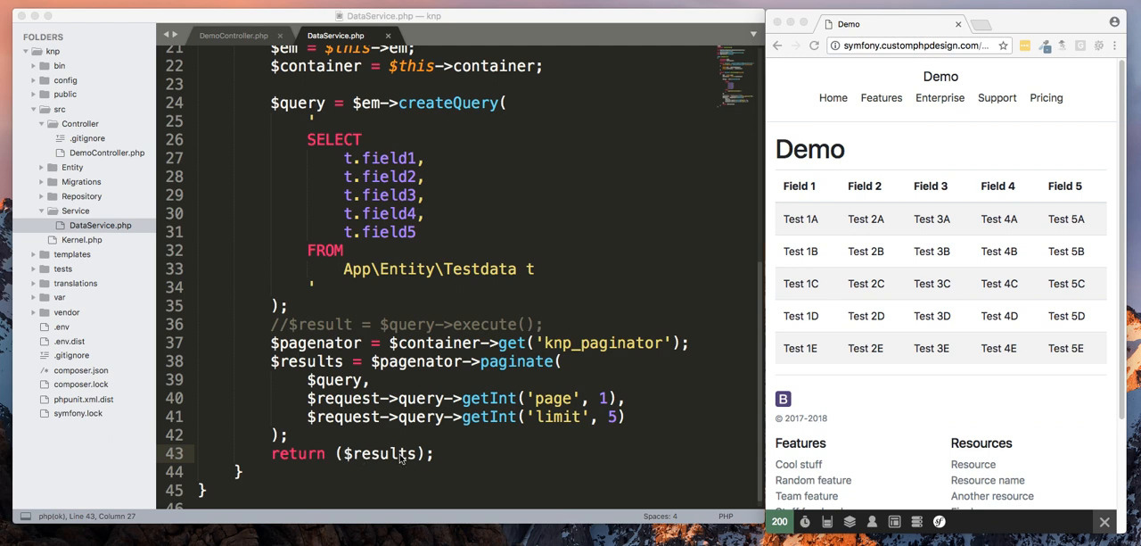
Step: Highlight the returned $results variable in ReturnData
double_click(381, 453)
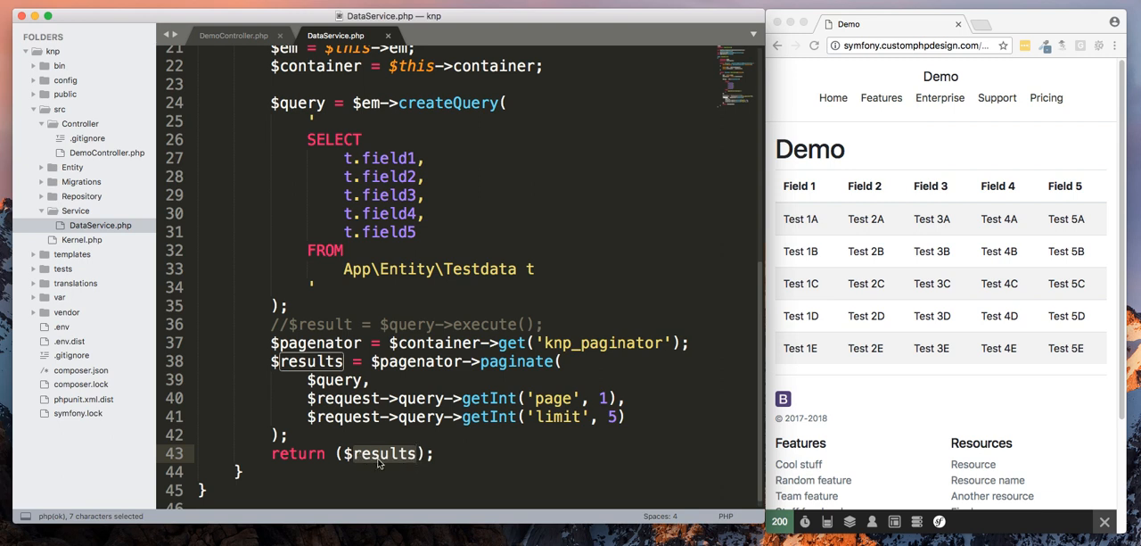
click(381, 453)
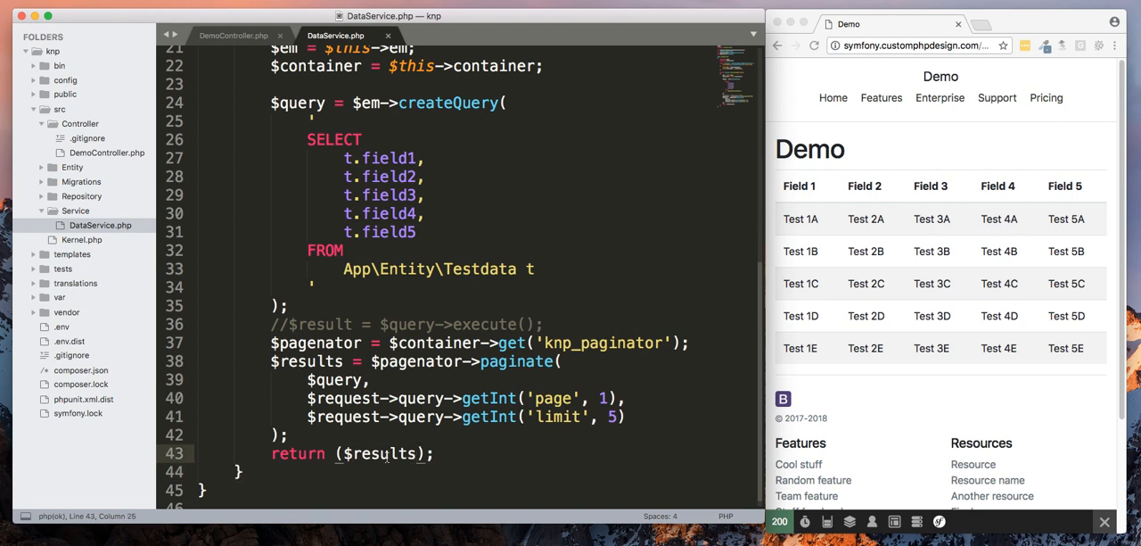
mouse_move(463, 449)
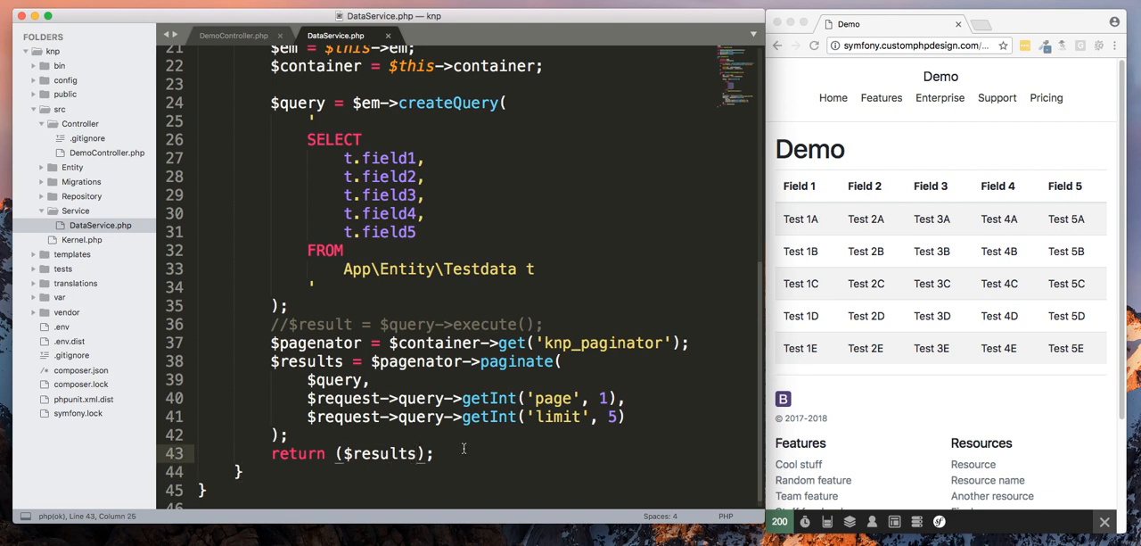
mouse_move(822, 220)
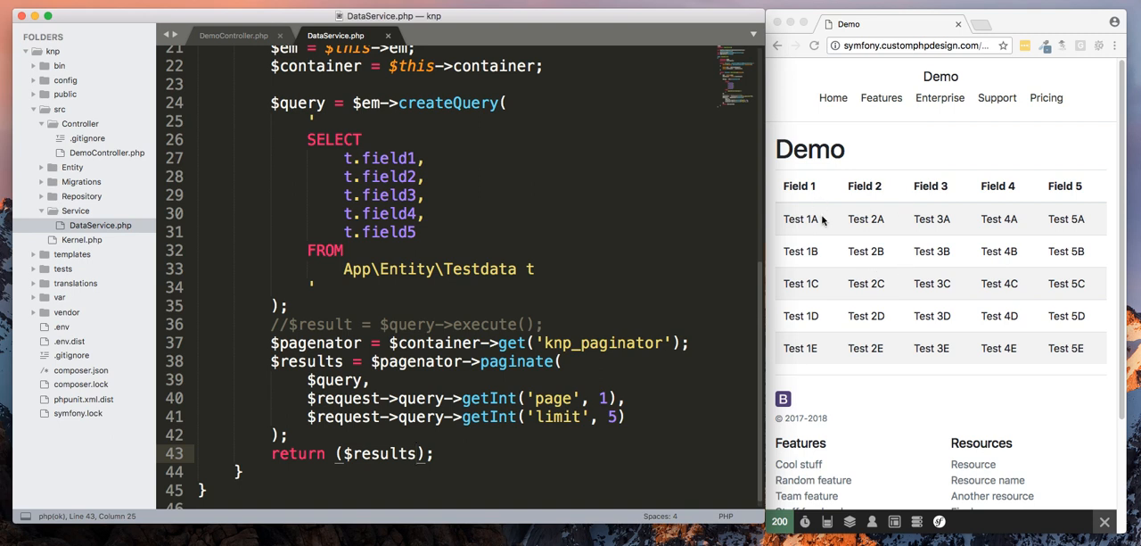
mouse_move(822, 221)
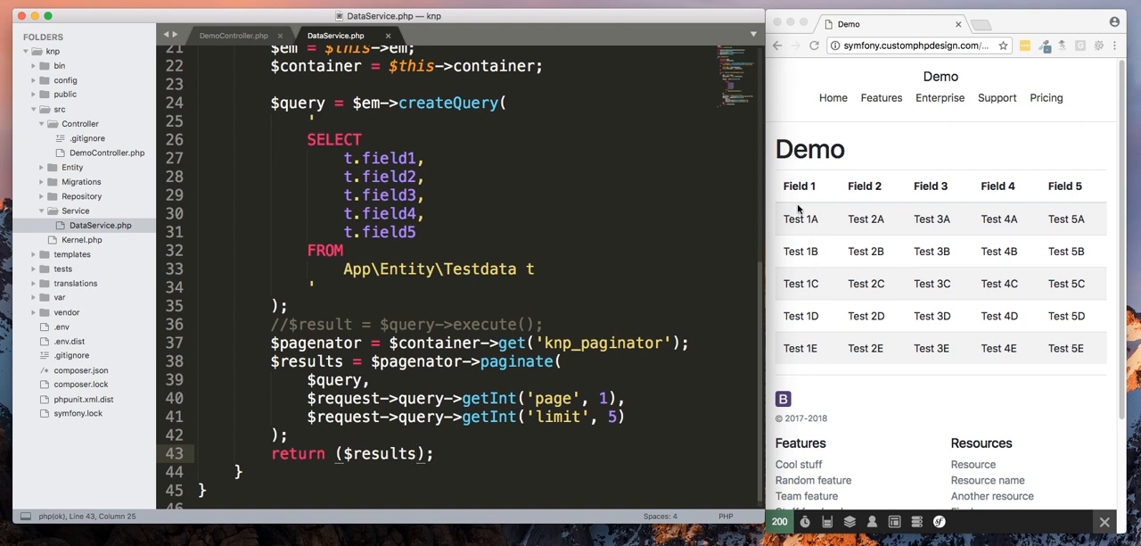
mouse_move(806, 385)
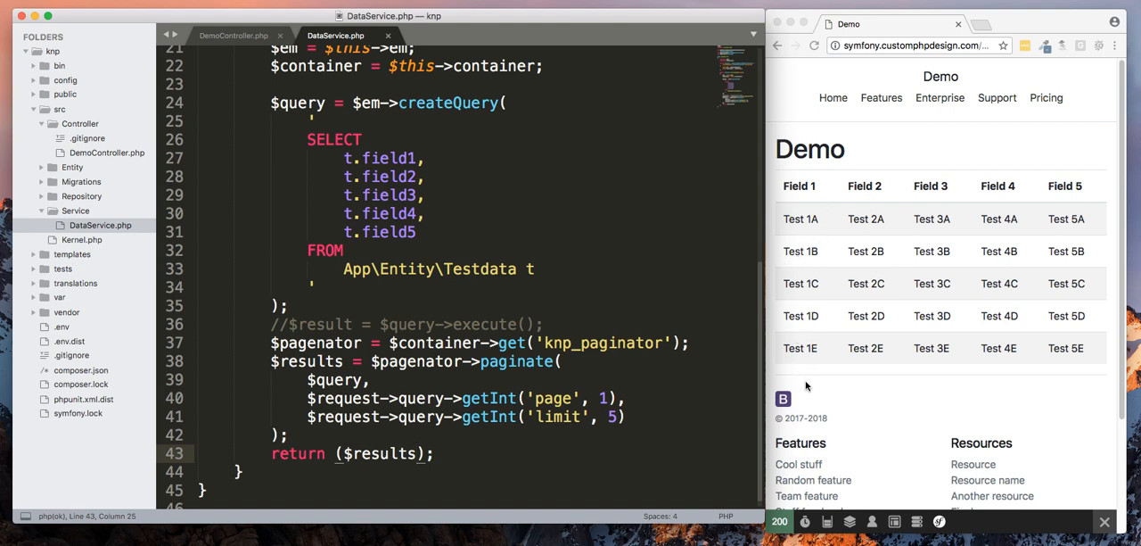
mouse_move(831, 401)
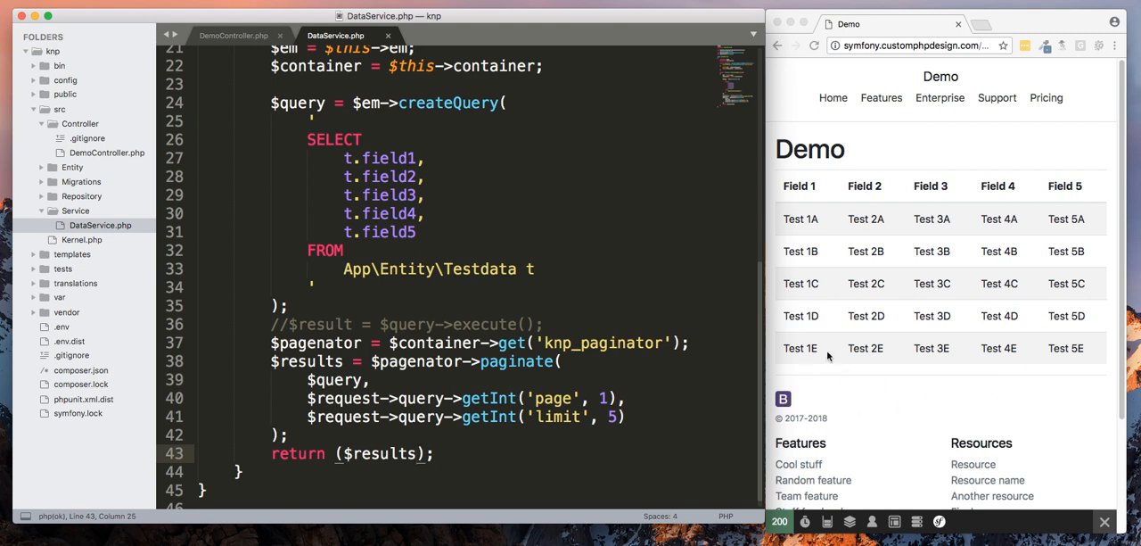
mouse_move(960, 355)
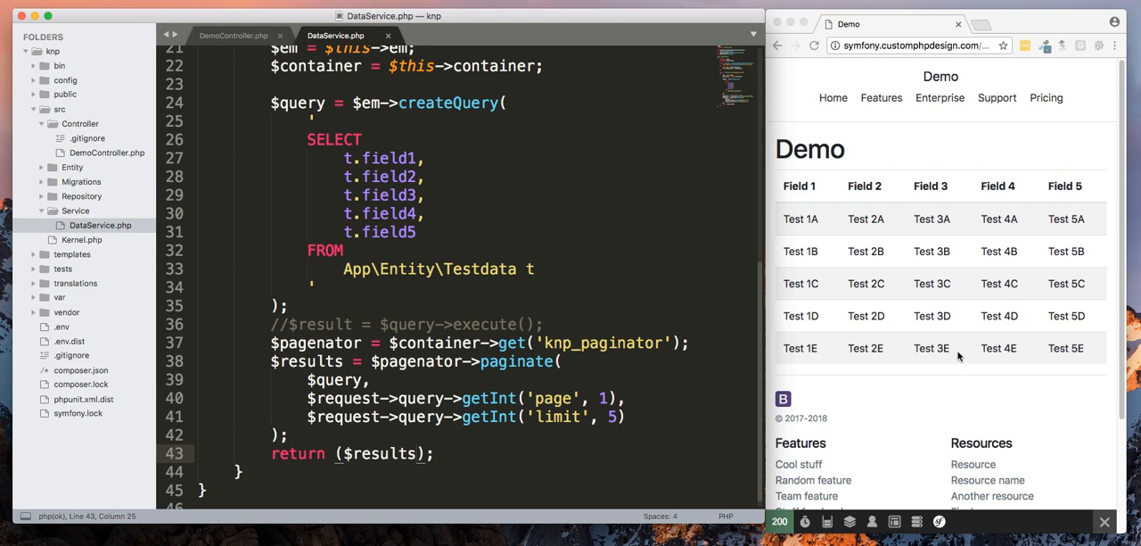
mouse_move(897, 392)
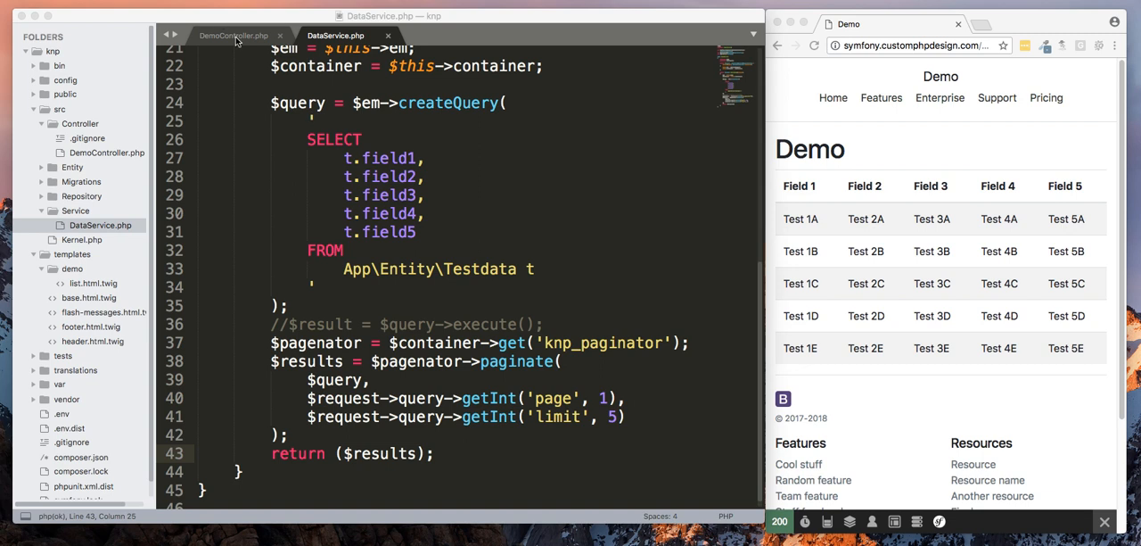
Step: Bring up DemoController.php, list.html.twig and base.html.twig from the sidebar
click(232, 35)
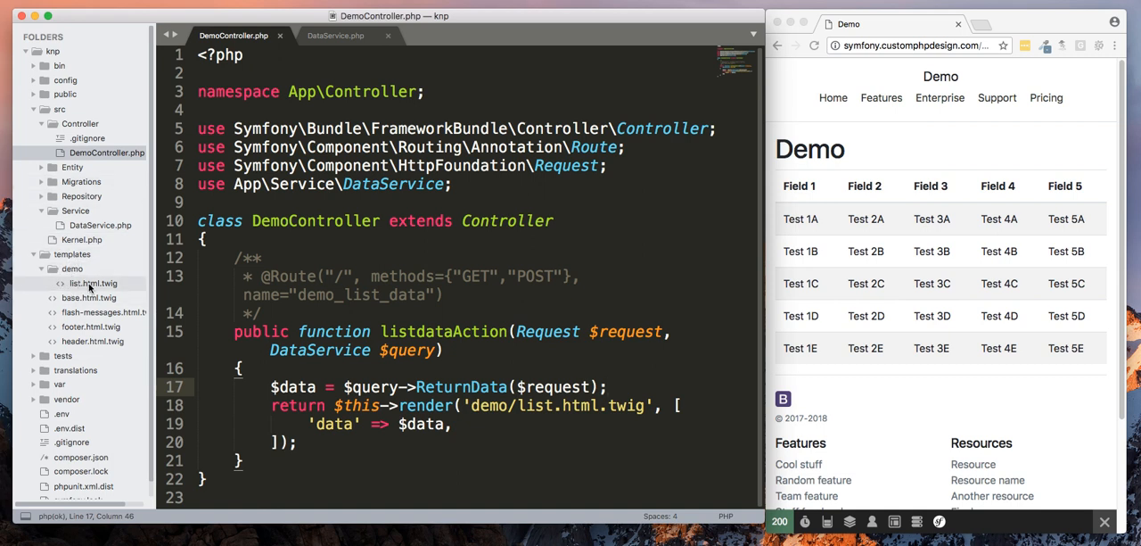
click(93, 284)
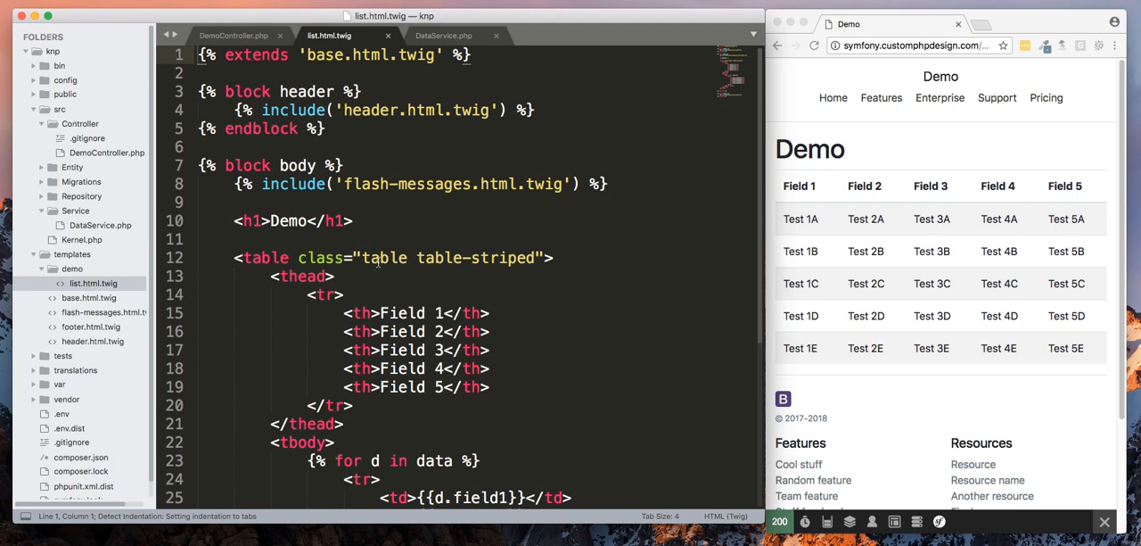
mouse_move(431, 130)
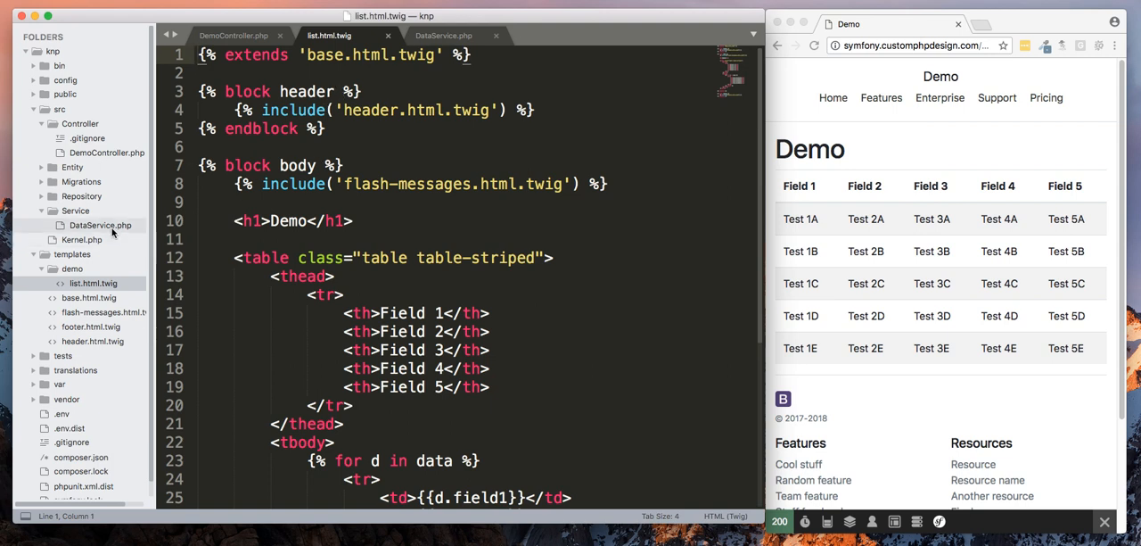
click(98, 225)
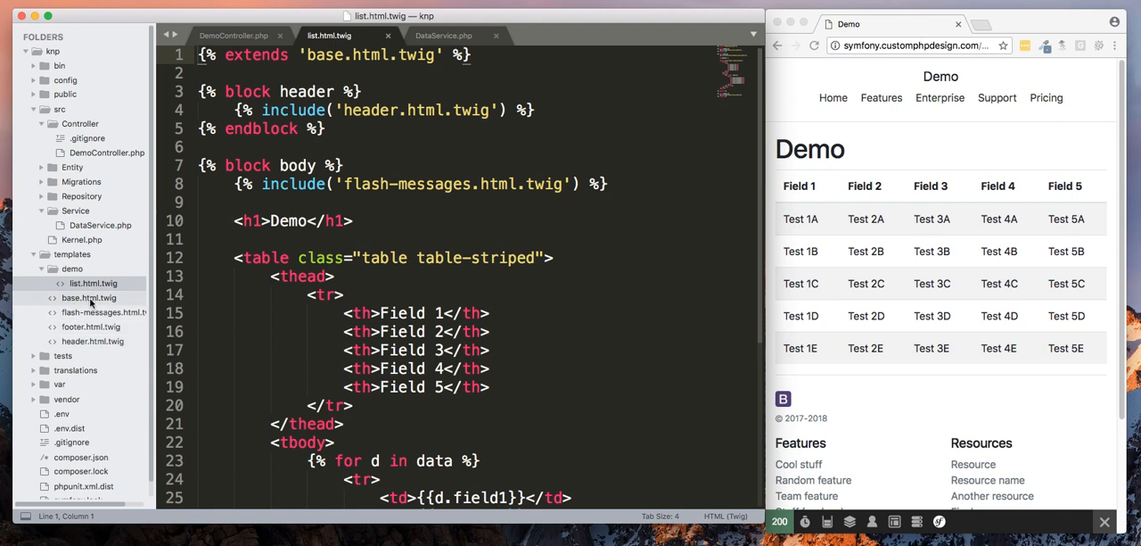
click(438, 36)
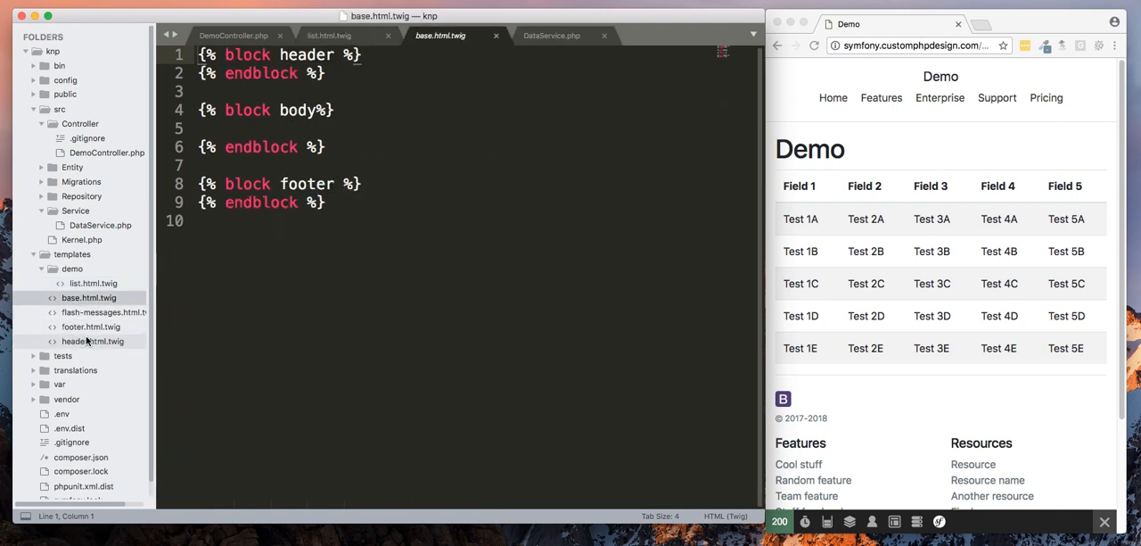
Step: Scroll through the header.html.twig and footer.html.twig partial templates
click(93, 342)
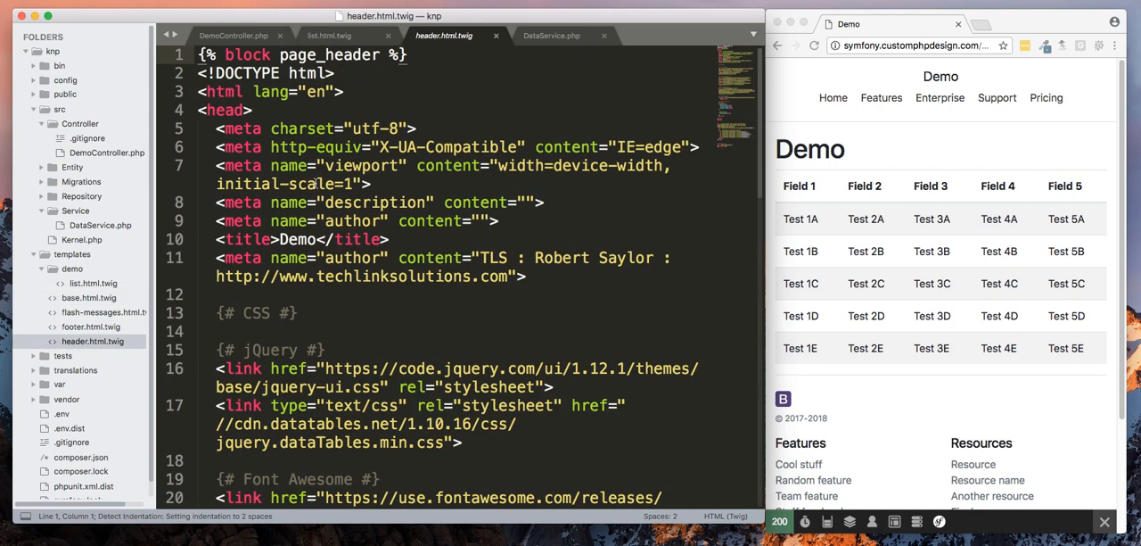
scroll(down, 3)
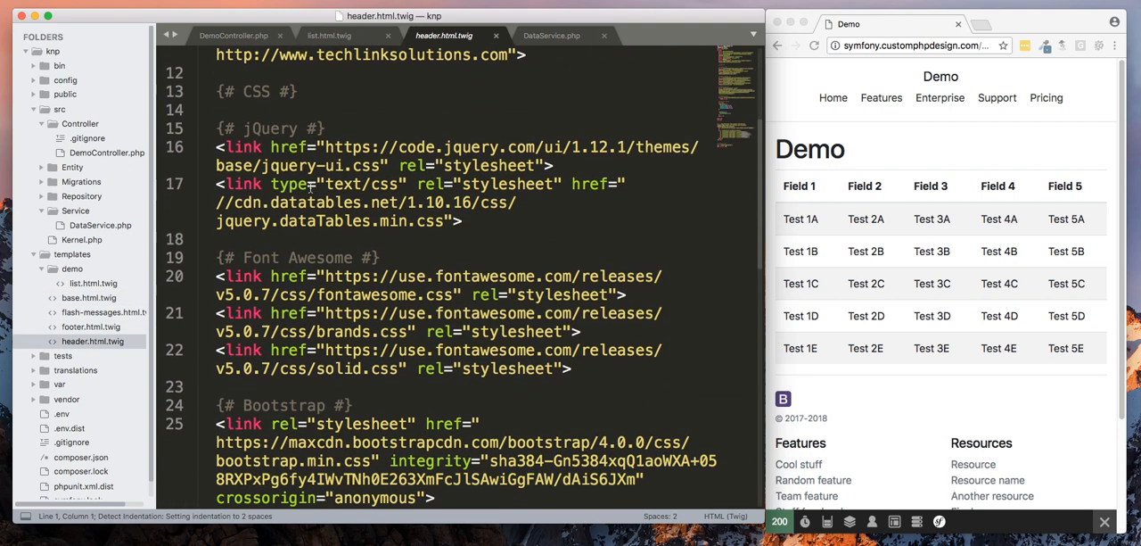
scroll(down, 3)
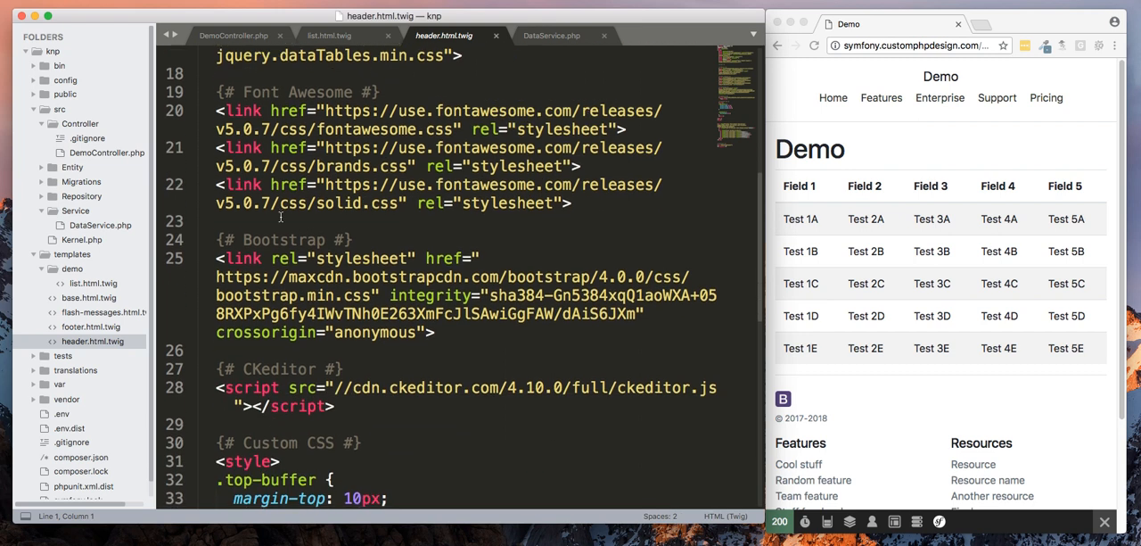
scroll(down, 3)
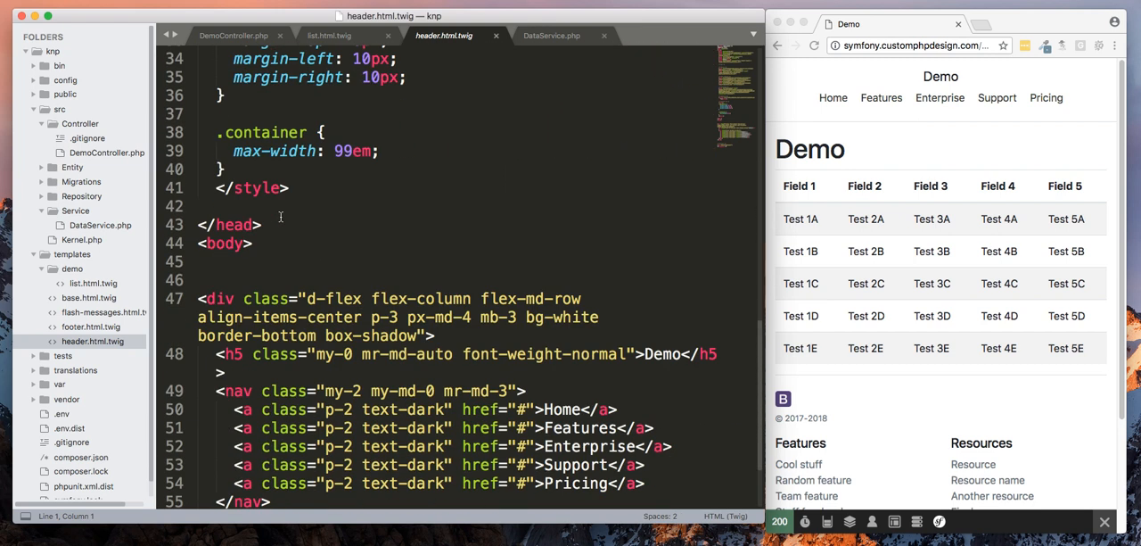
scroll(down, 3)
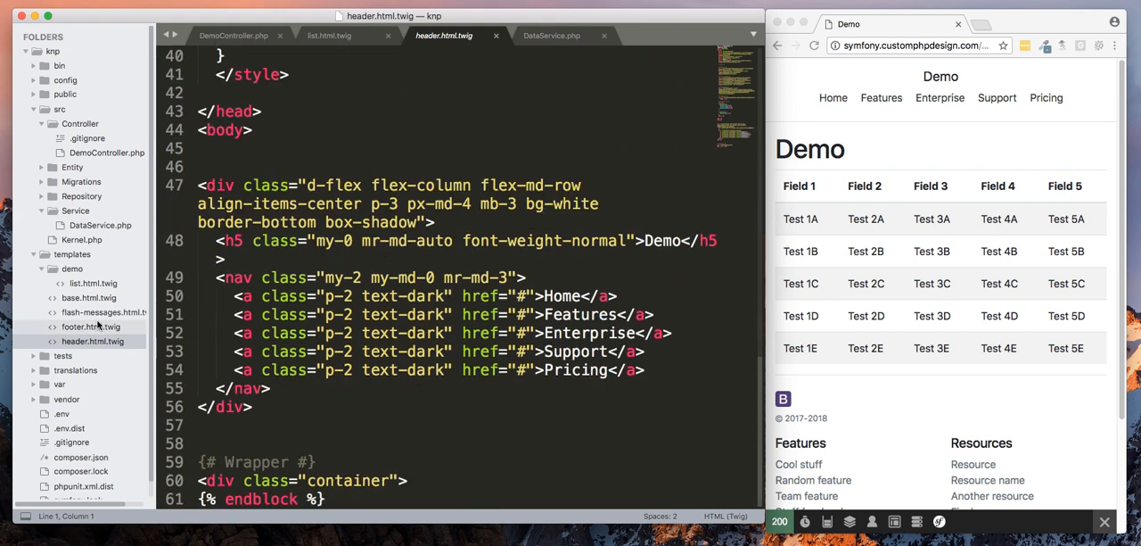
click(90, 326)
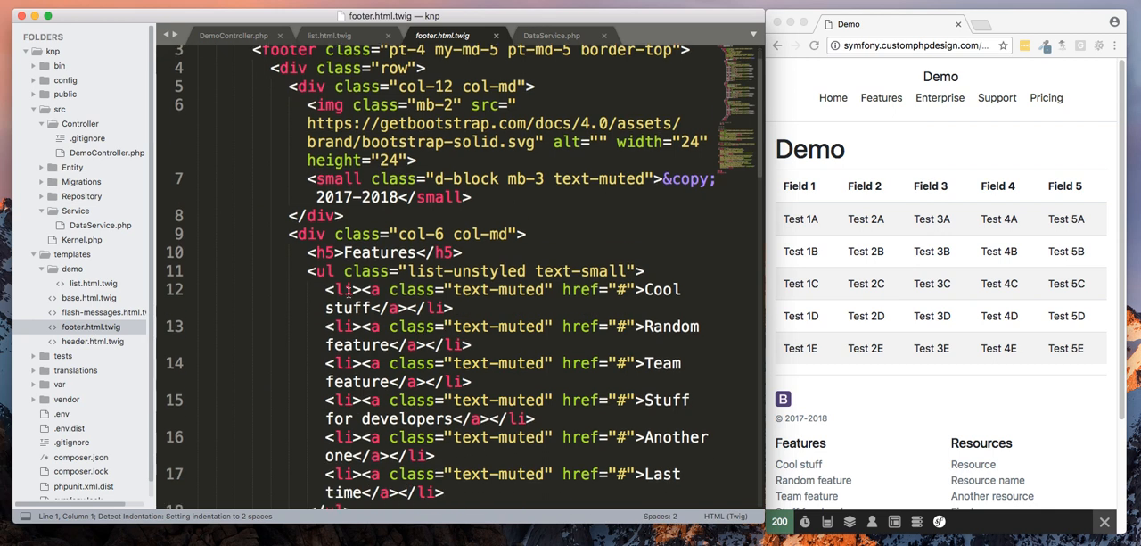
scroll(down, 3)
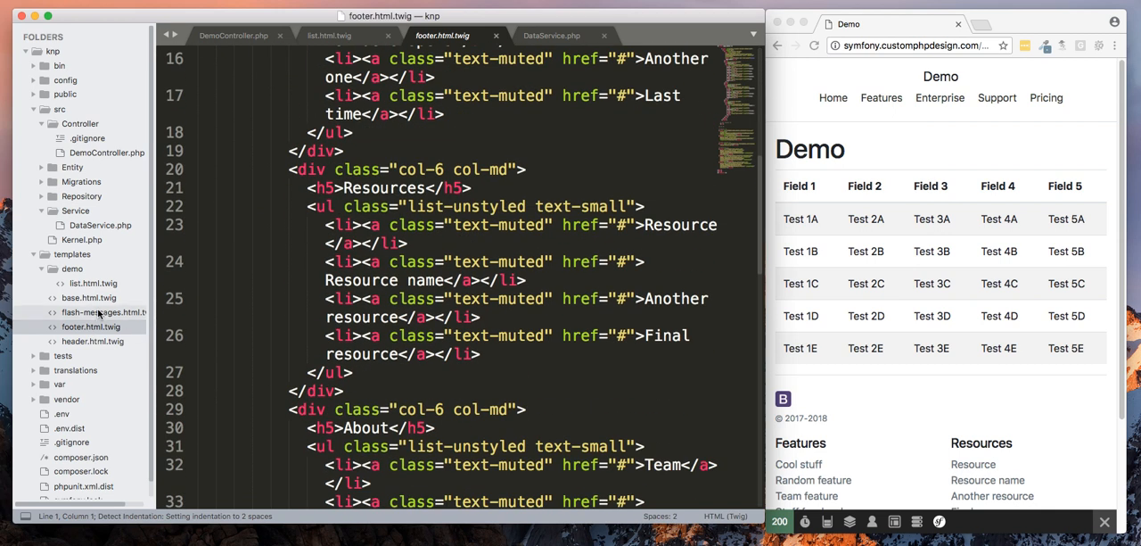
Step: Review flash-messages.html.twig and its include name, then return toward the list template
click(103, 312)
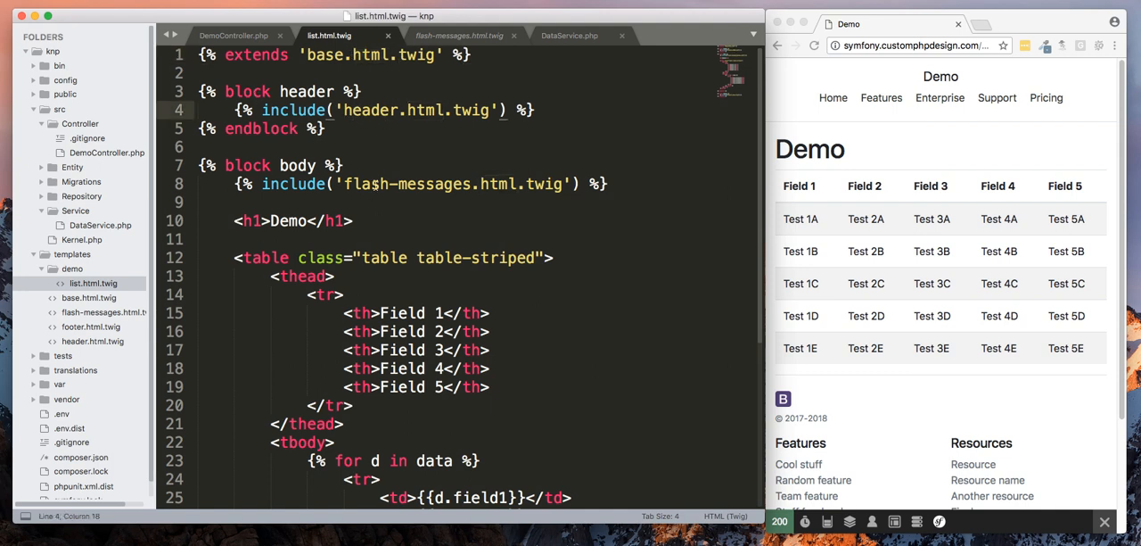
double_click(367, 184)
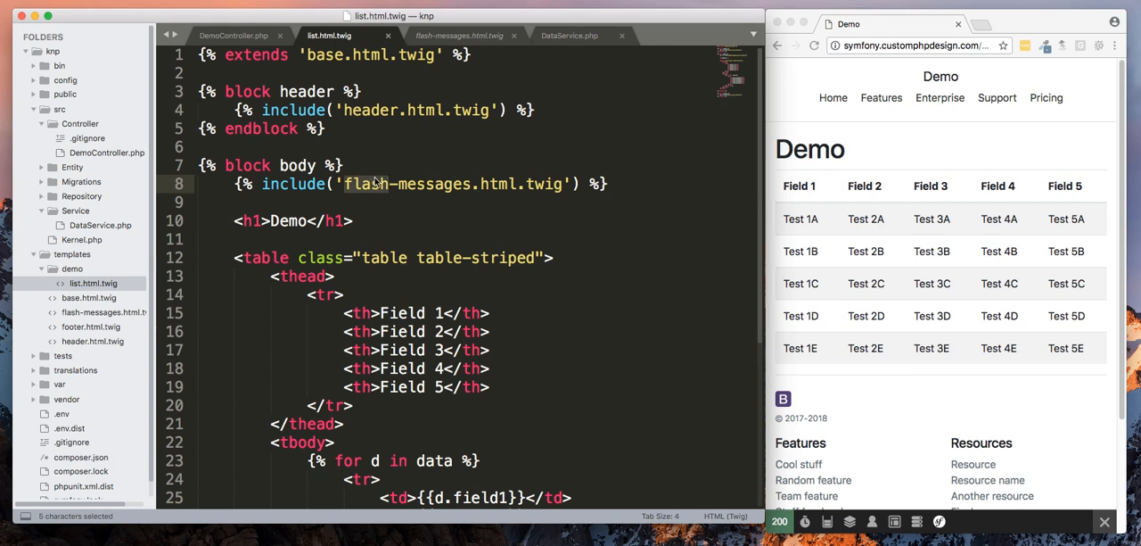
scroll(down, 3)
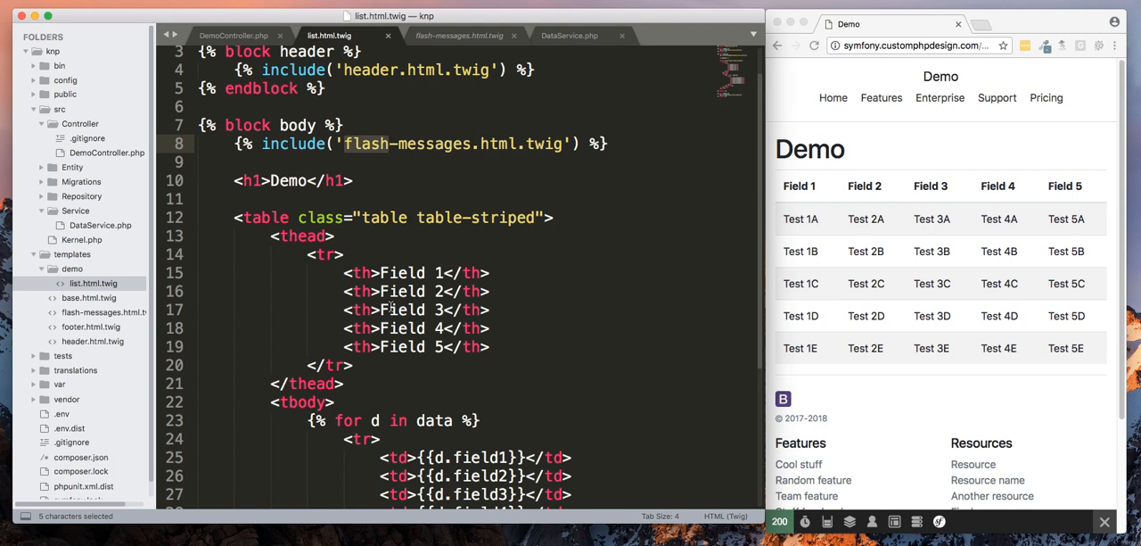
scroll(down, 3)
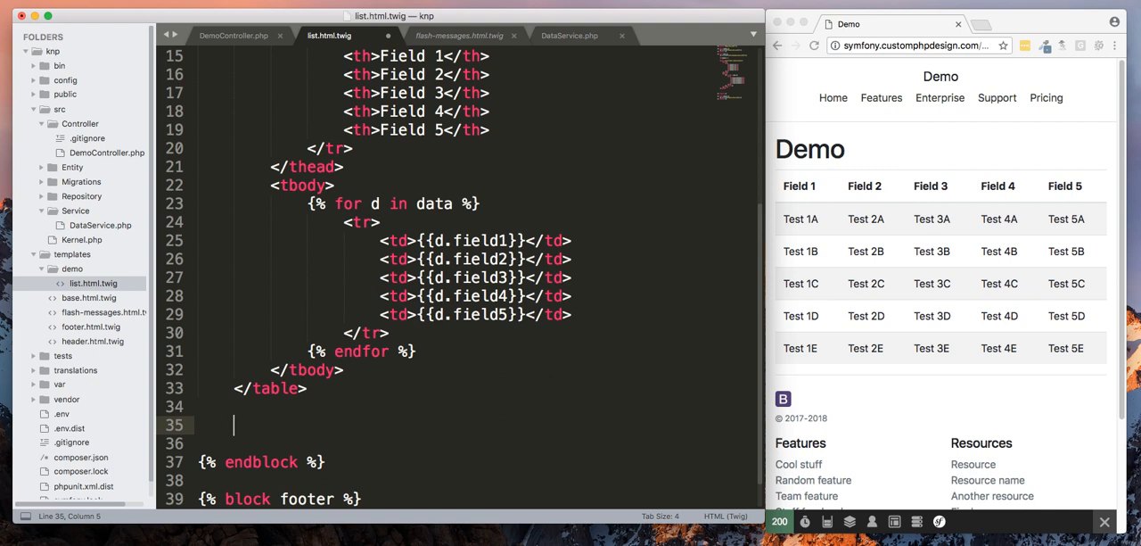
Step: Add <div class="navigation"> with knp_pagination_render(data) below the table and check the data key in DemoController
text(<div class="navigation">)
click(478, 444)
text({{ knp_pagination_render(data) }})
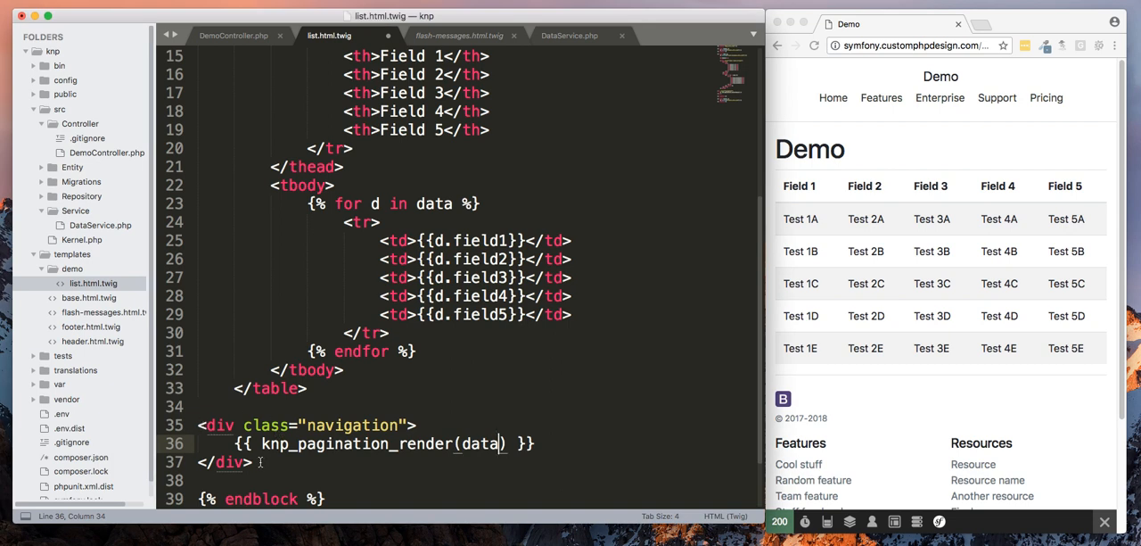
drag(200, 425, 254, 462)
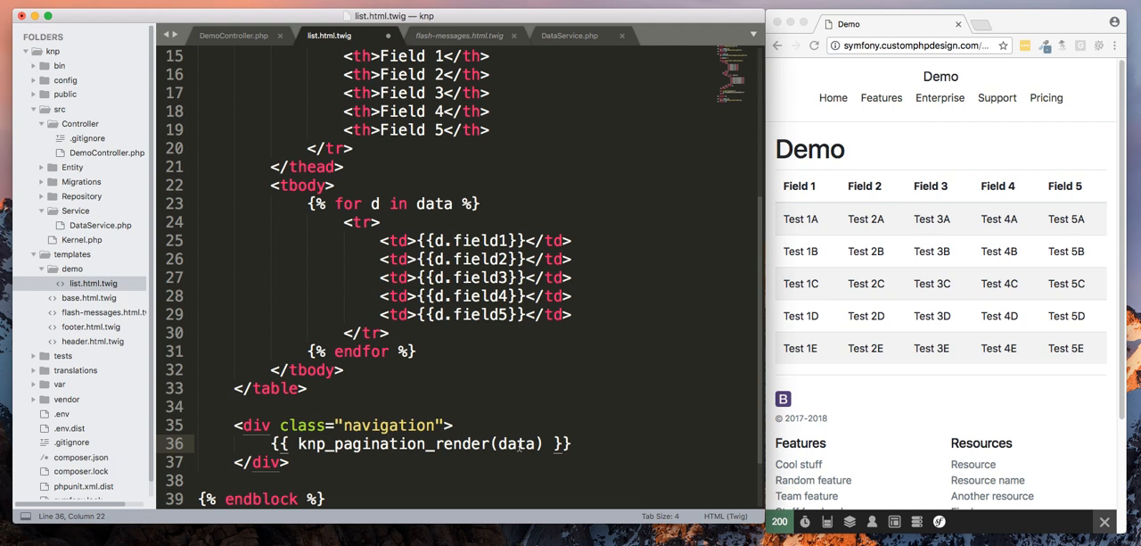
double_click(517, 442)
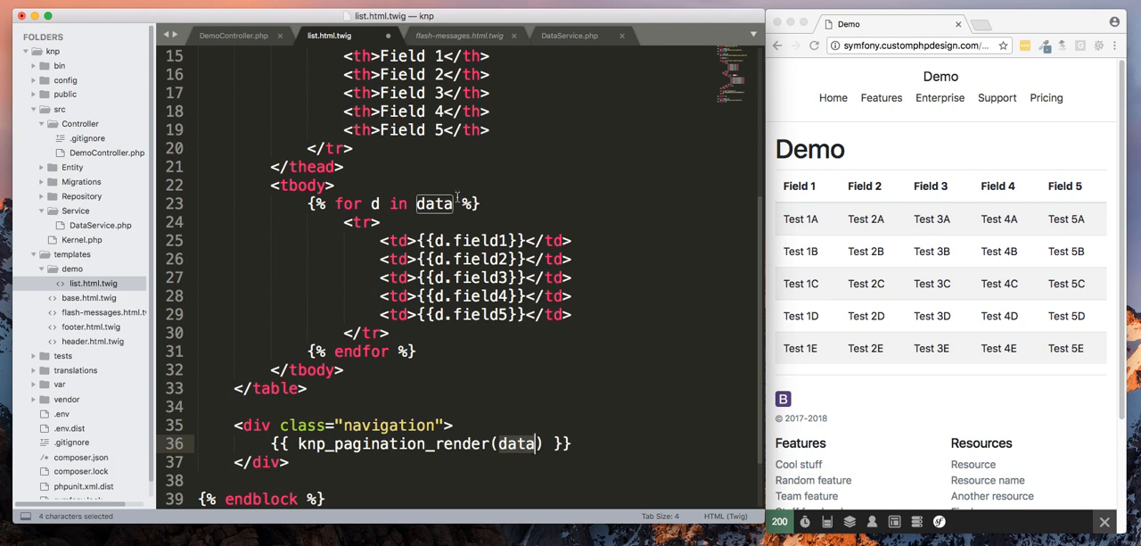
click(232, 36)
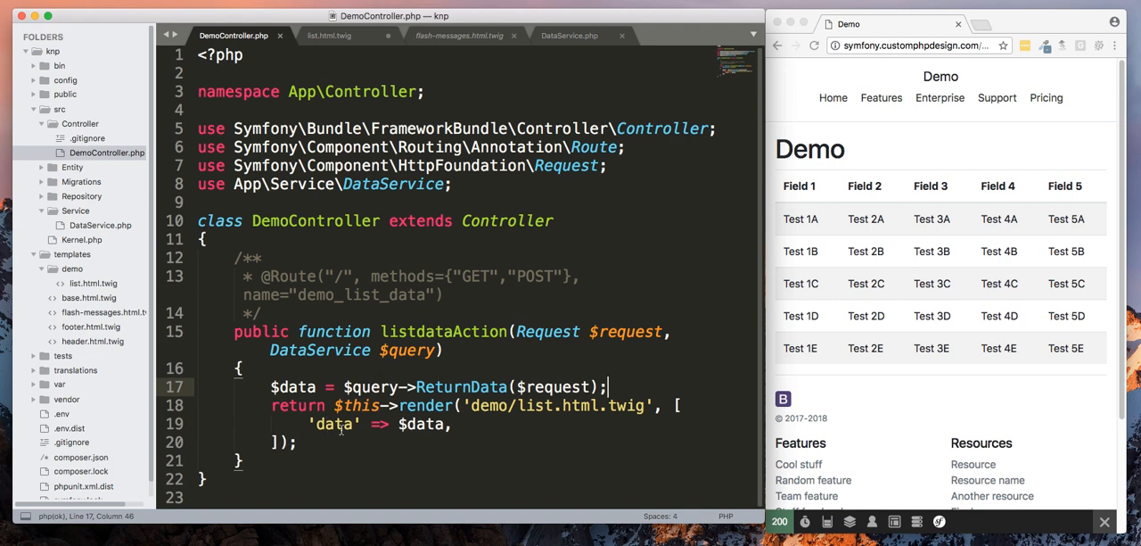
double_click(335, 424)
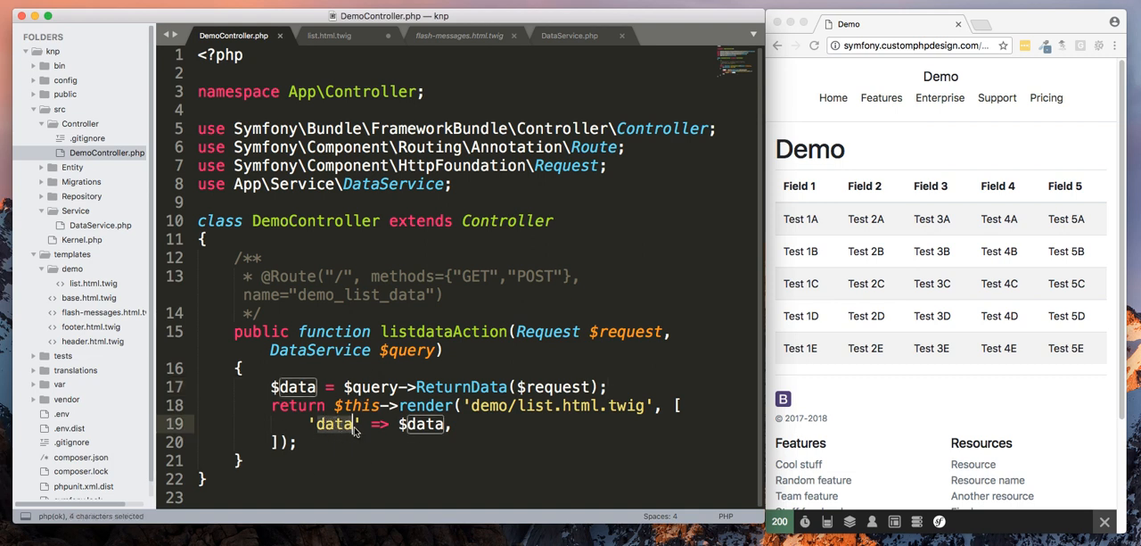
text(1)
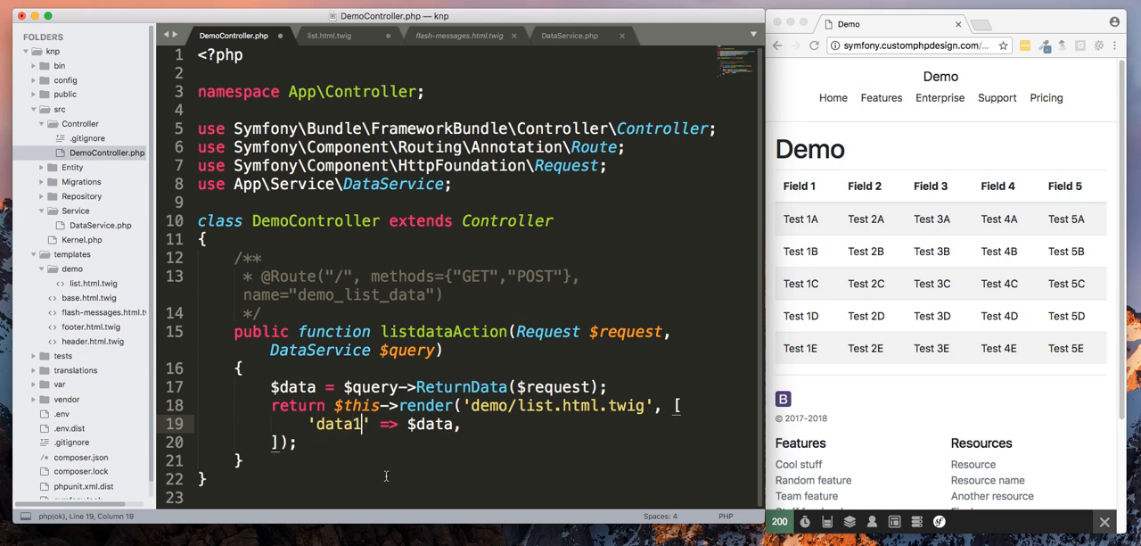
Step: Match the pagination variable to the controller's data key, save and reload the demo page
click(328, 36)
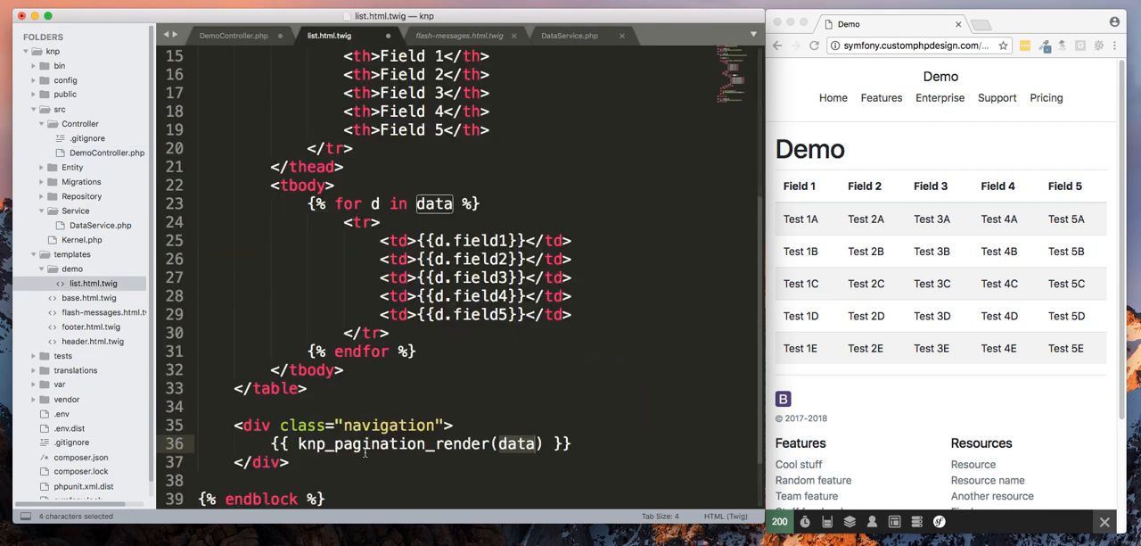
double_click(515, 442)
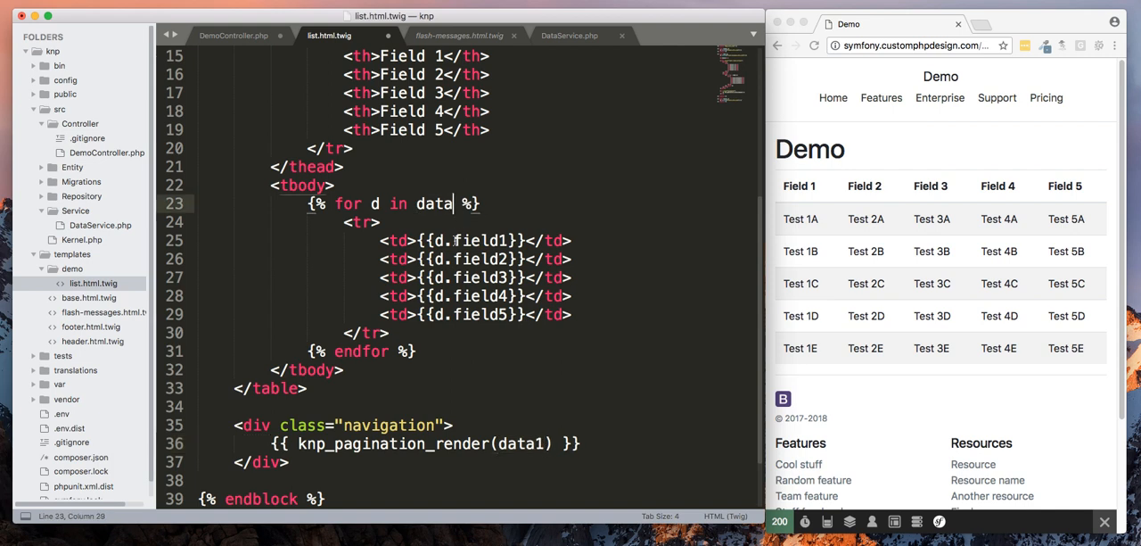
text(1)
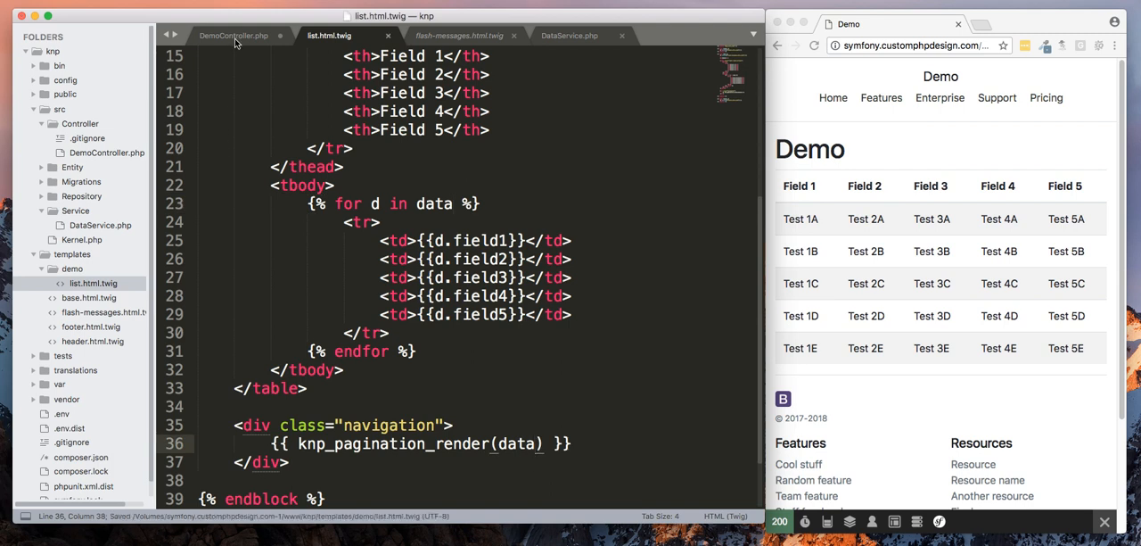
click(232, 36)
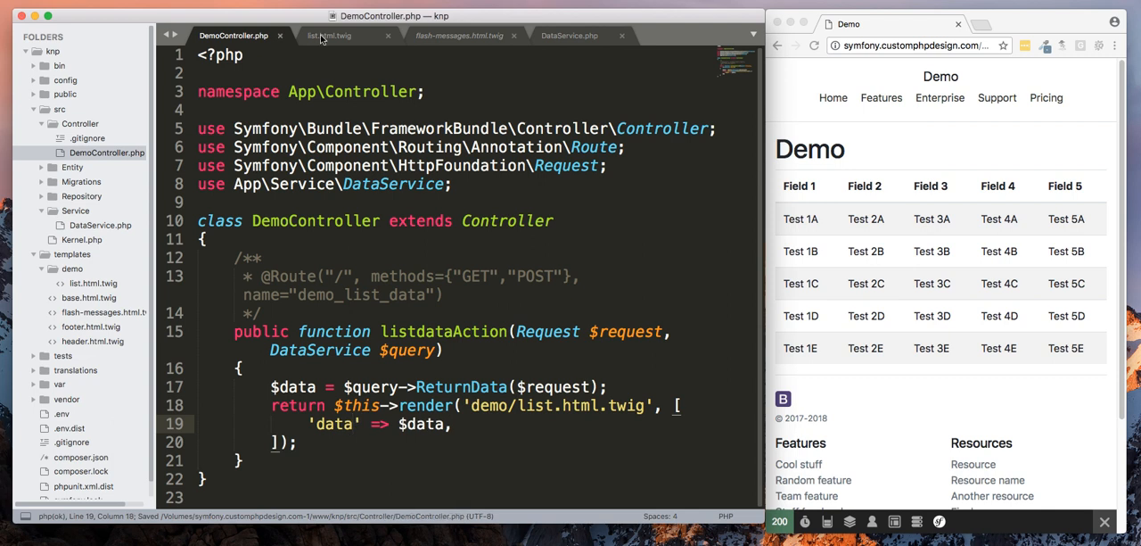
click(330, 35)
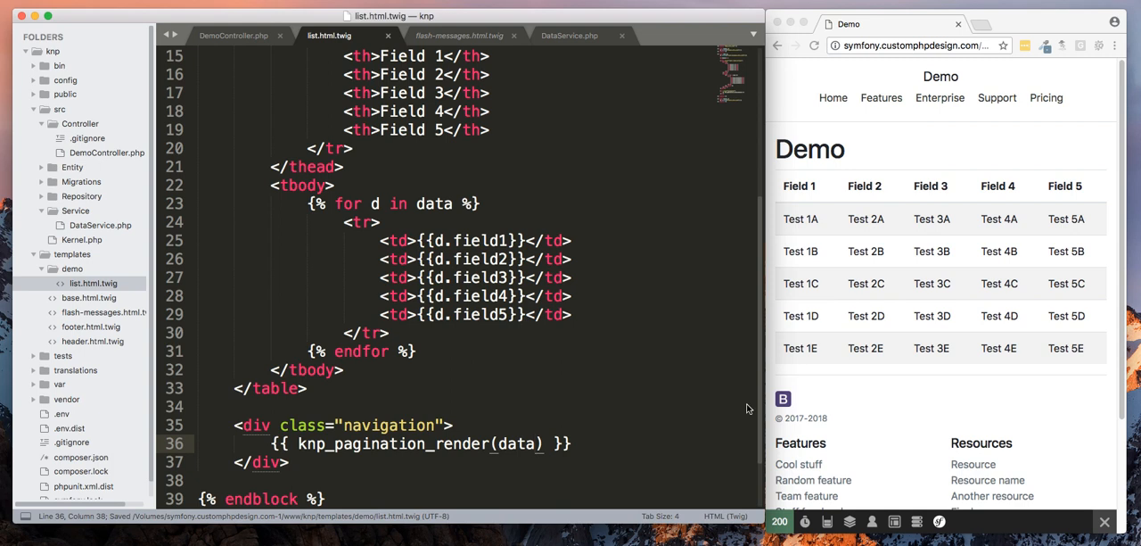
click(813, 47)
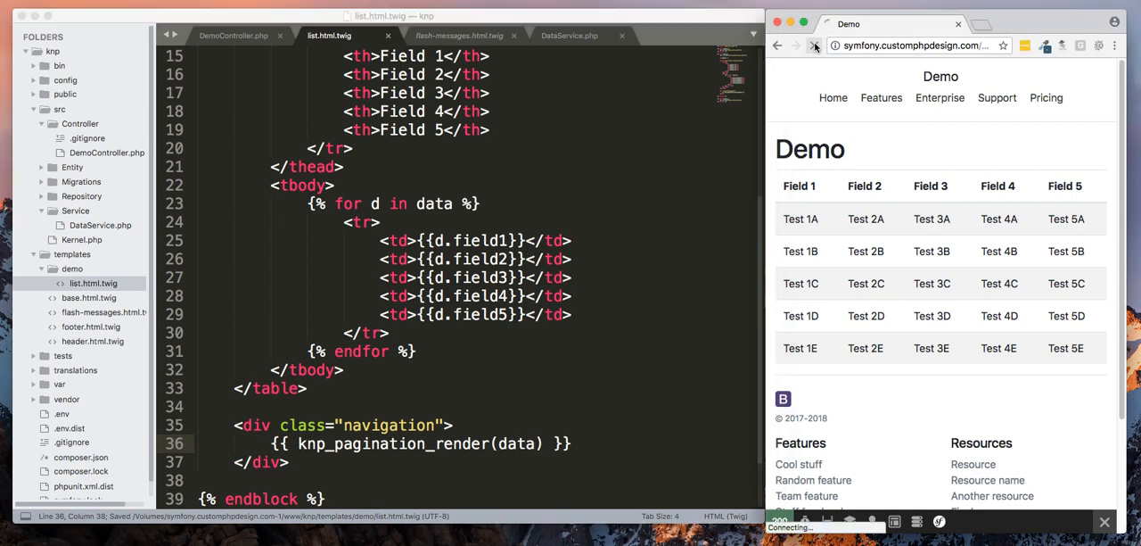
Step: Step through pagination links 2, 3 and 4 to reach the page listing rows 1Q and 1R
click(813, 47)
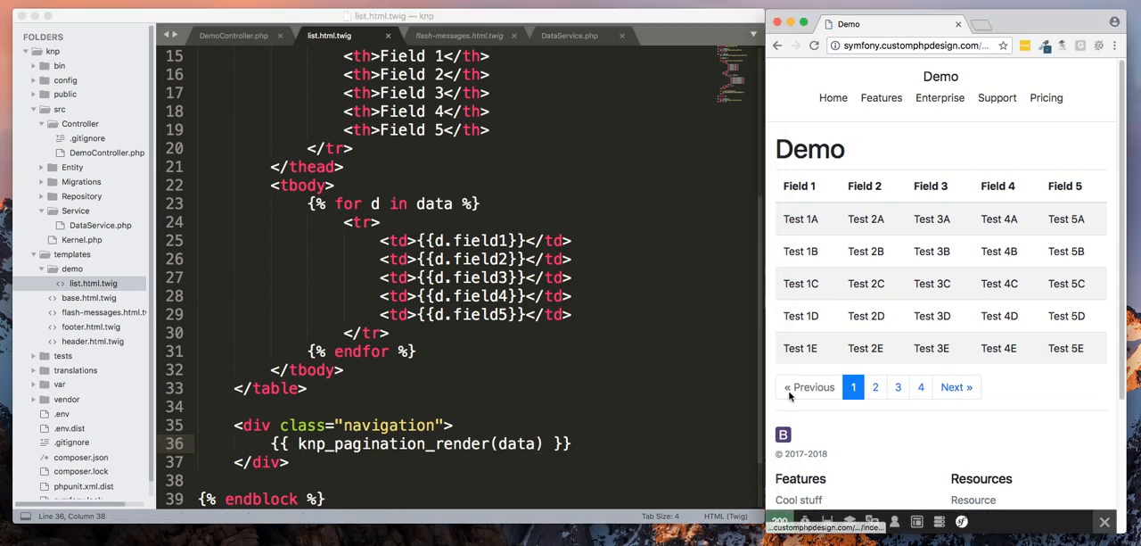
click(876, 386)
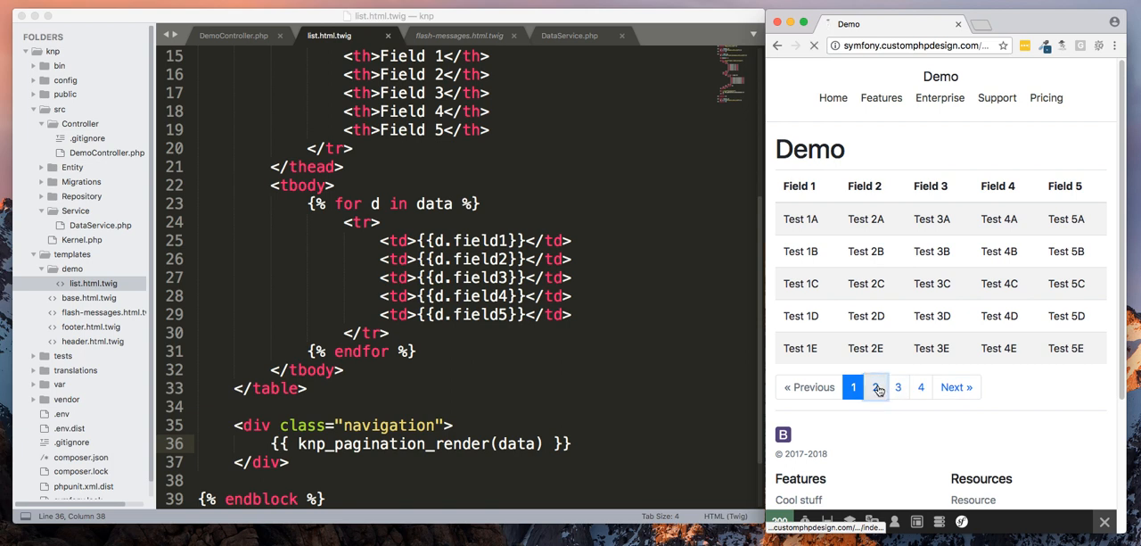
click(876, 385)
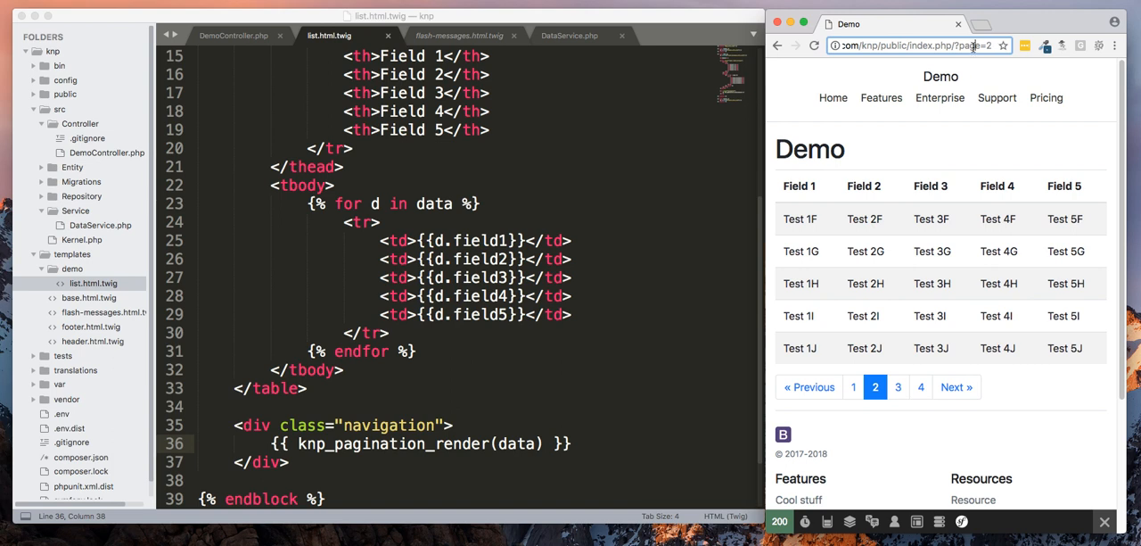
click(899, 385)
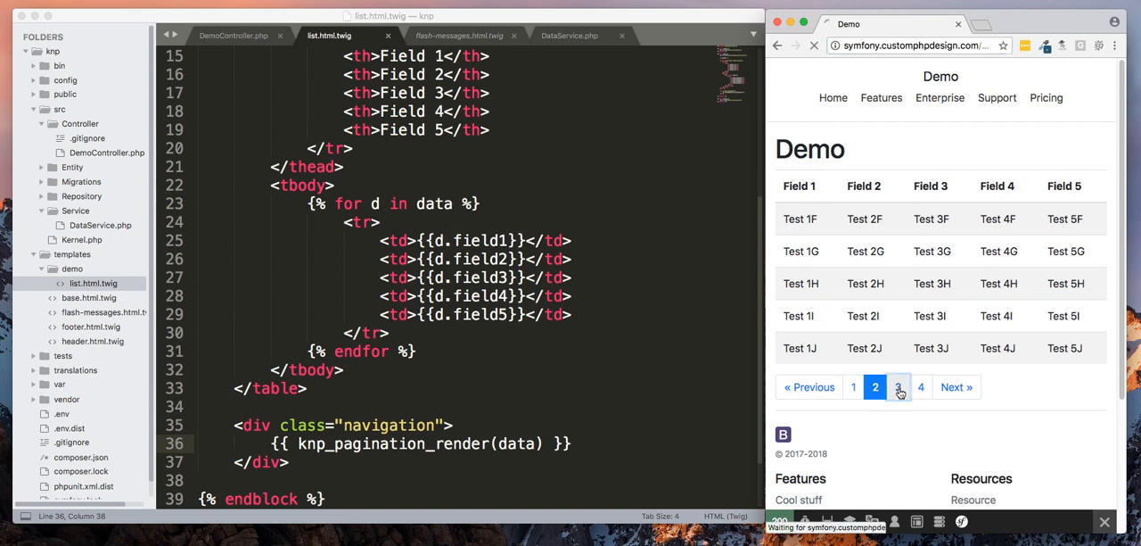
click(899, 387)
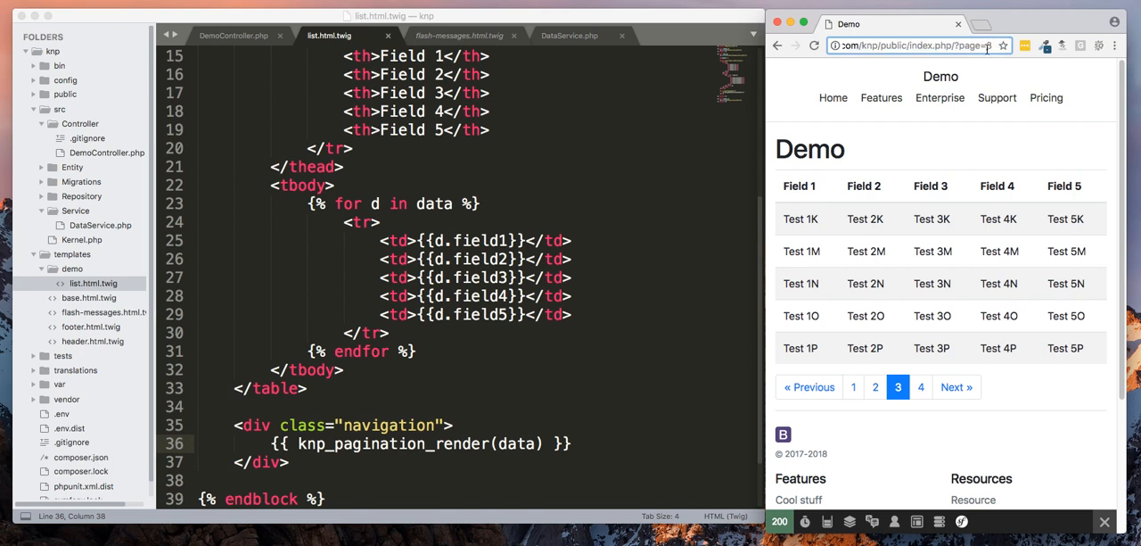
click(920, 386)
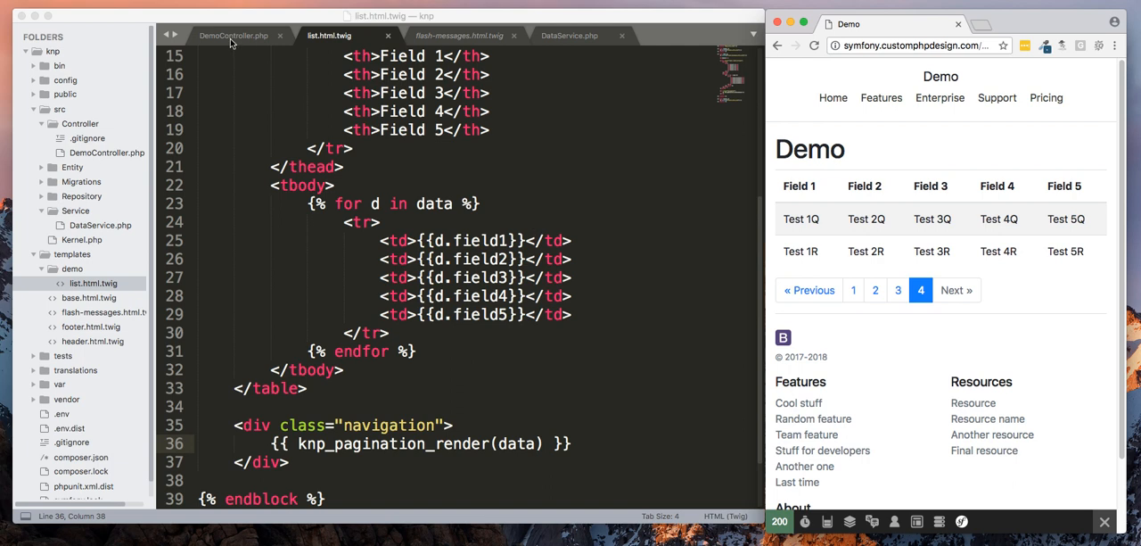
Step: Set the DataService paginate limit to 3, save, and check pages 1-3 in Chrome
click(458, 36)
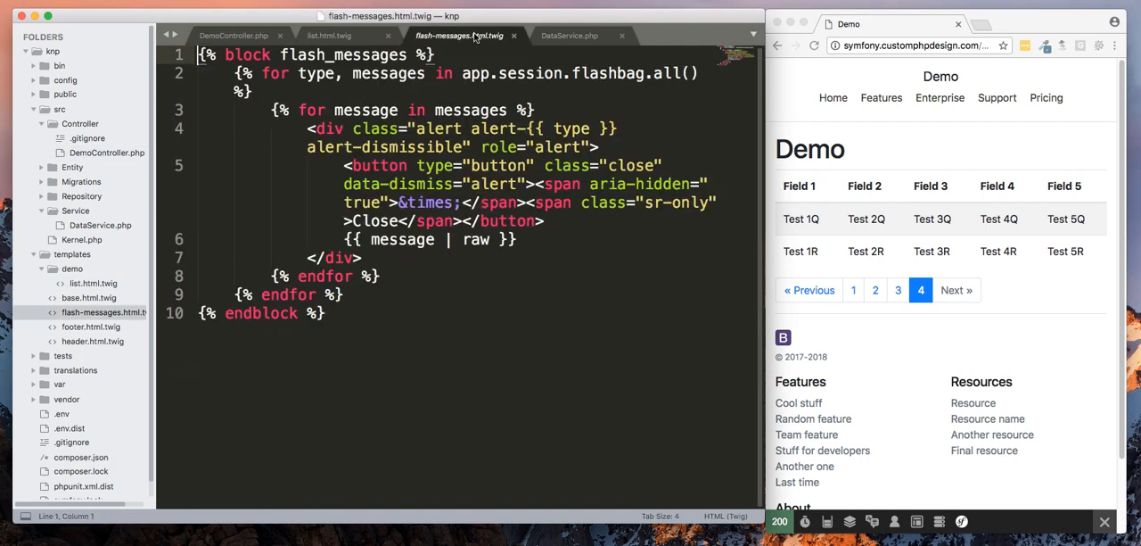
click(569, 35)
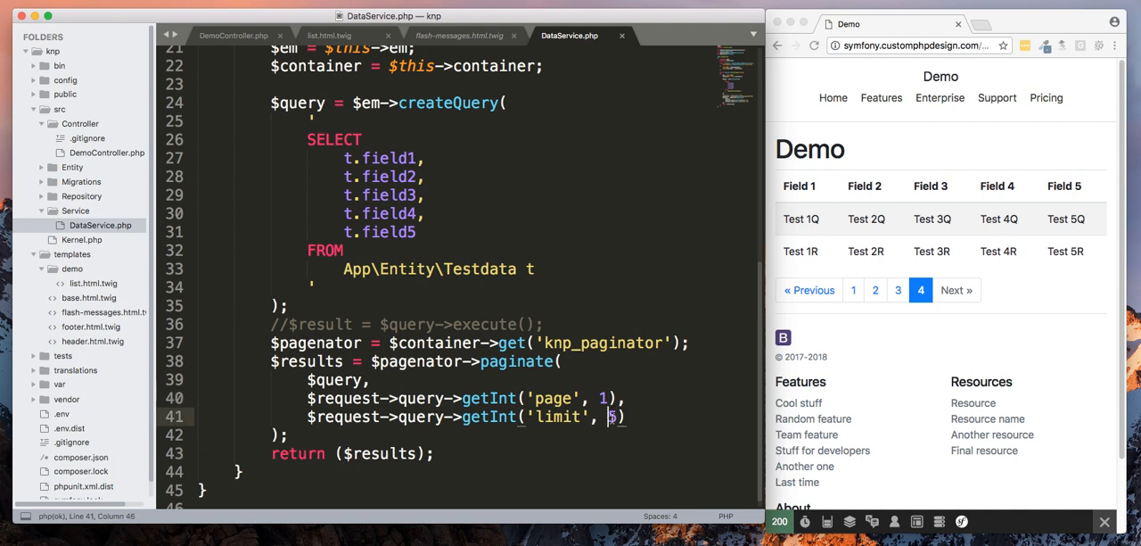
text(3)
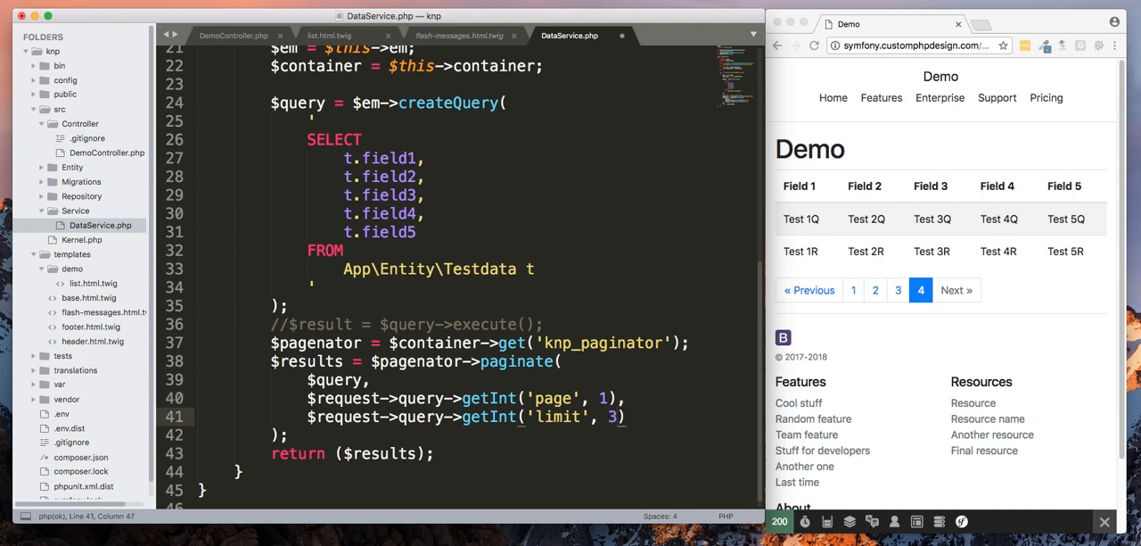
key(cmd+s)
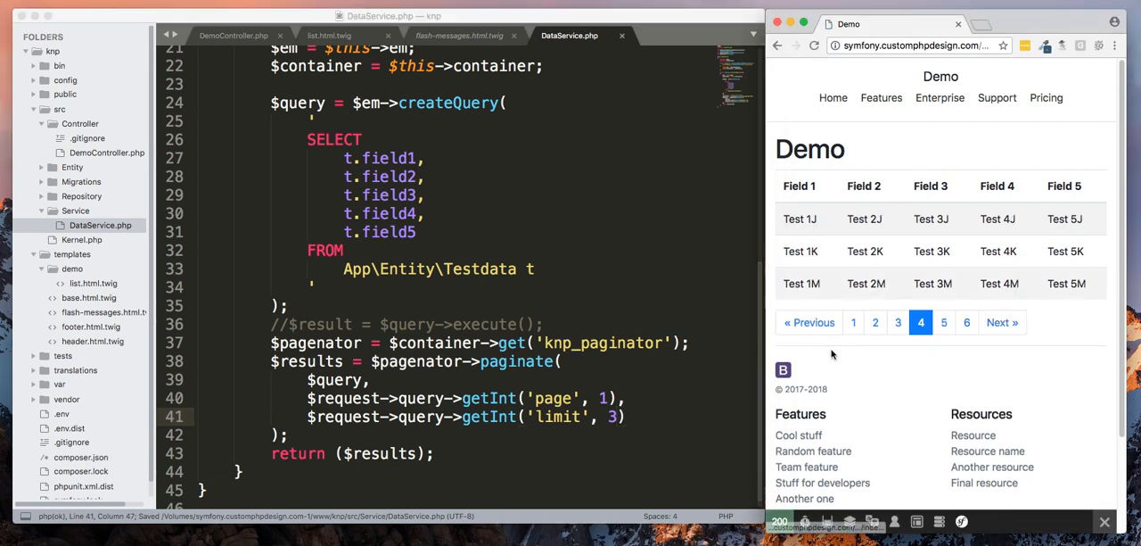
click(853, 321)
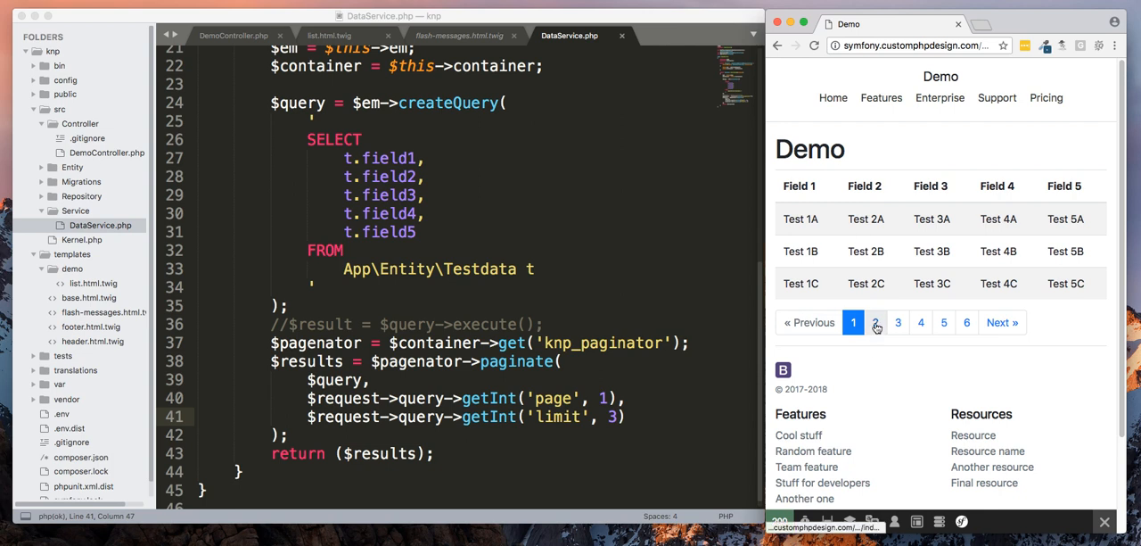
click(875, 321)
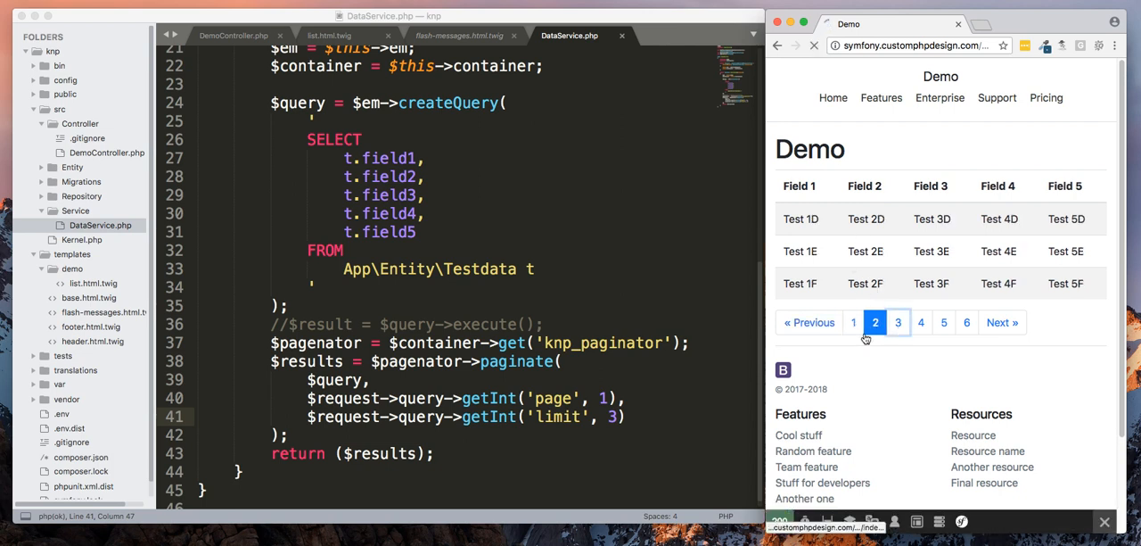
click(899, 321)
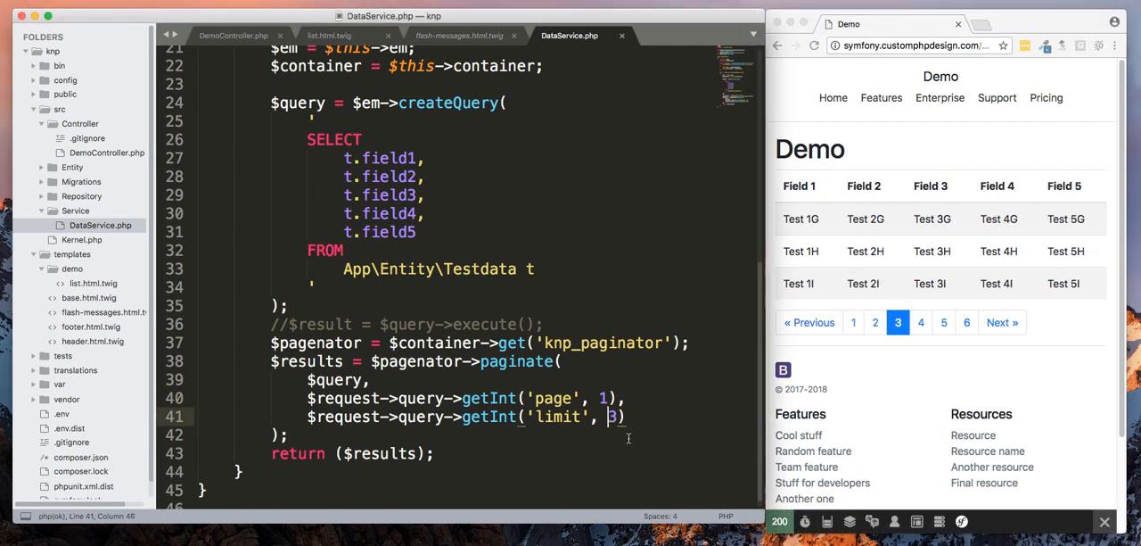
Step: Change the limit to 4 and page through the four-per-page list back to page 1
text(4)
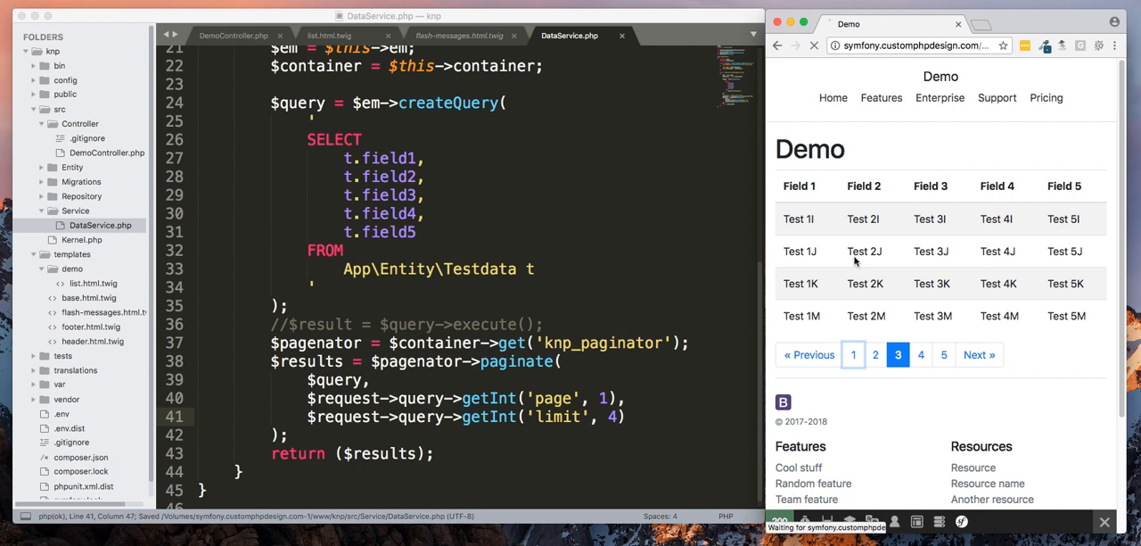
click(852, 353)
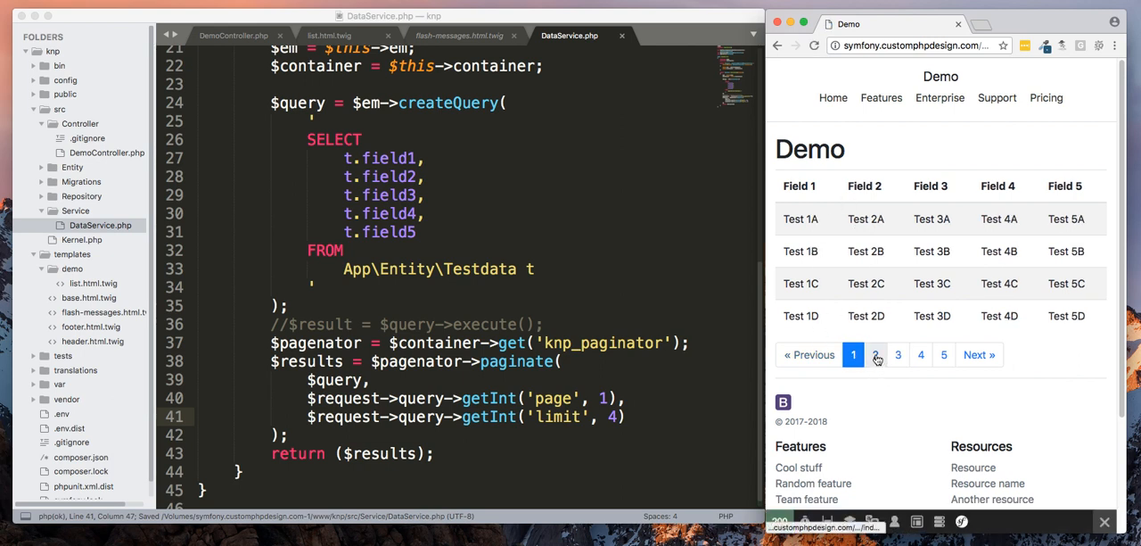
click(876, 353)
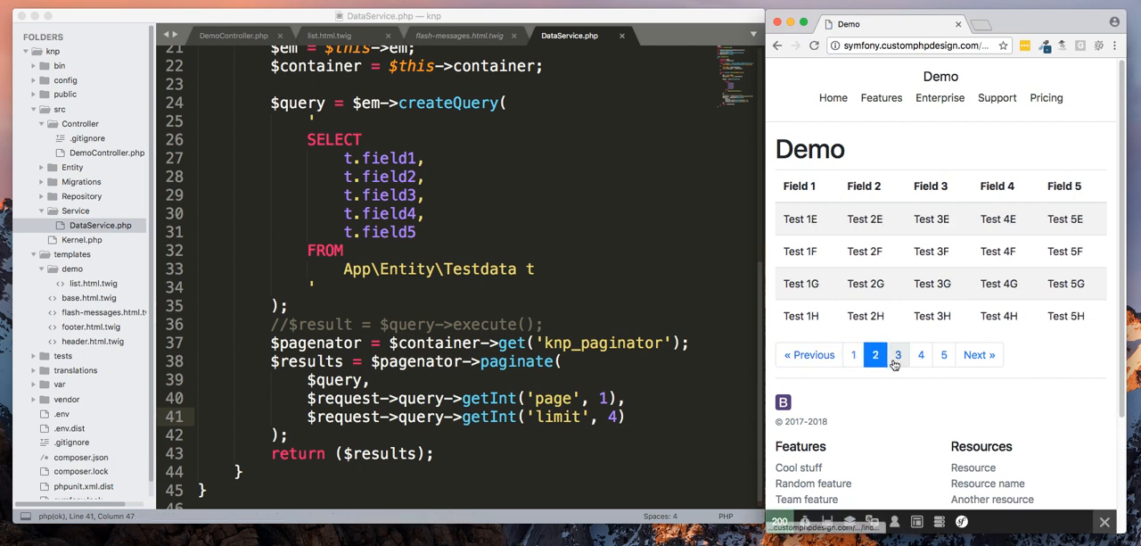
click(899, 354)
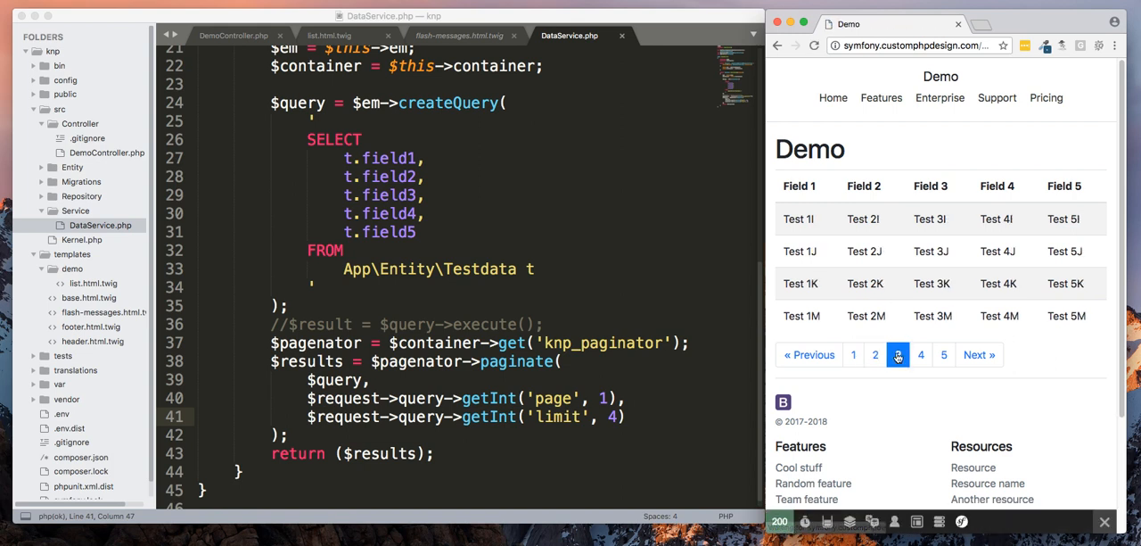
click(920, 353)
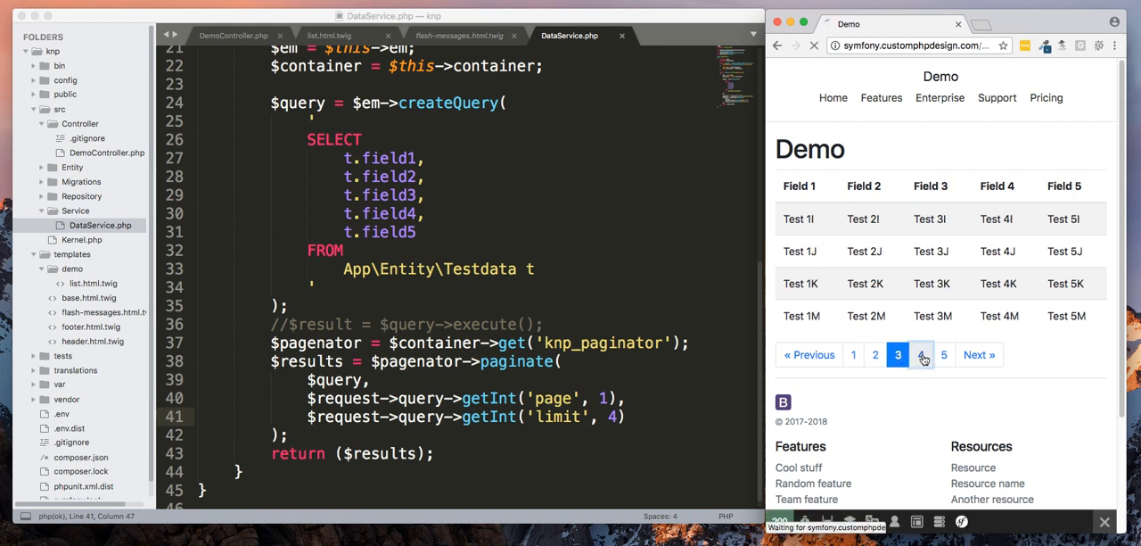
click(920, 353)
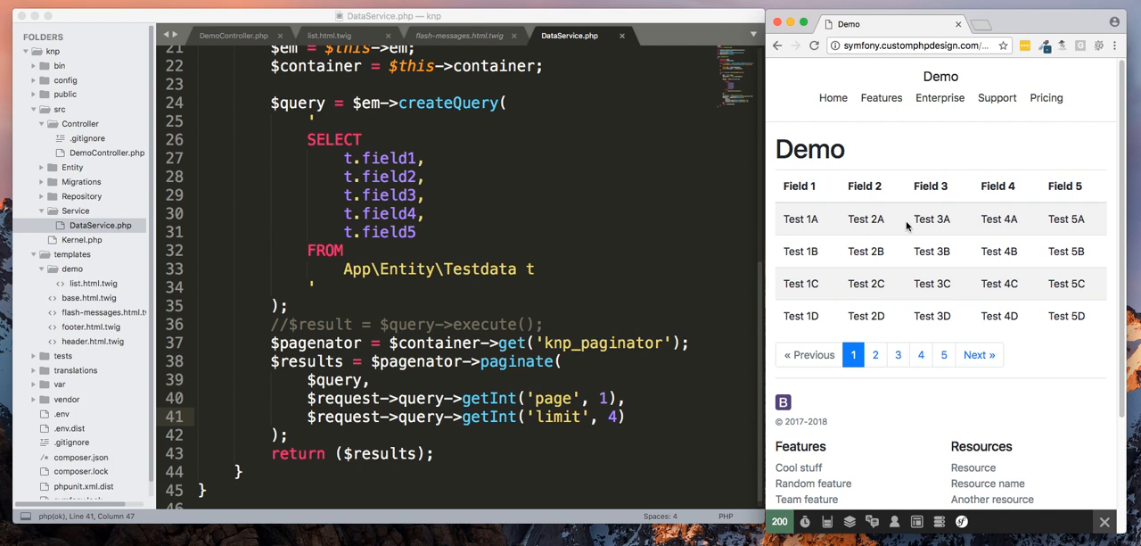
mouse_move(906, 252)
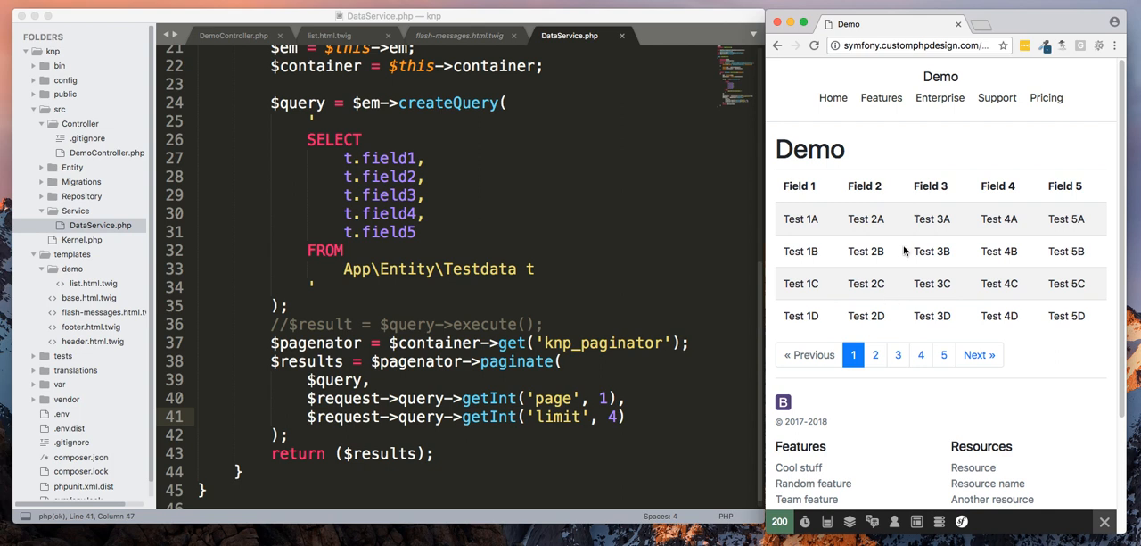
mouse_move(902, 239)
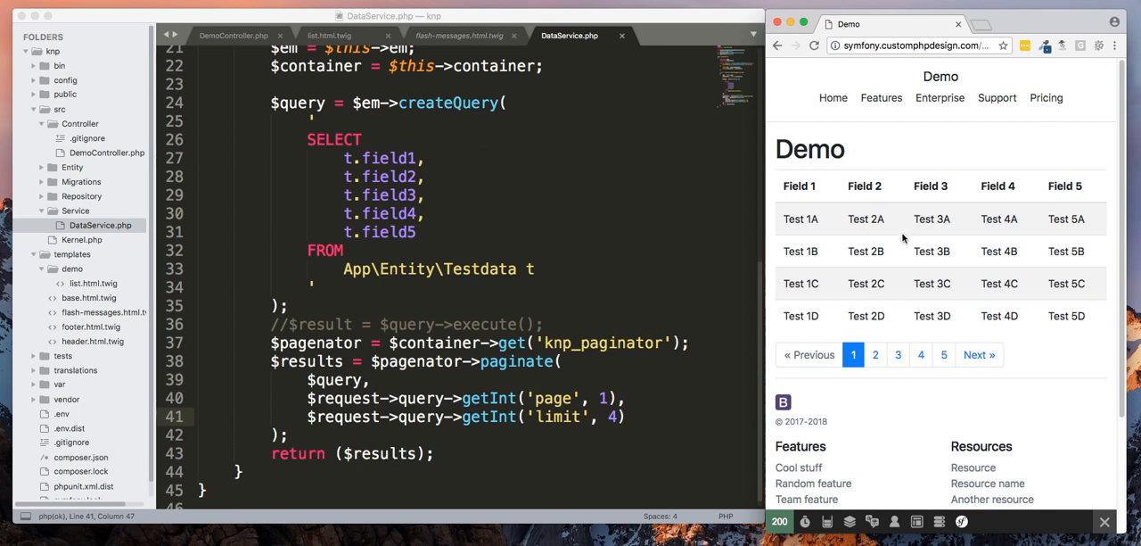
mouse_move(396, 280)
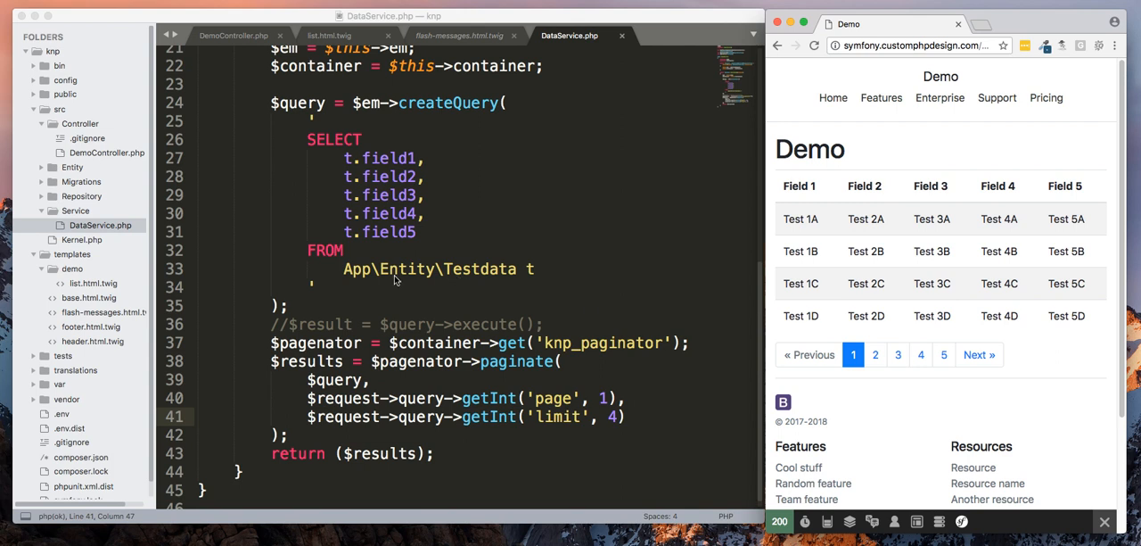
mouse_move(437, 275)
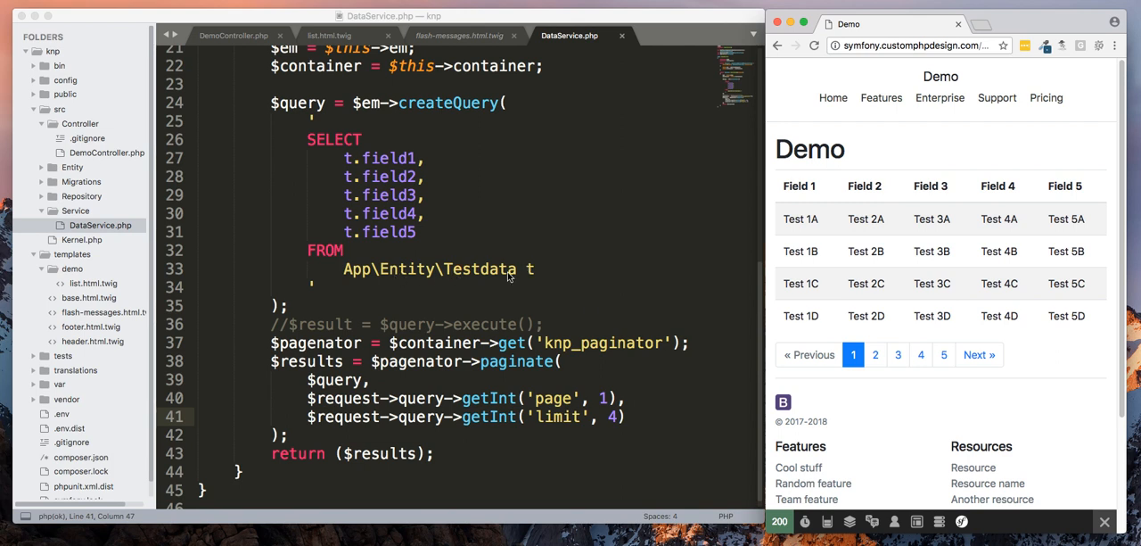
mouse_move(461, 294)
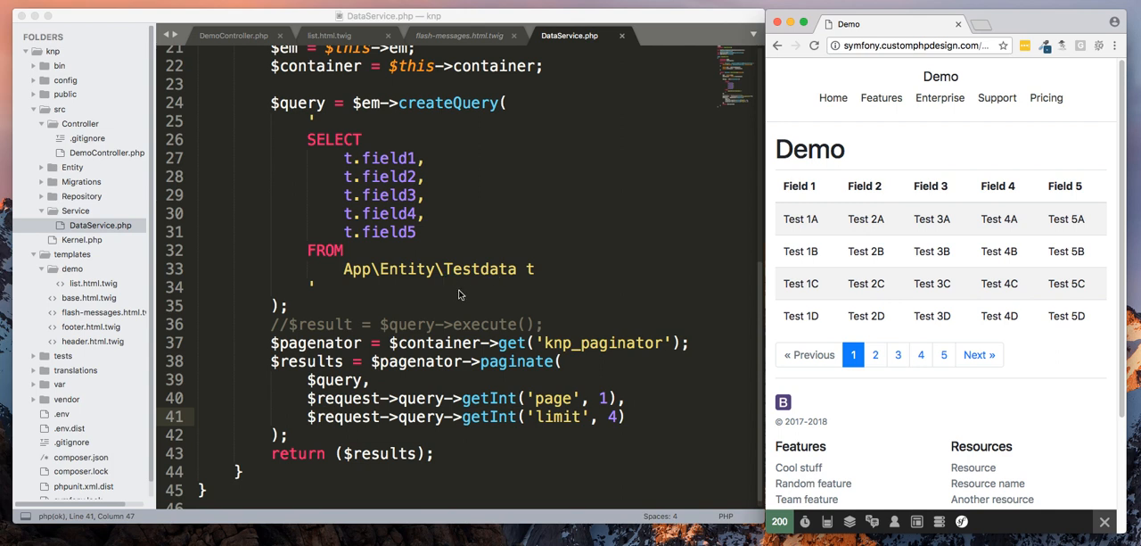
mouse_move(526, 510)
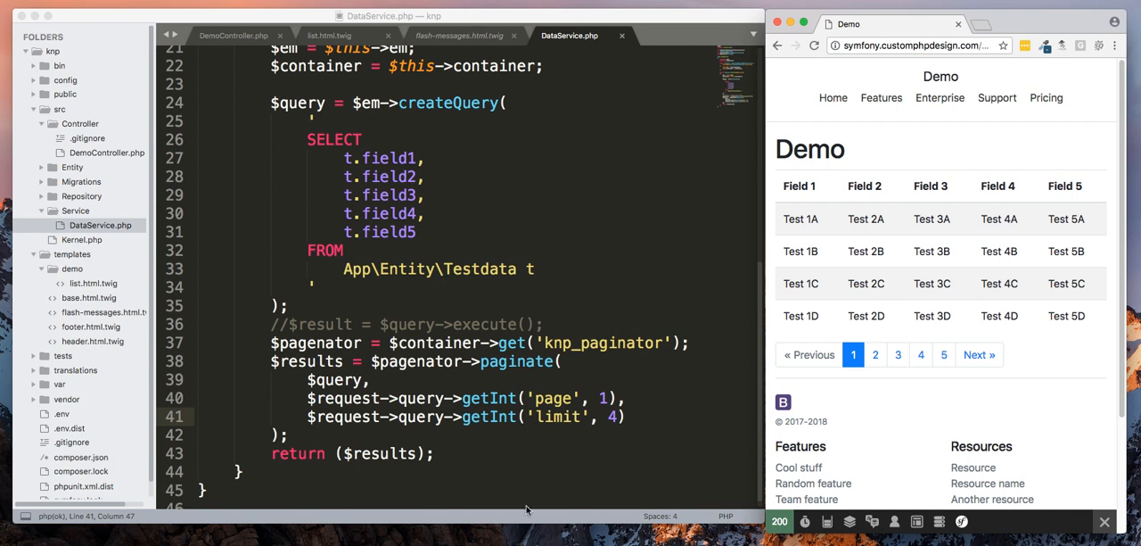
mouse_move(612, 468)
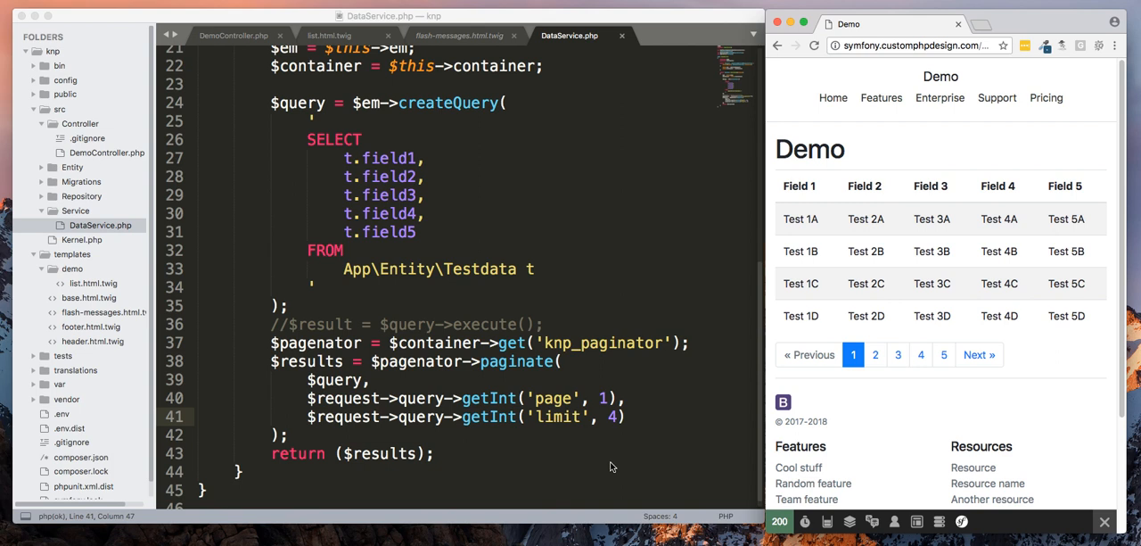
mouse_move(588, 460)
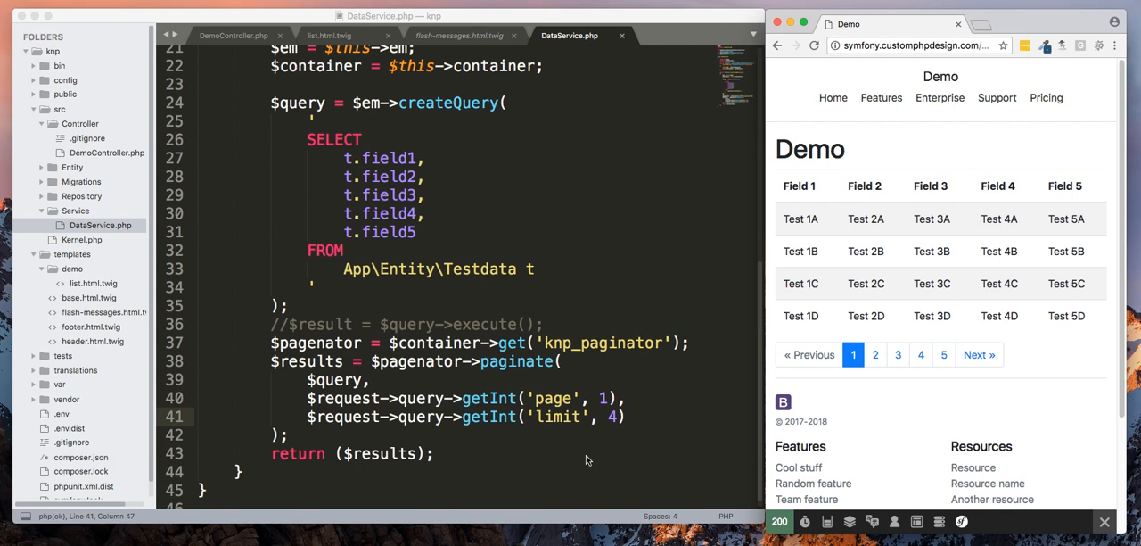
mouse_move(574, 462)
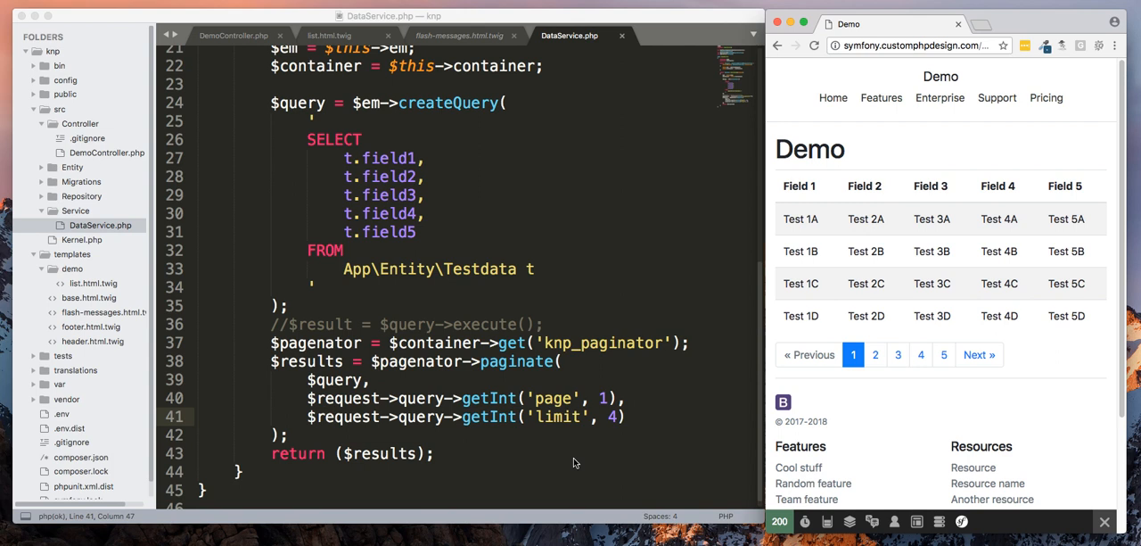
mouse_move(535, 462)
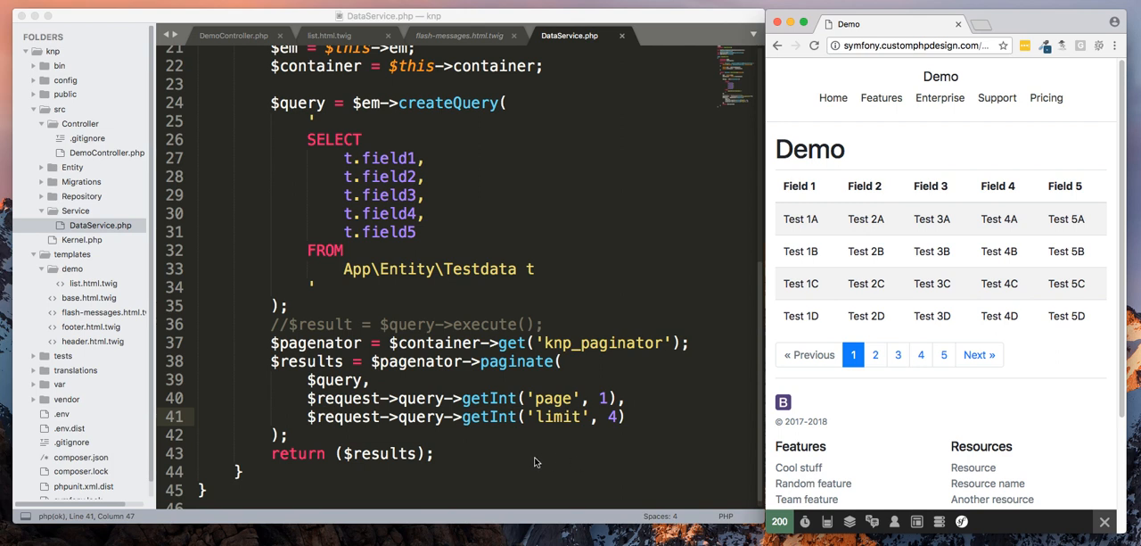
mouse_move(528, 453)
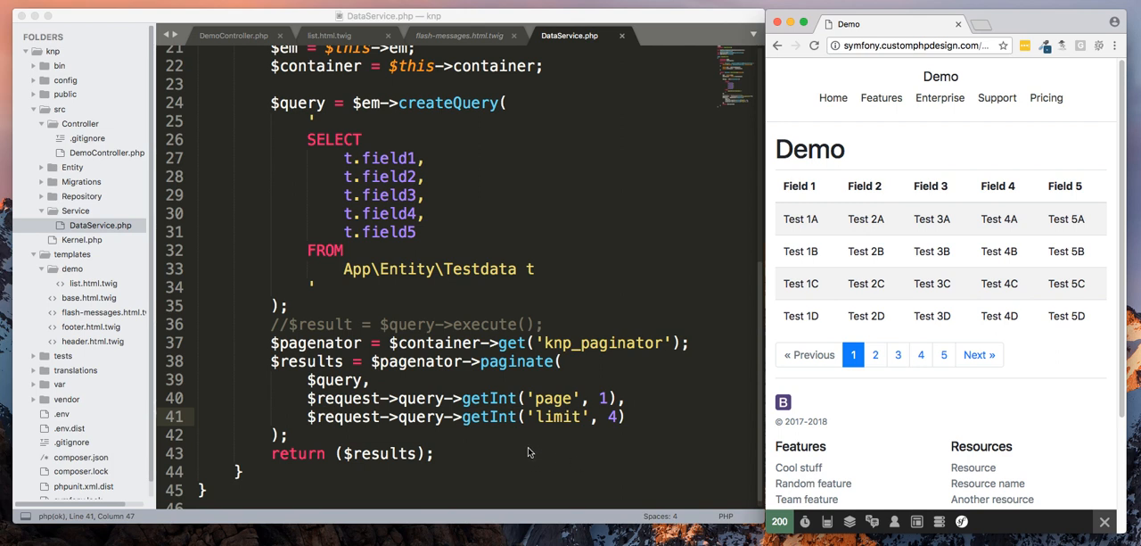